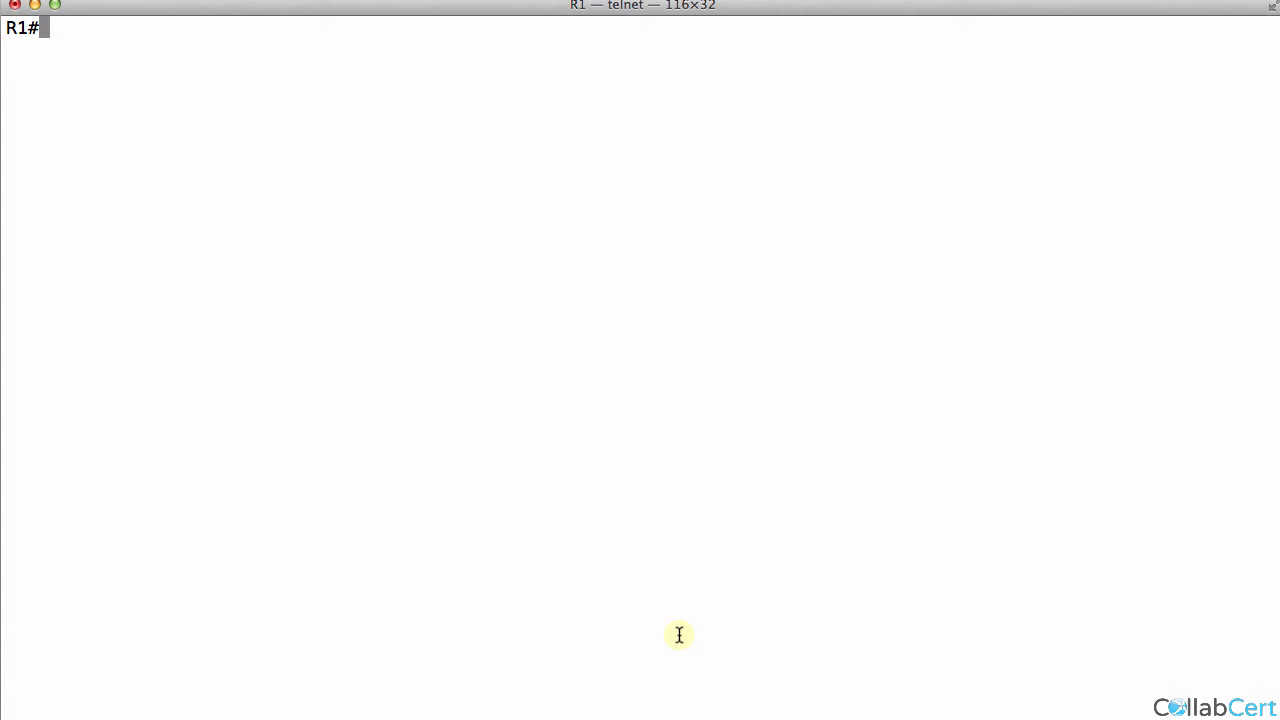
# Step: Run 'show ip address trusted list' on R1 to check authentication state and dial-peer targets
pyautogui.write('s')
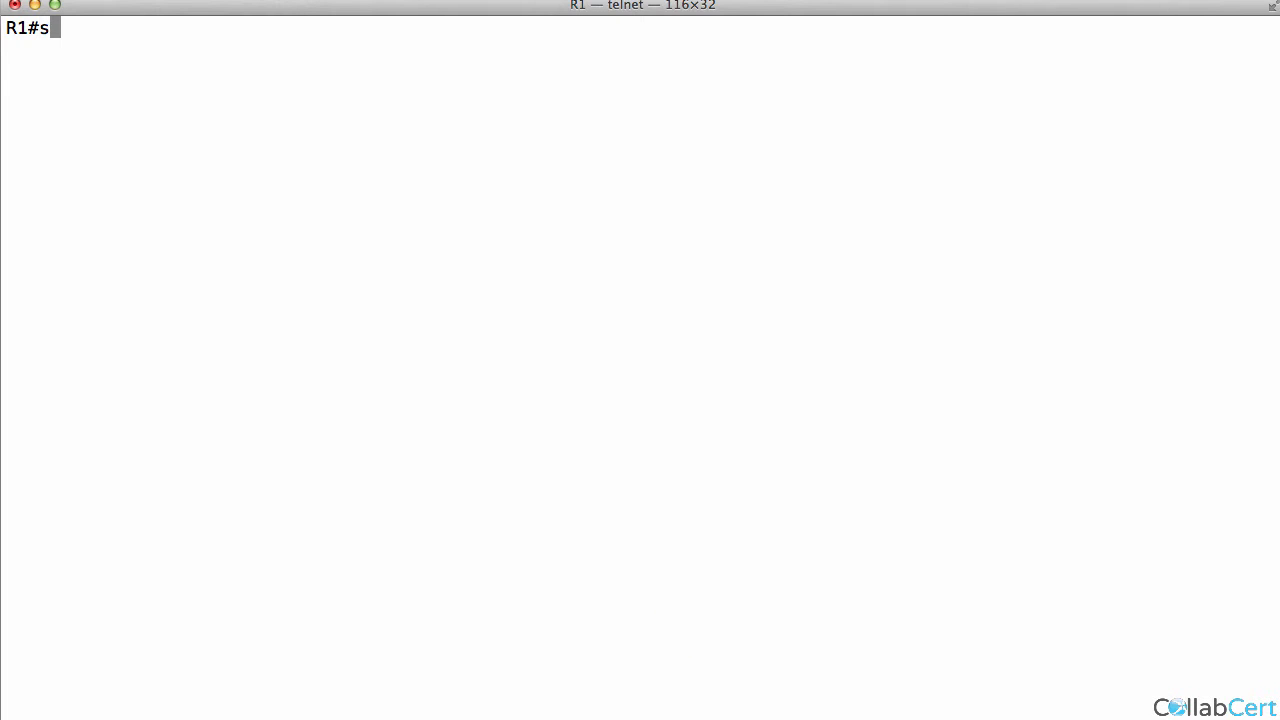
pyautogui.write('h ip addre')
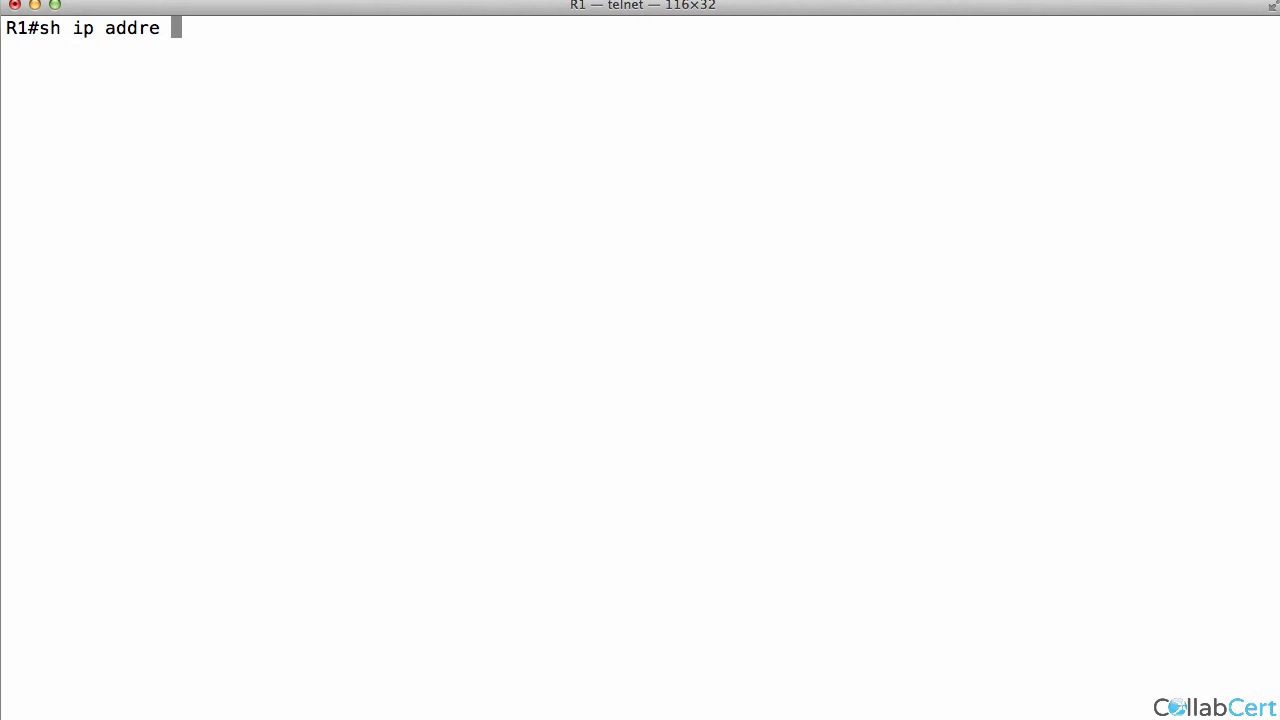
pyautogui.write('trust list')
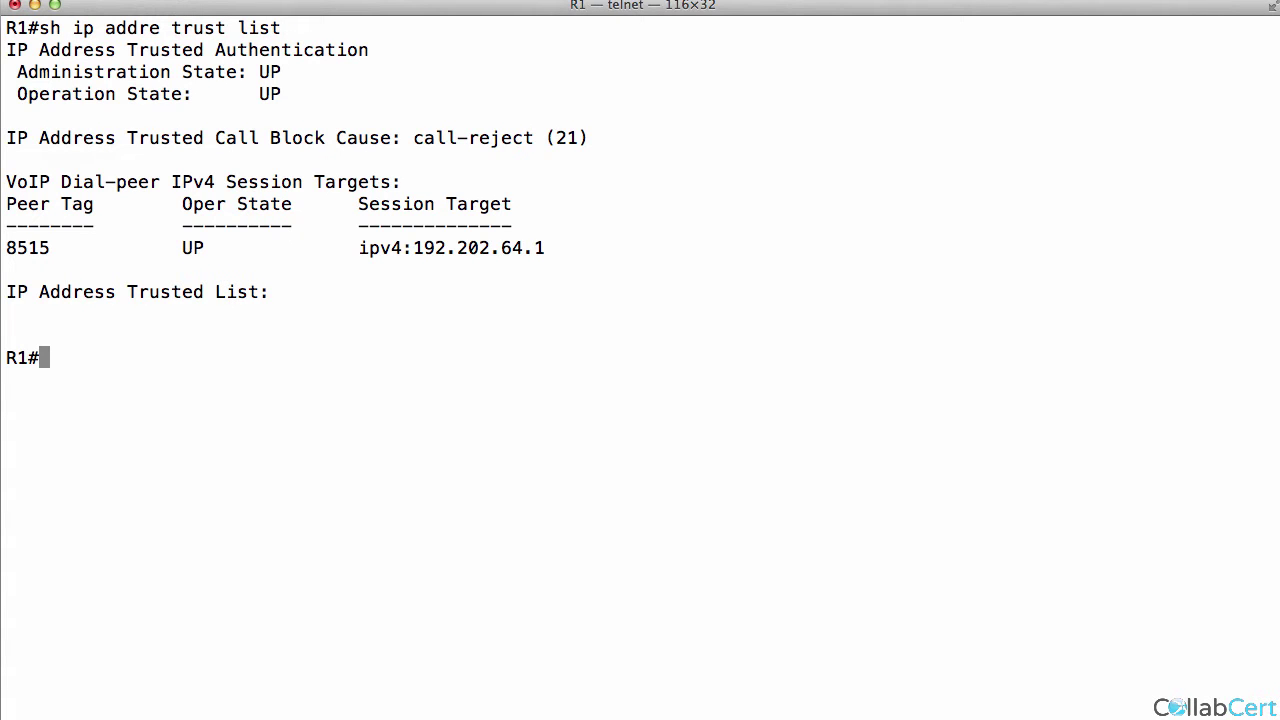
pyautogui.moveTo(680, 636)
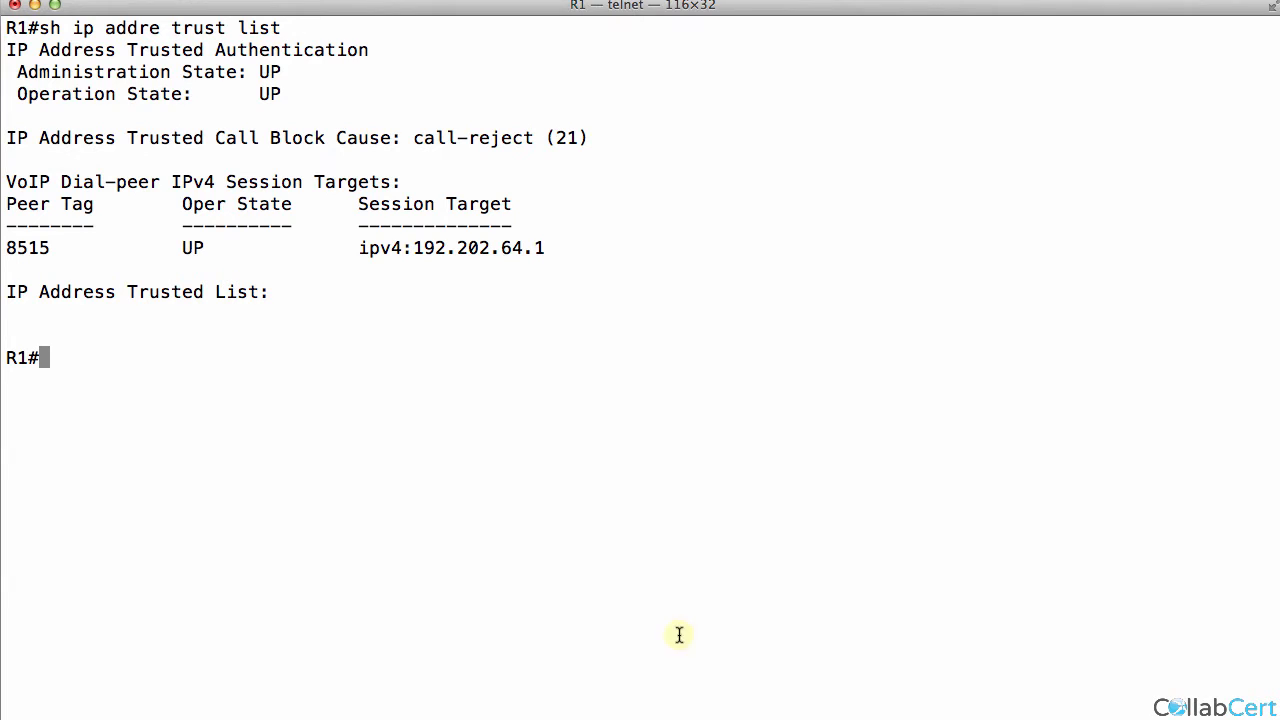
pyautogui.moveTo(398, 240)
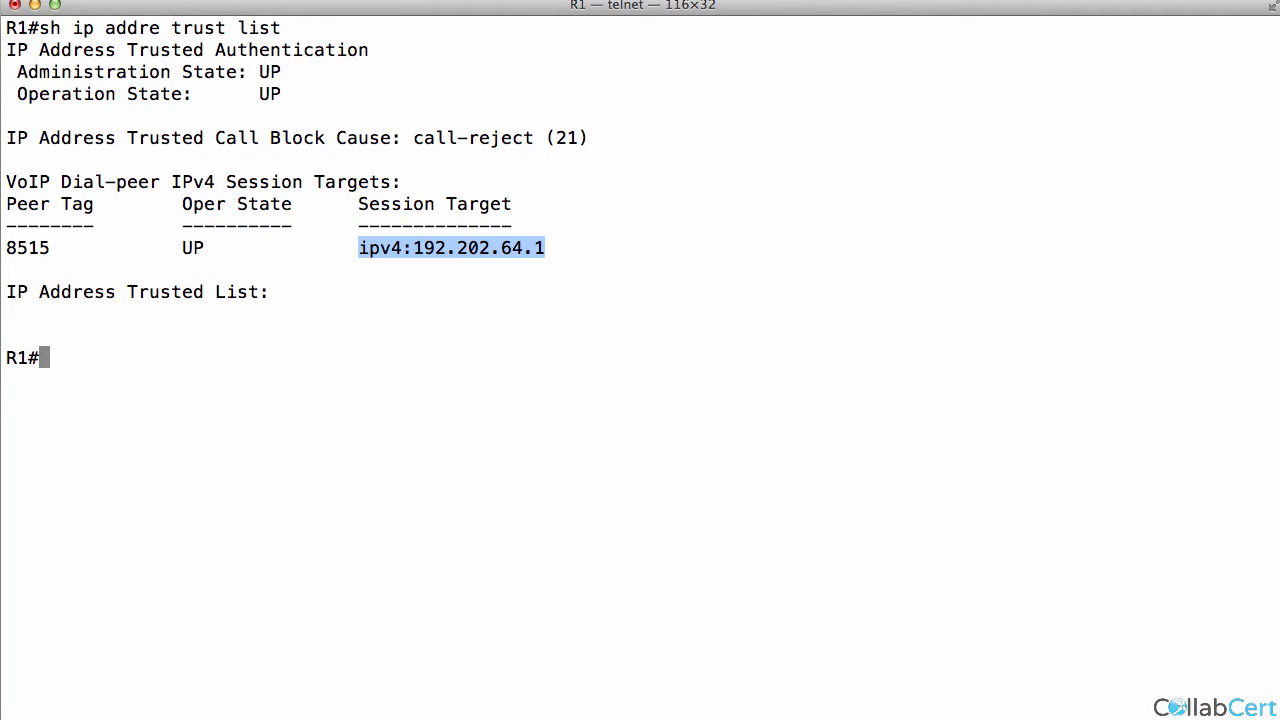
# Step: Display 'show run | section dial-peer' for dial-peer 8515 and select session target 192.202.64.1
pyautogui.write('sh run')
pyautogui.write('/-peer')
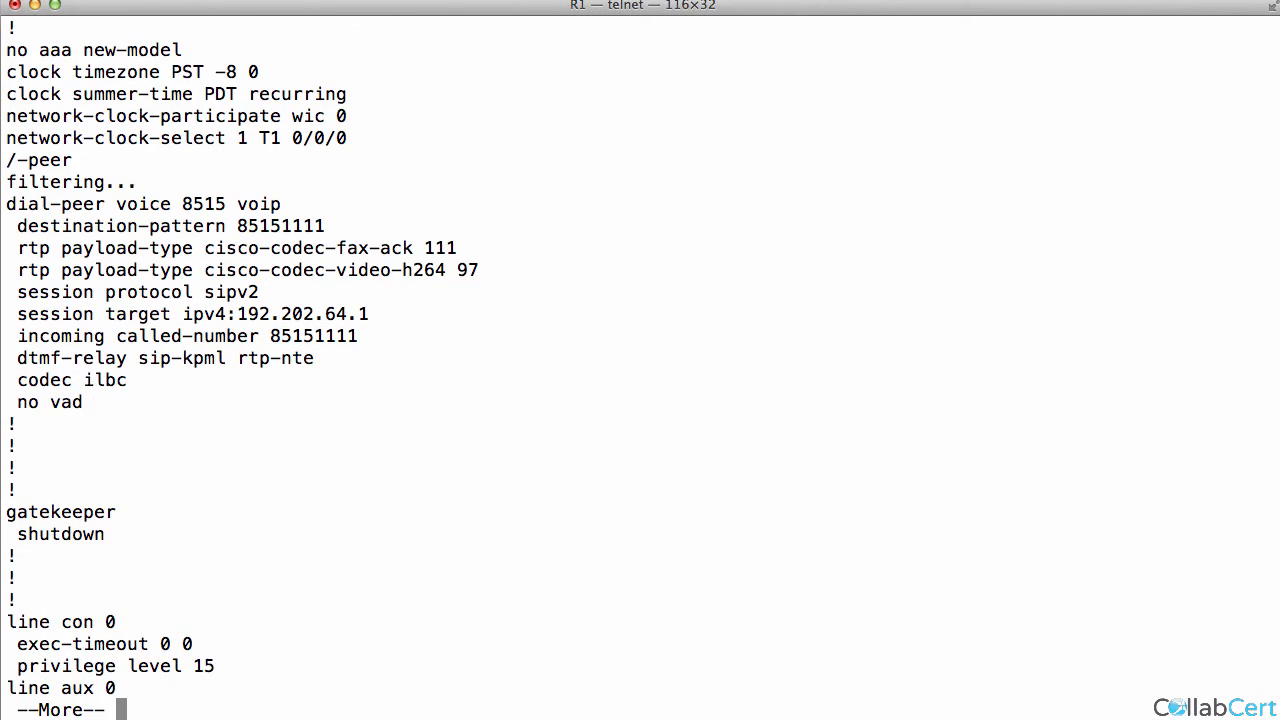
pyautogui.moveTo(366, 304)
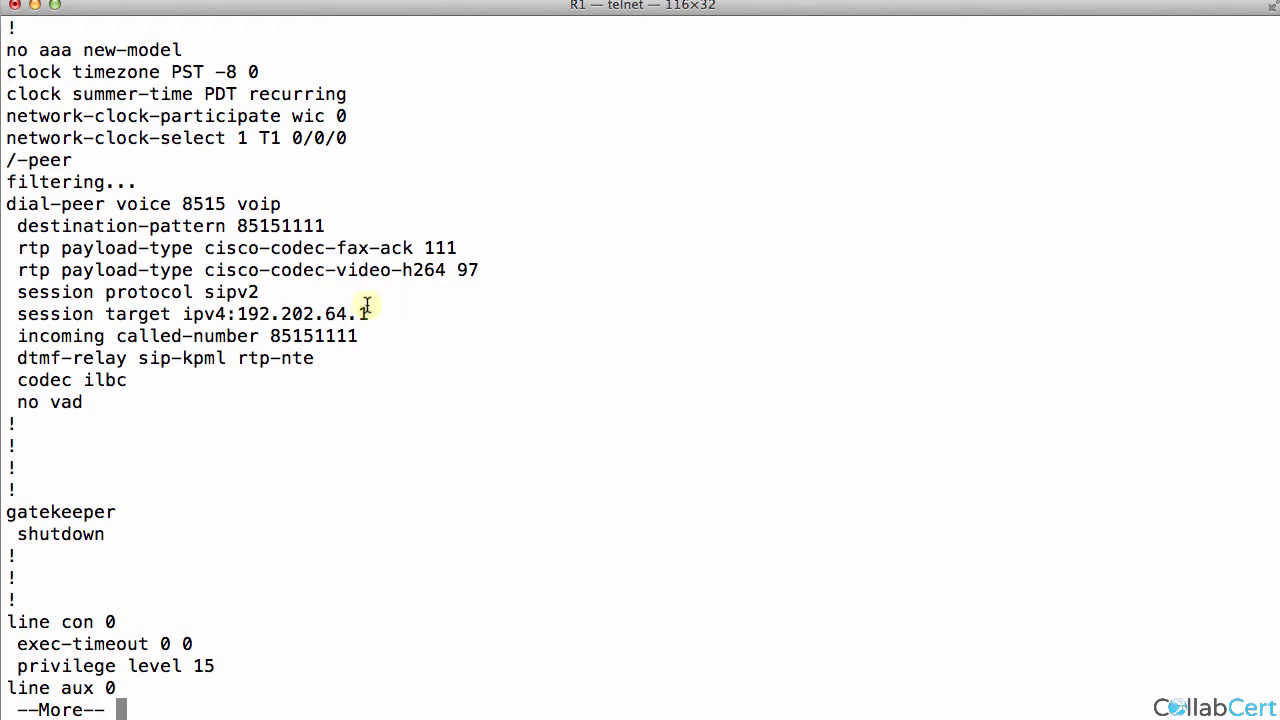
pyautogui.doubleClick(290, 314)
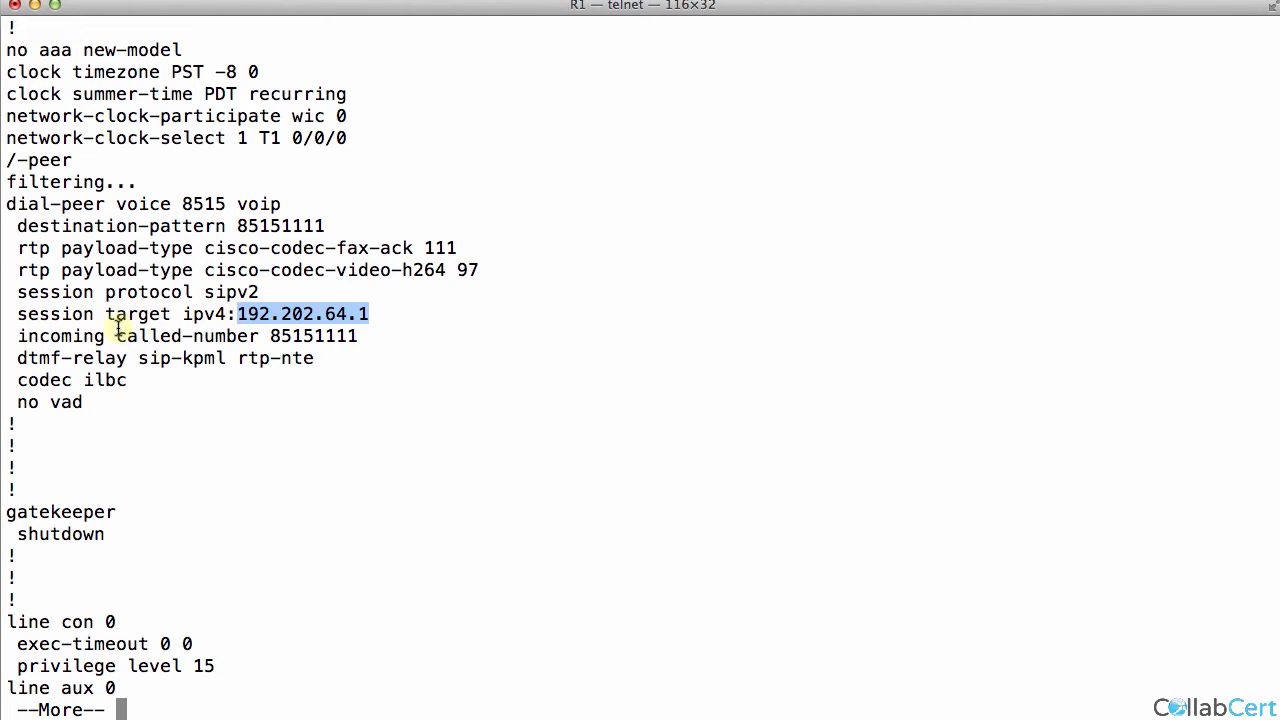
pyautogui.moveTo(112, 314)
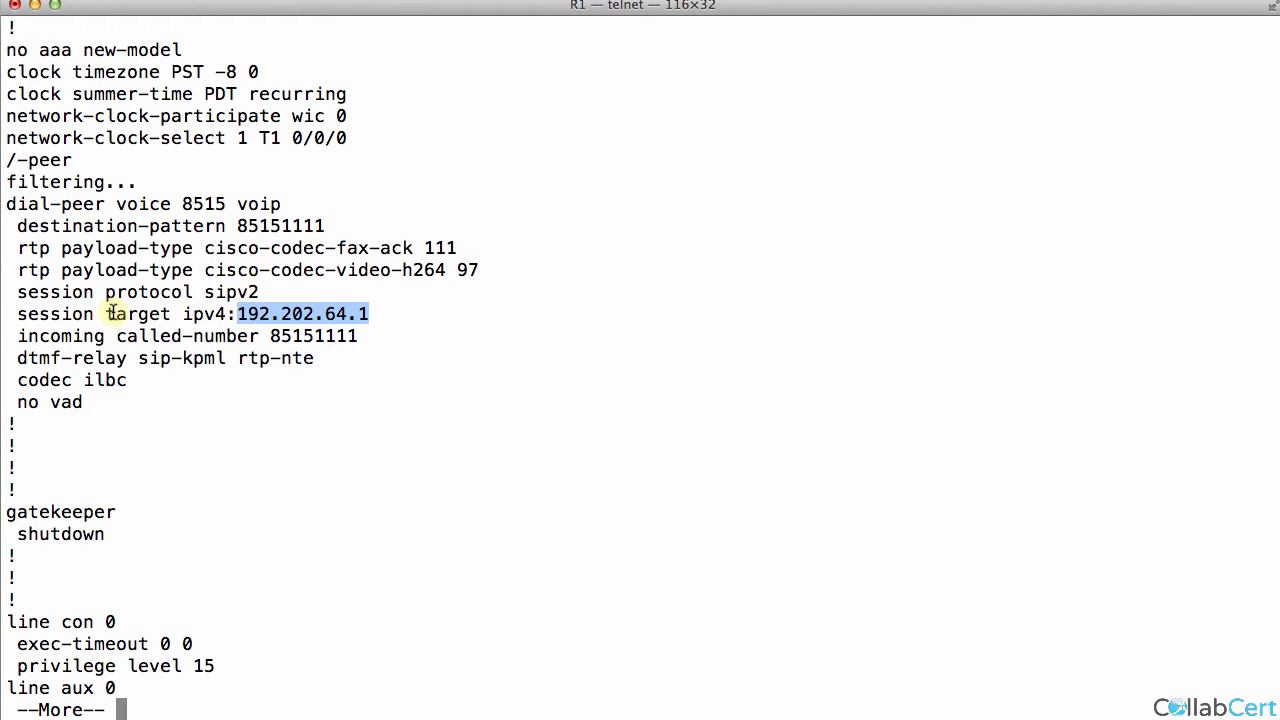
pyautogui.press('space')
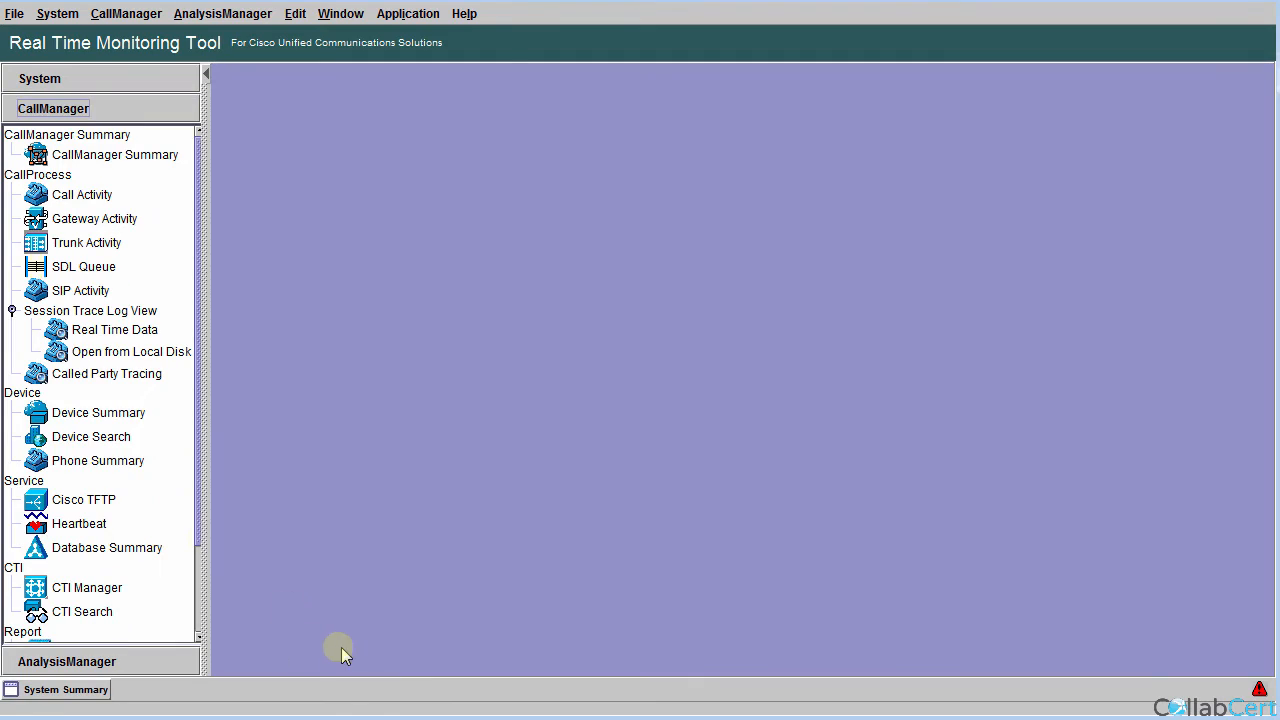
# Step: View RTMT real-time session trace data and trace the rejected call to 85151111
pyautogui.click(114, 330)
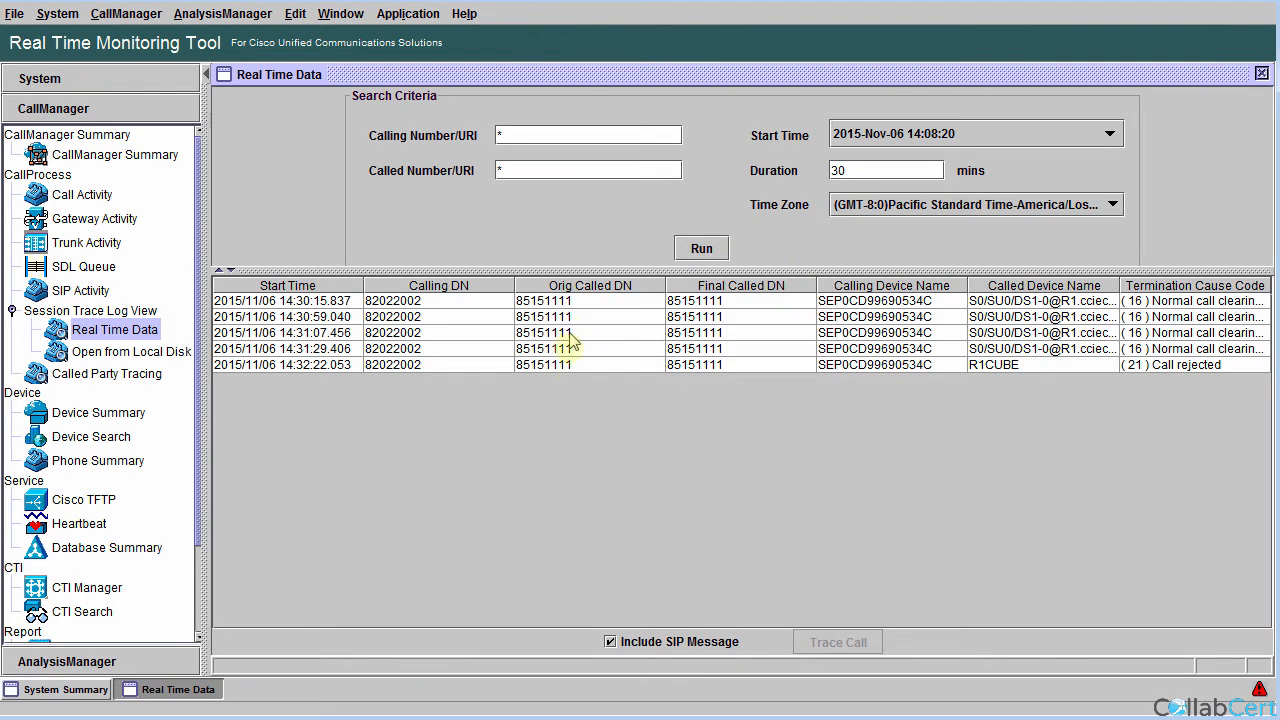
pyautogui.click(836, 640)
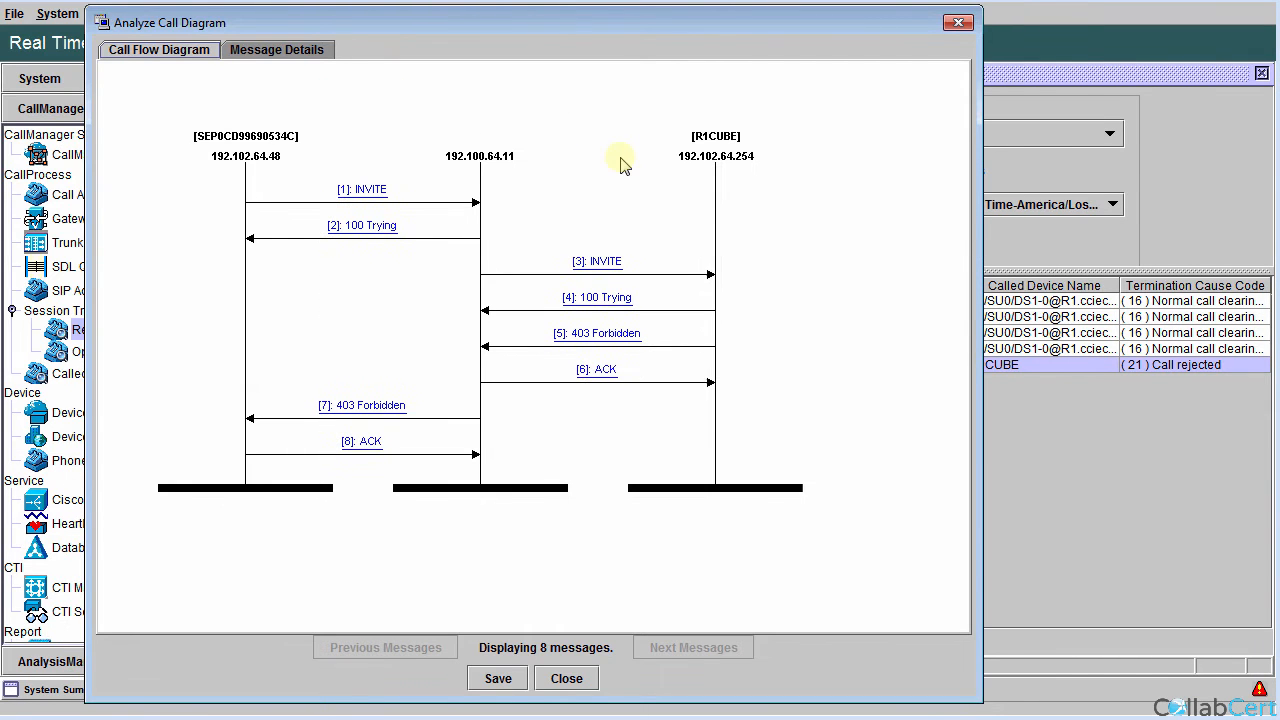
pyautogui.moveTo(464, 216)
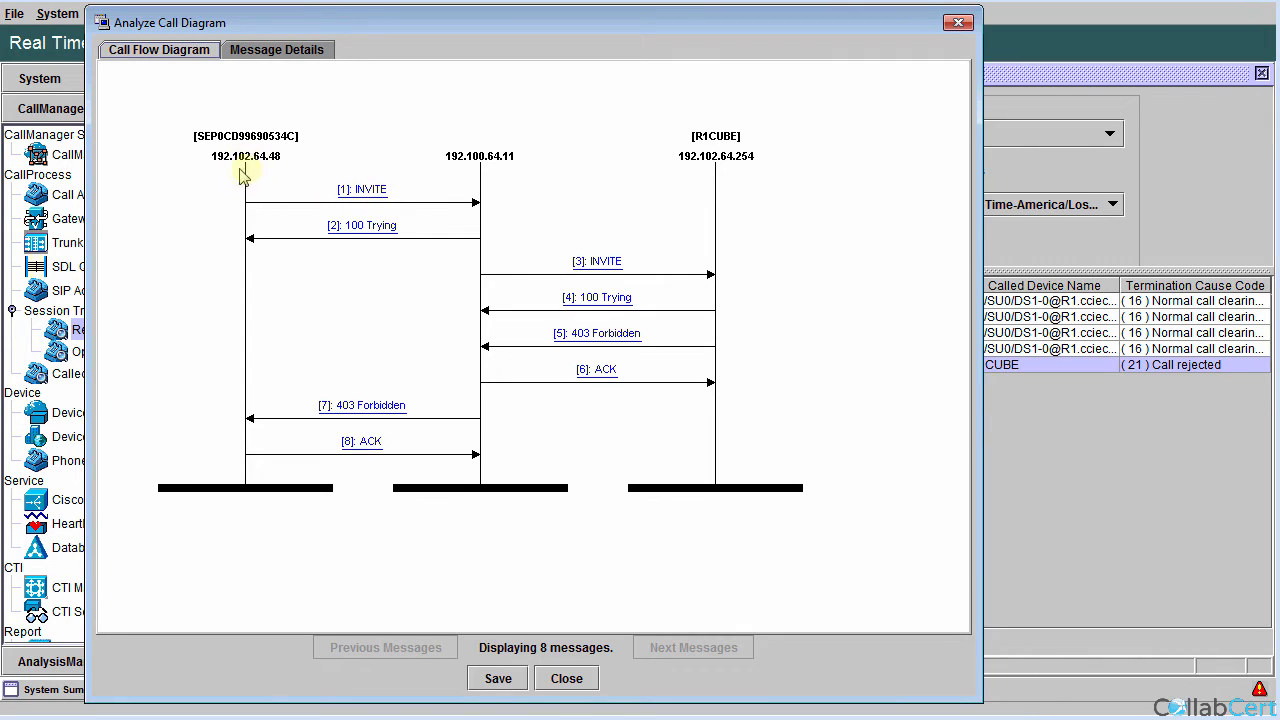
pyautogui.moveTo(444, 204)
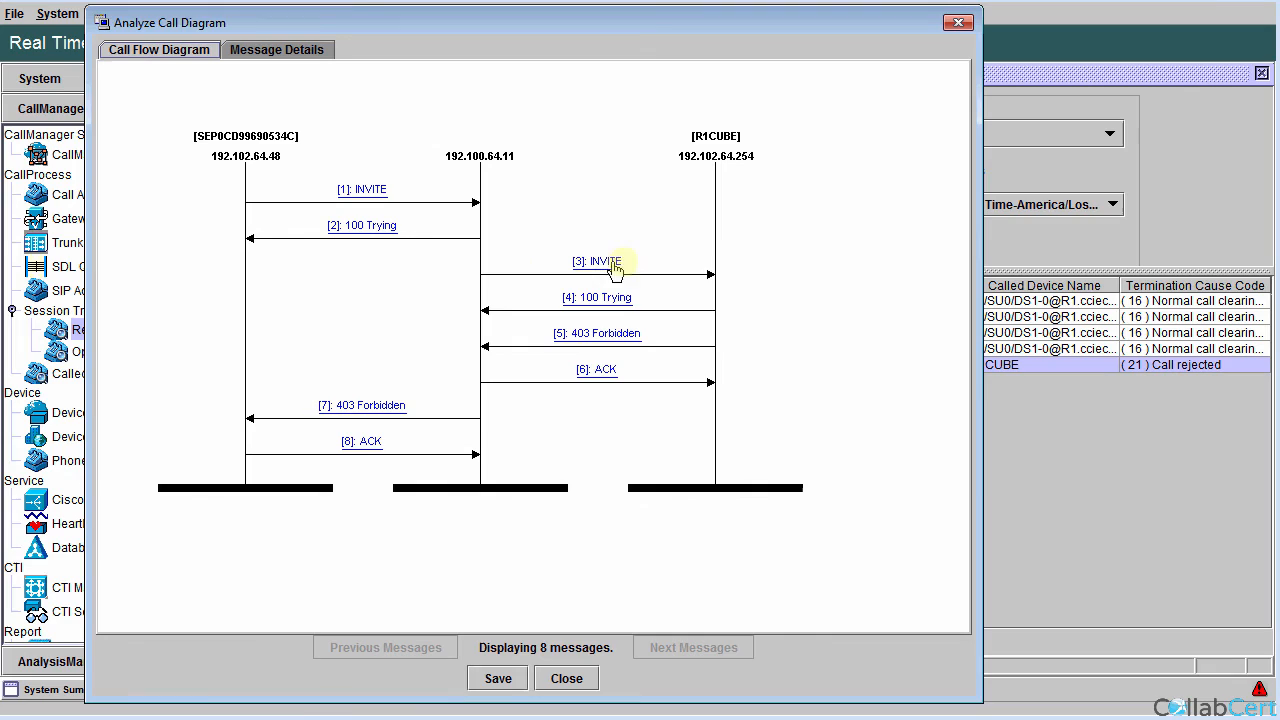
pyautogui.moveTo(698, 290)
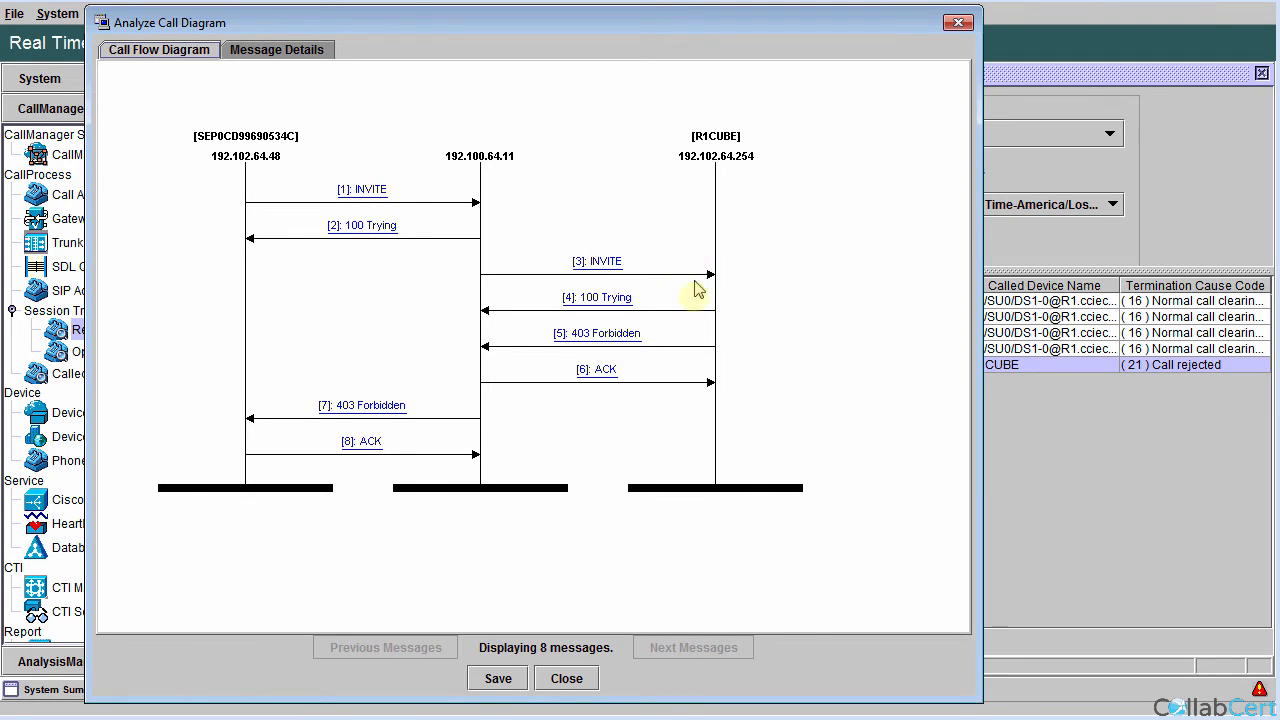
pyautogui.moveTo(640, 312)
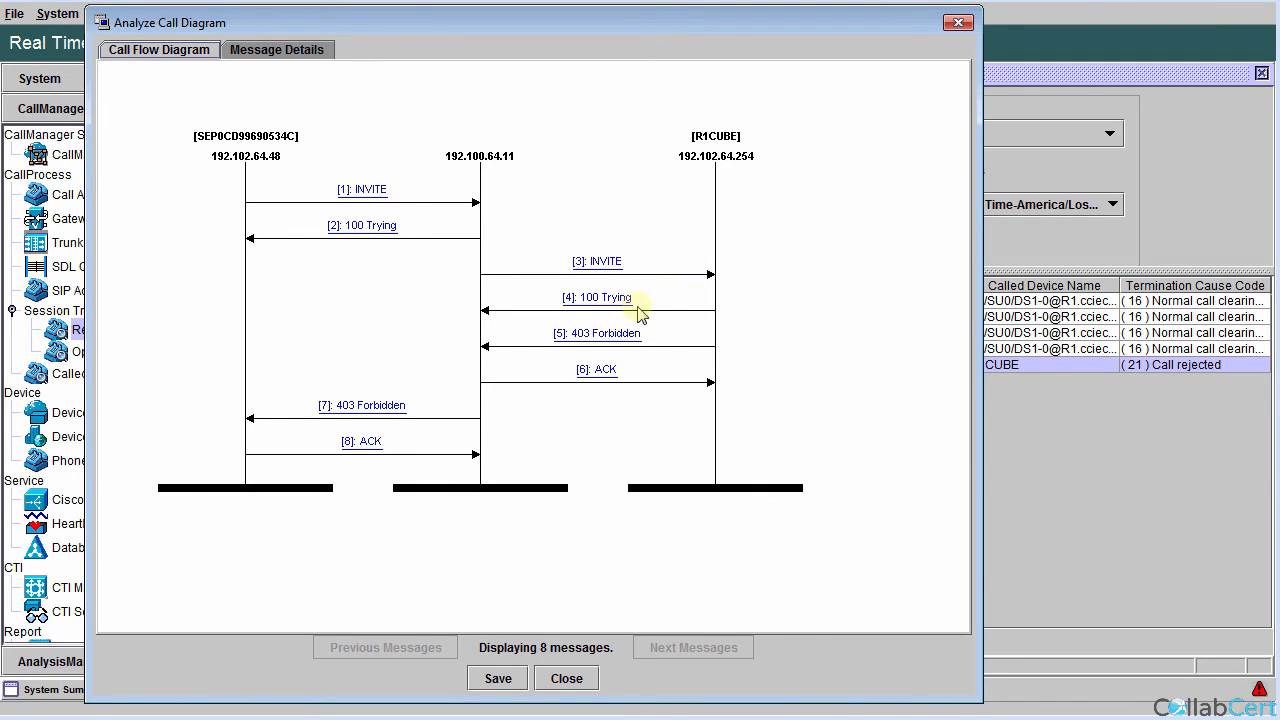
pyautogui.moveTo(616, 378)
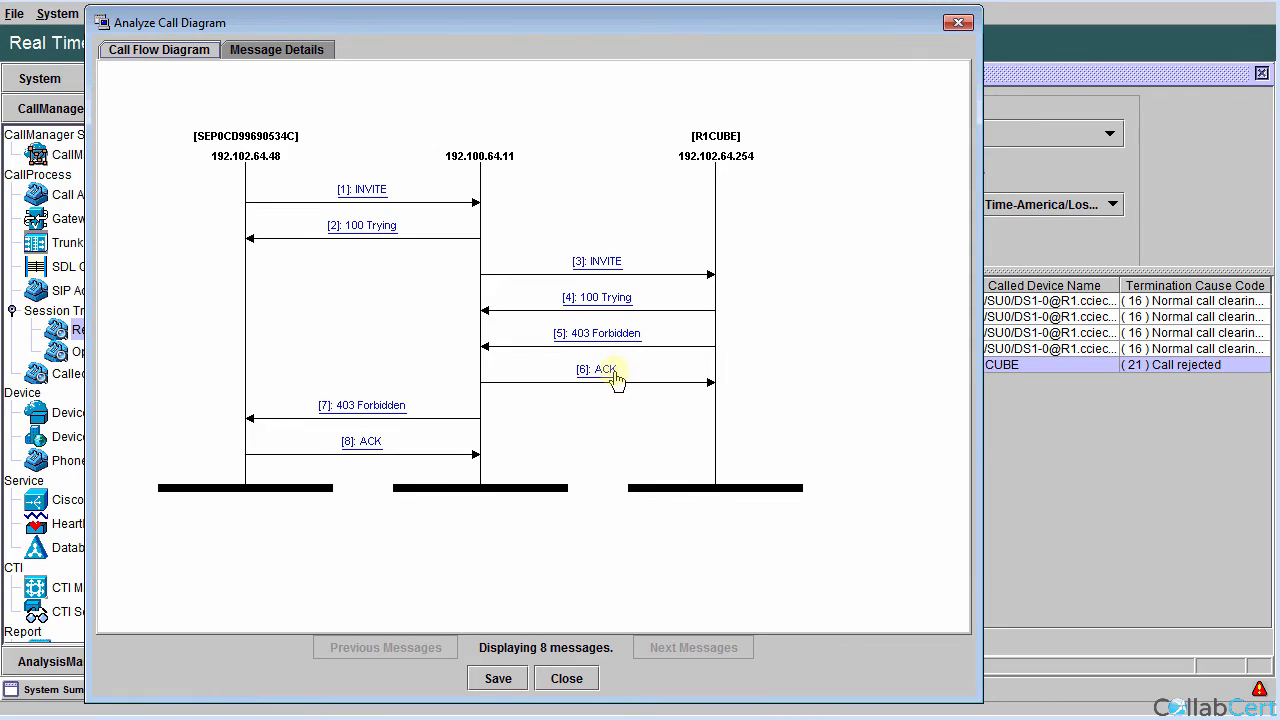
pyautogui.moveTo(384, 404)
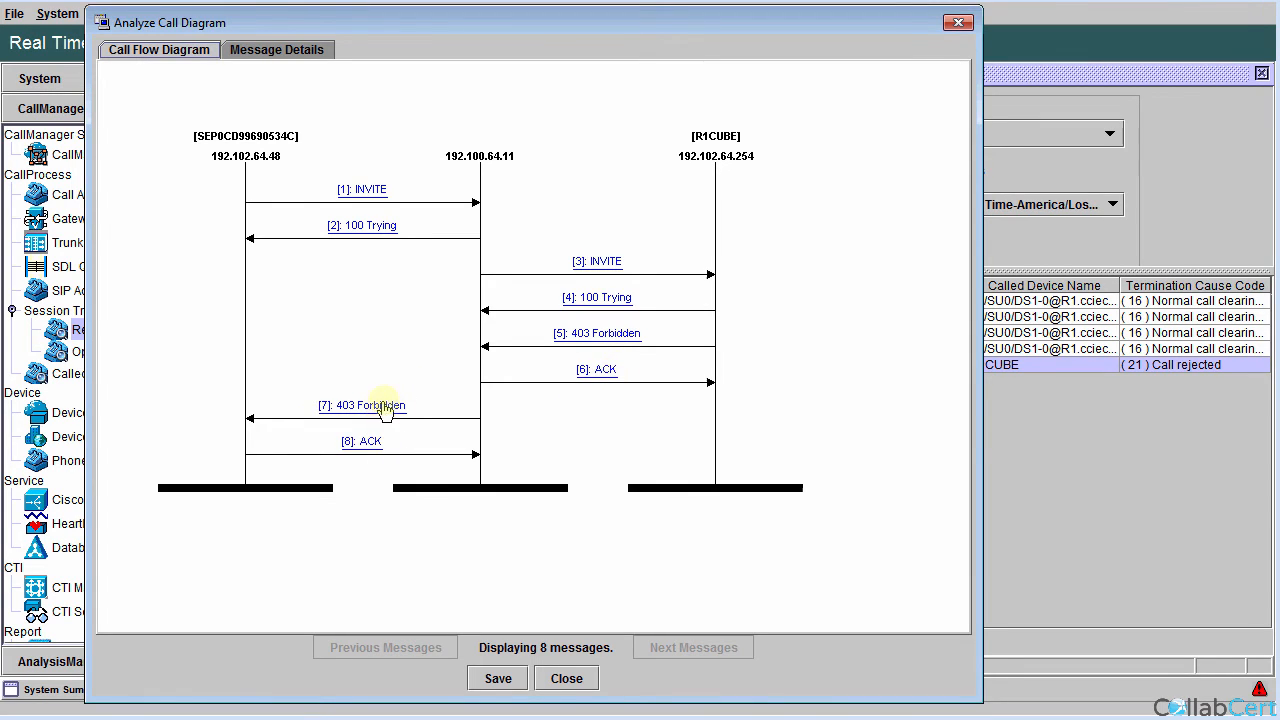
pyautogui.moveTo(248, 418)
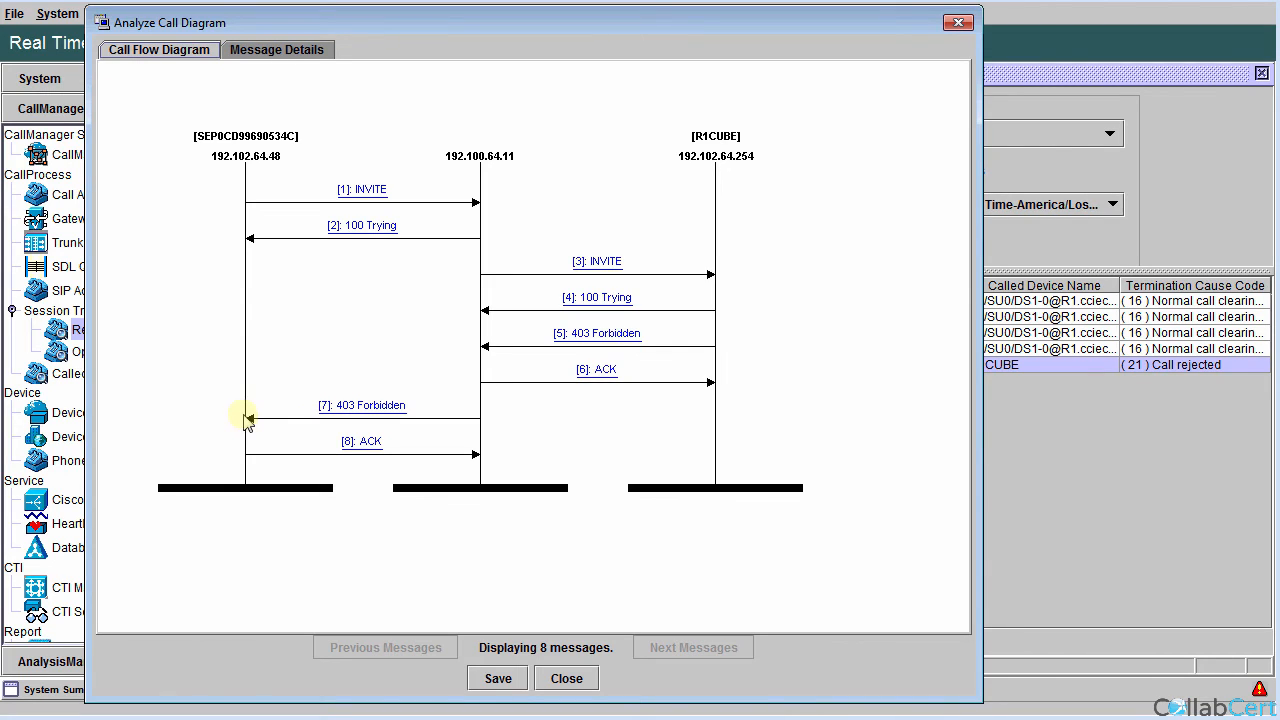
pyautogui.moveTo(252, 420)
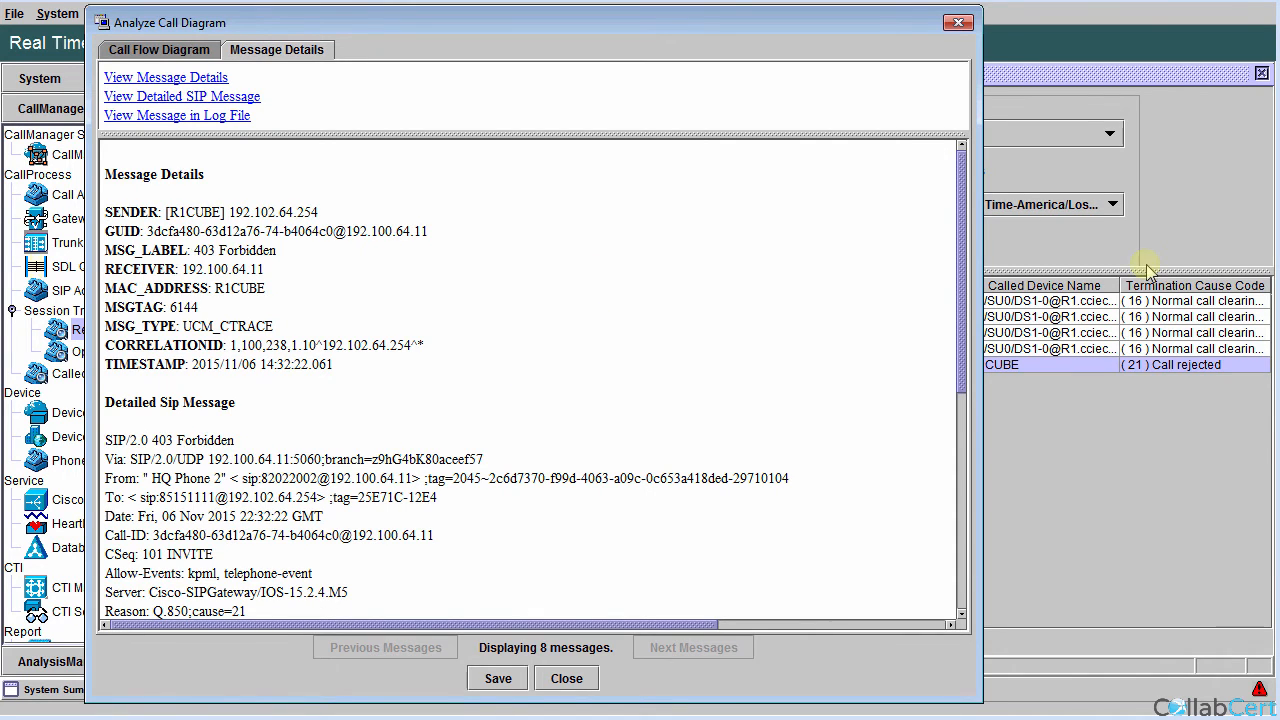
# Step: Scroll through the 403 Forbidden message details showing Reason Q.850 cause=21
pyautogui.scroll(-3)
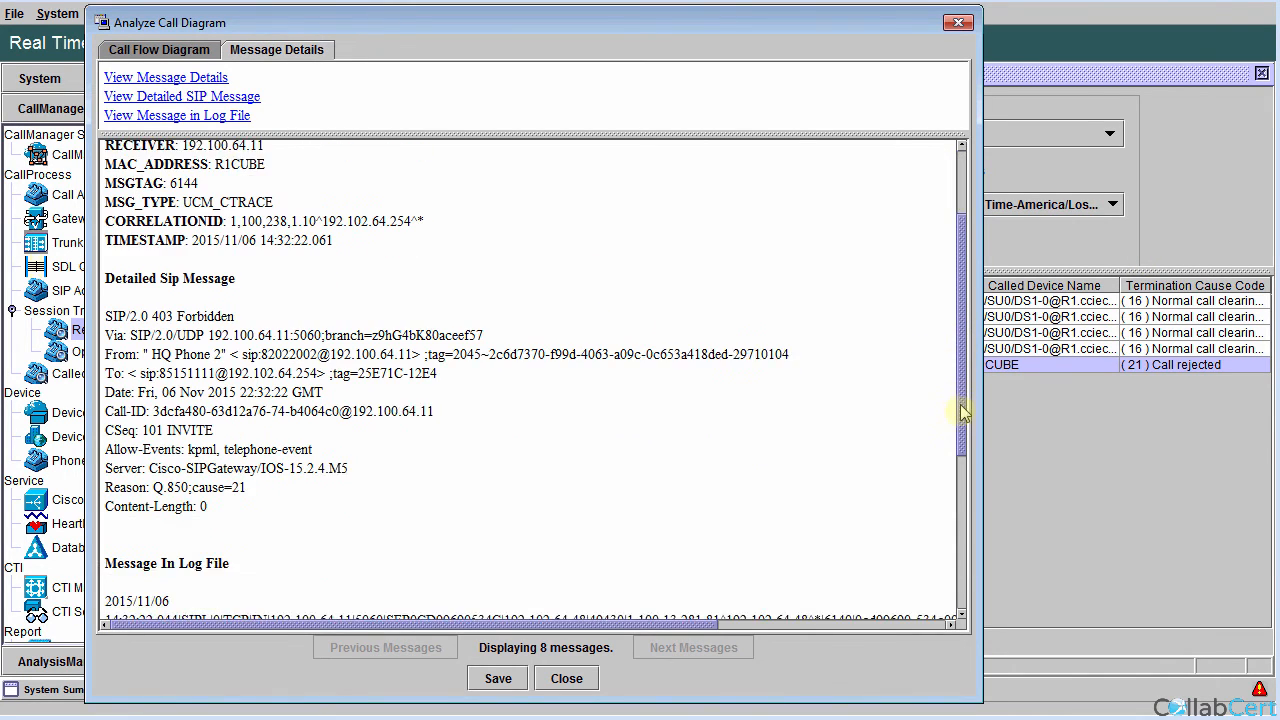
pyautogui.scroll(-3)
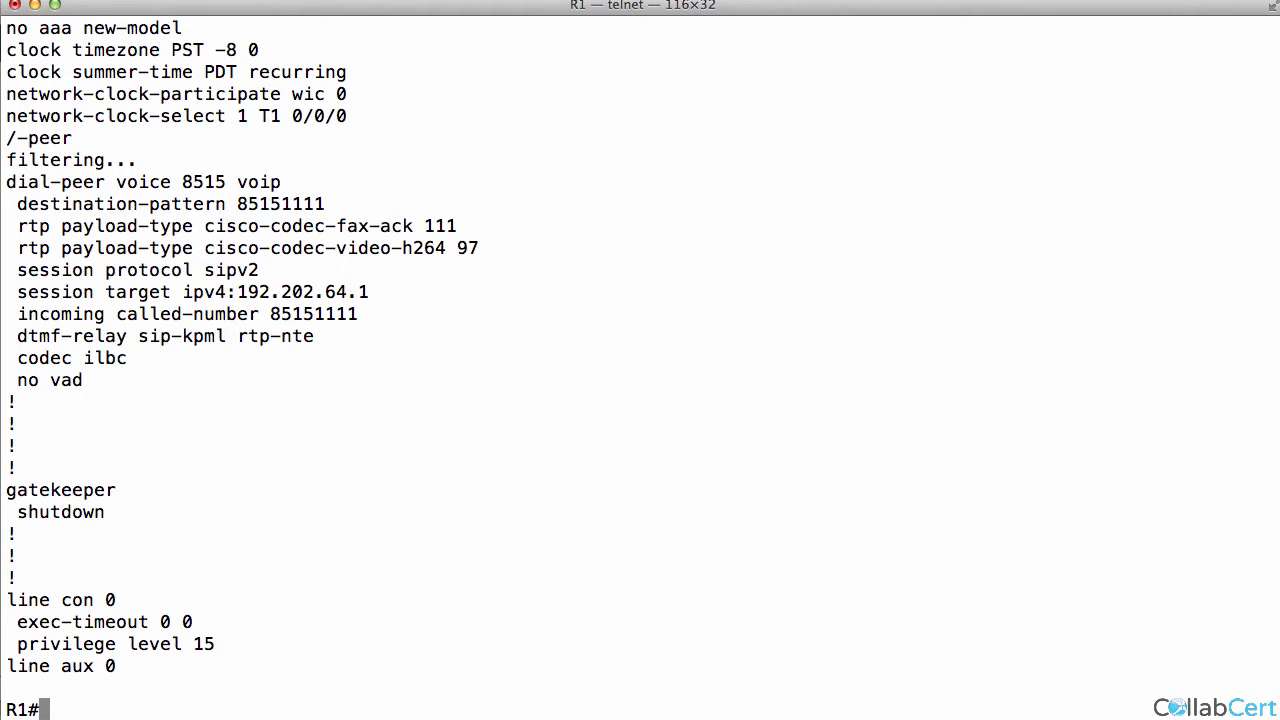
# Step: List the 'voice hunt ?' disconnect cause codes and locate call-reject (21)
pyautogui.write('voice h')
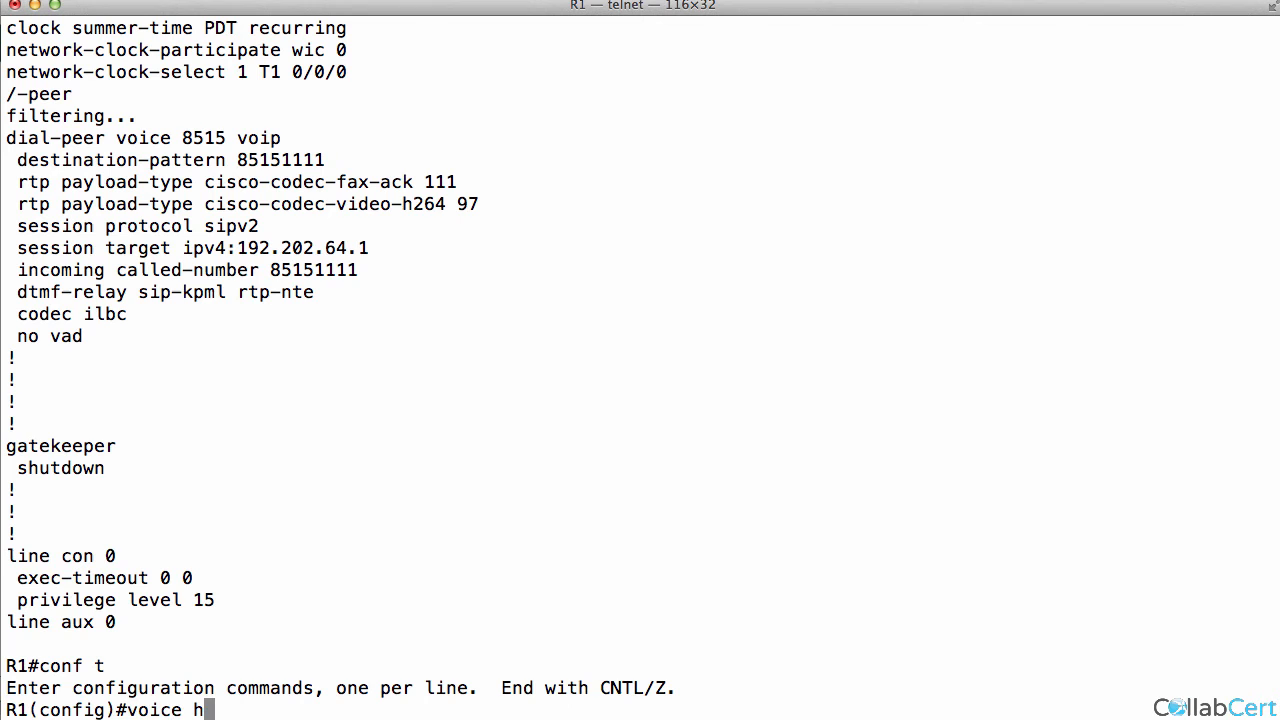
pyautogui.write('unt ?')
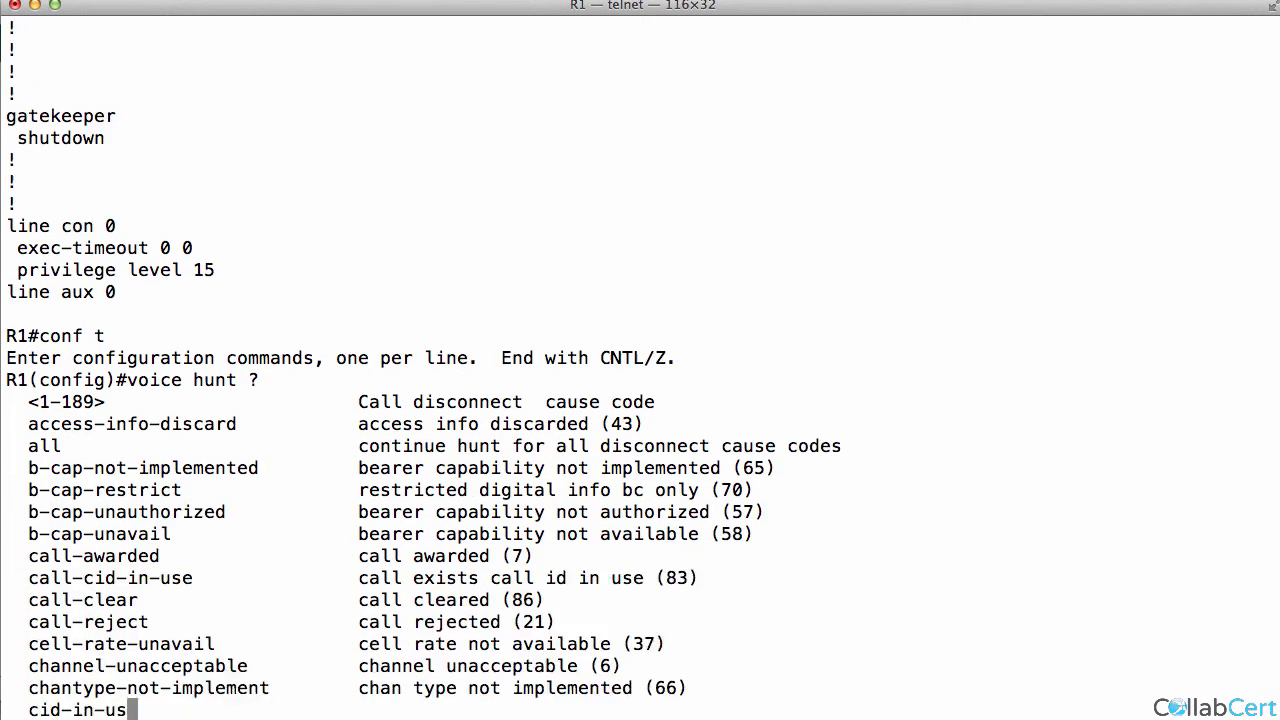
pyautogui.scroll(-3)
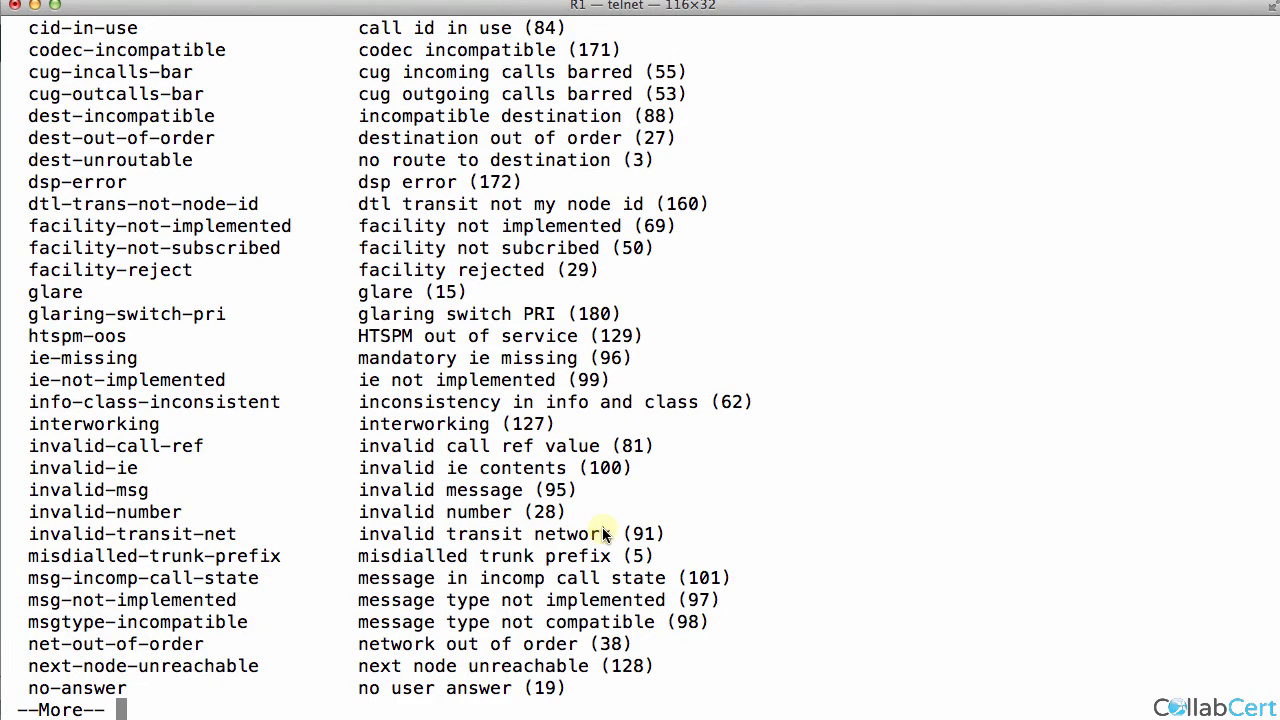
pyautogui.moveTo(610, 436)
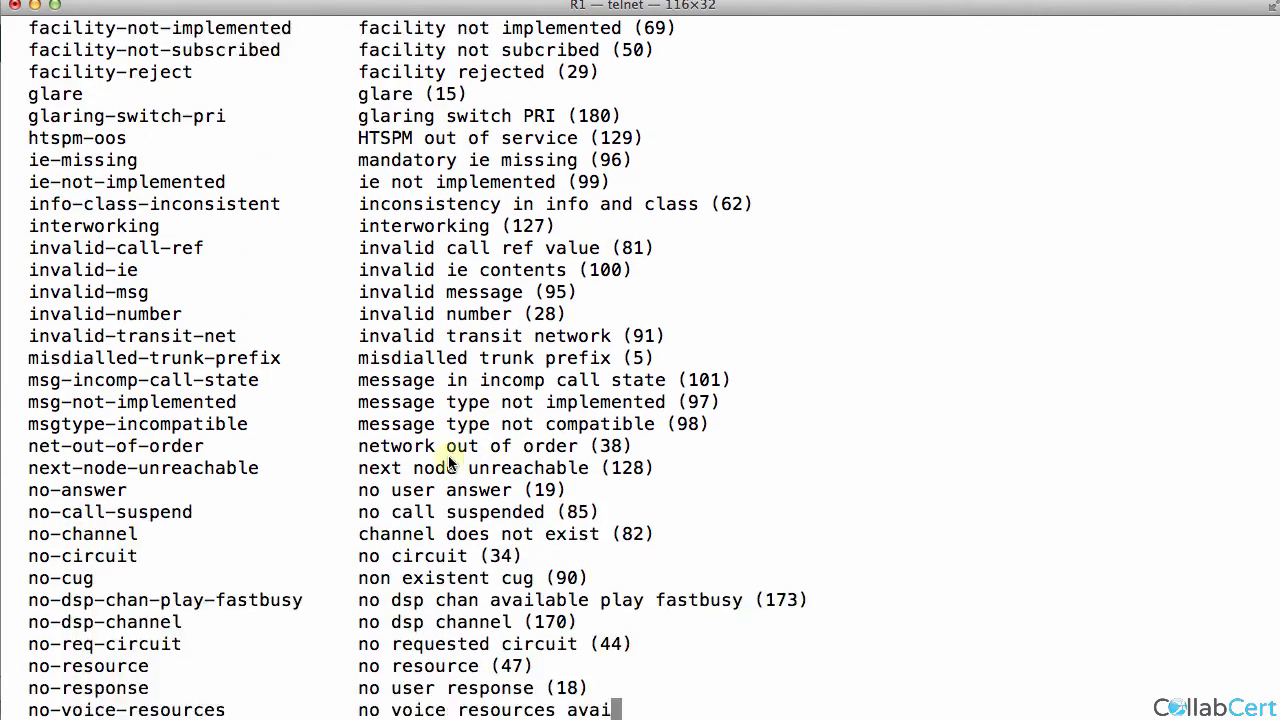
pyautogui.scroll(3)
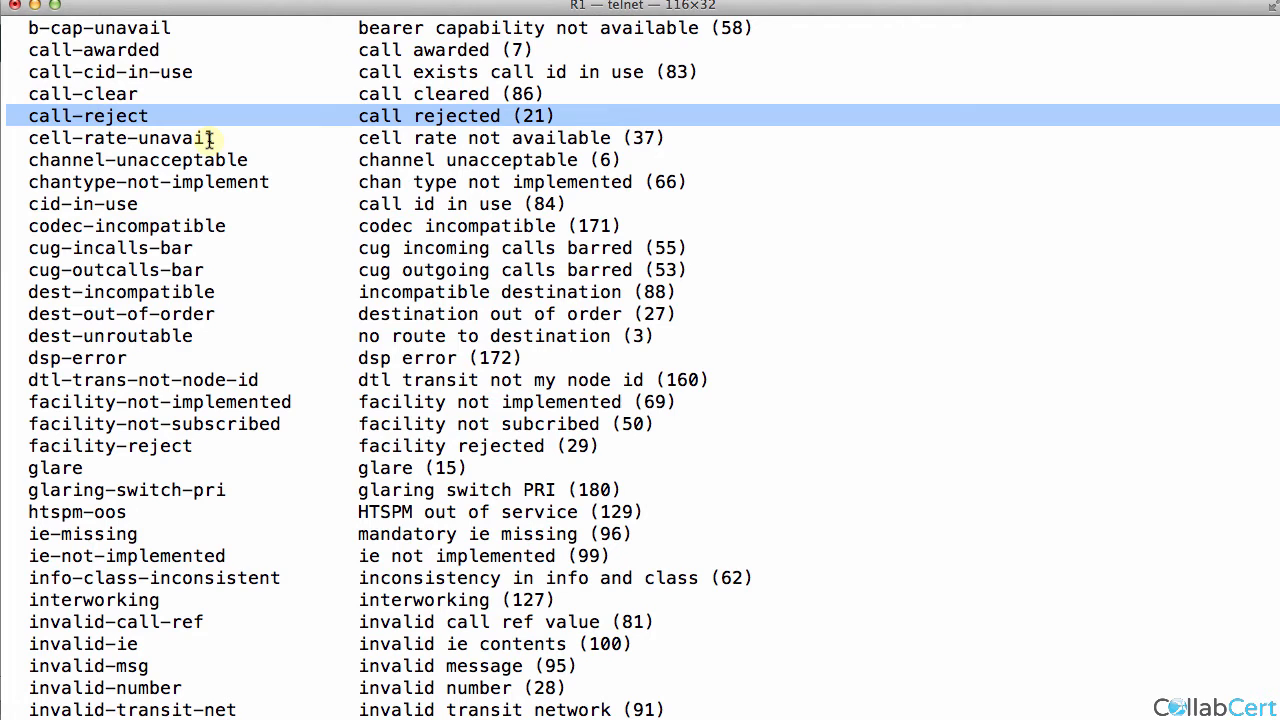
pyautogui.moveTo(564, 284)
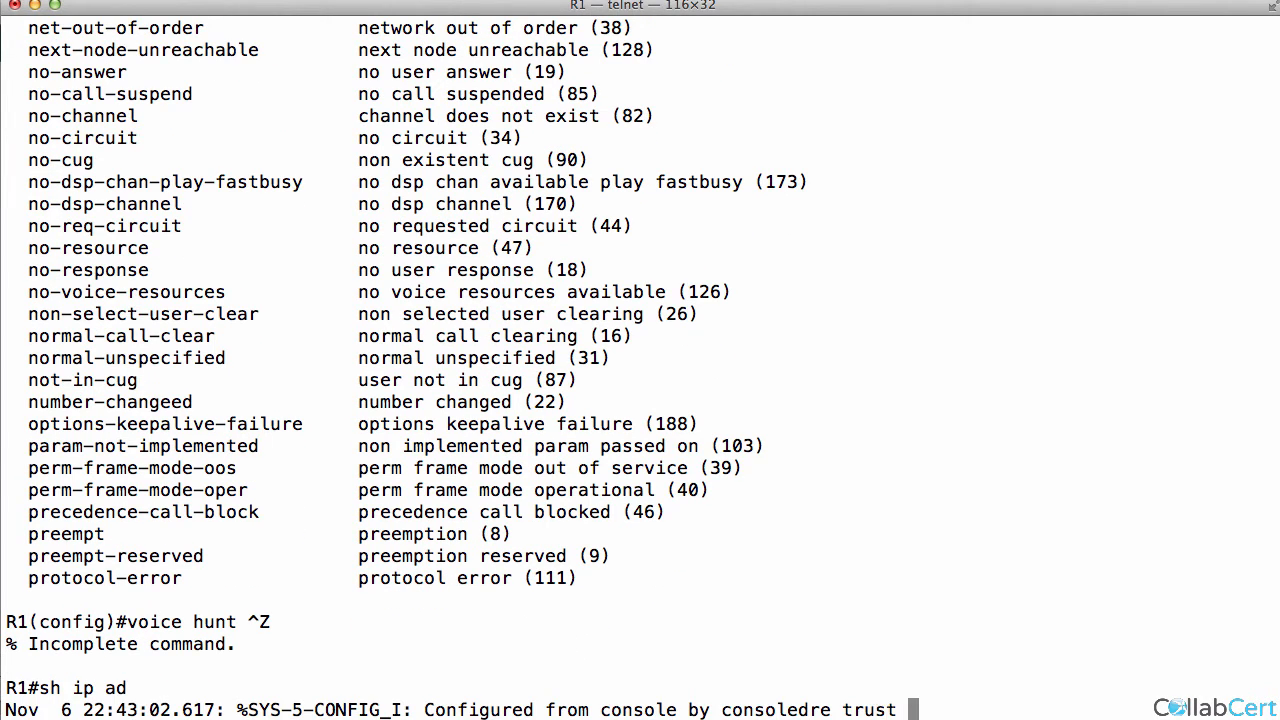
# Step: Redisplay the empty trusted list with call-reject (21) block cause, then enter global configuration mode
pyautogui.write('list')
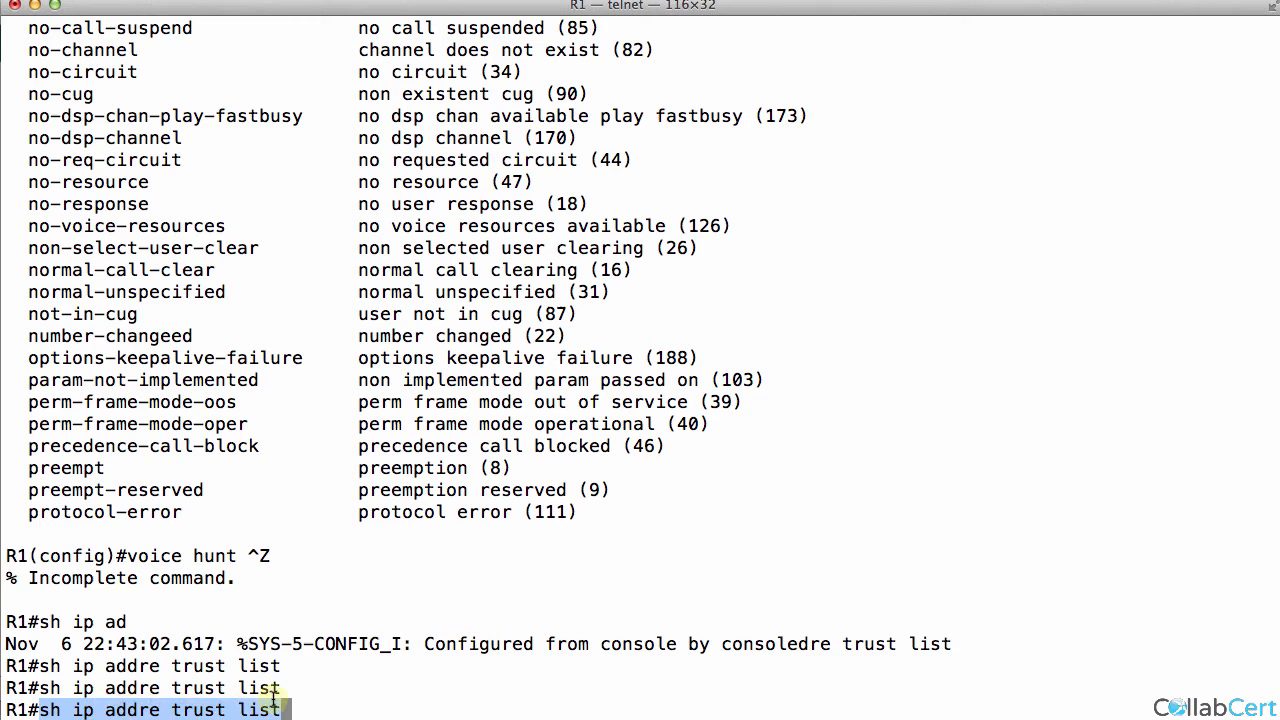
pyautogui.press('Return')
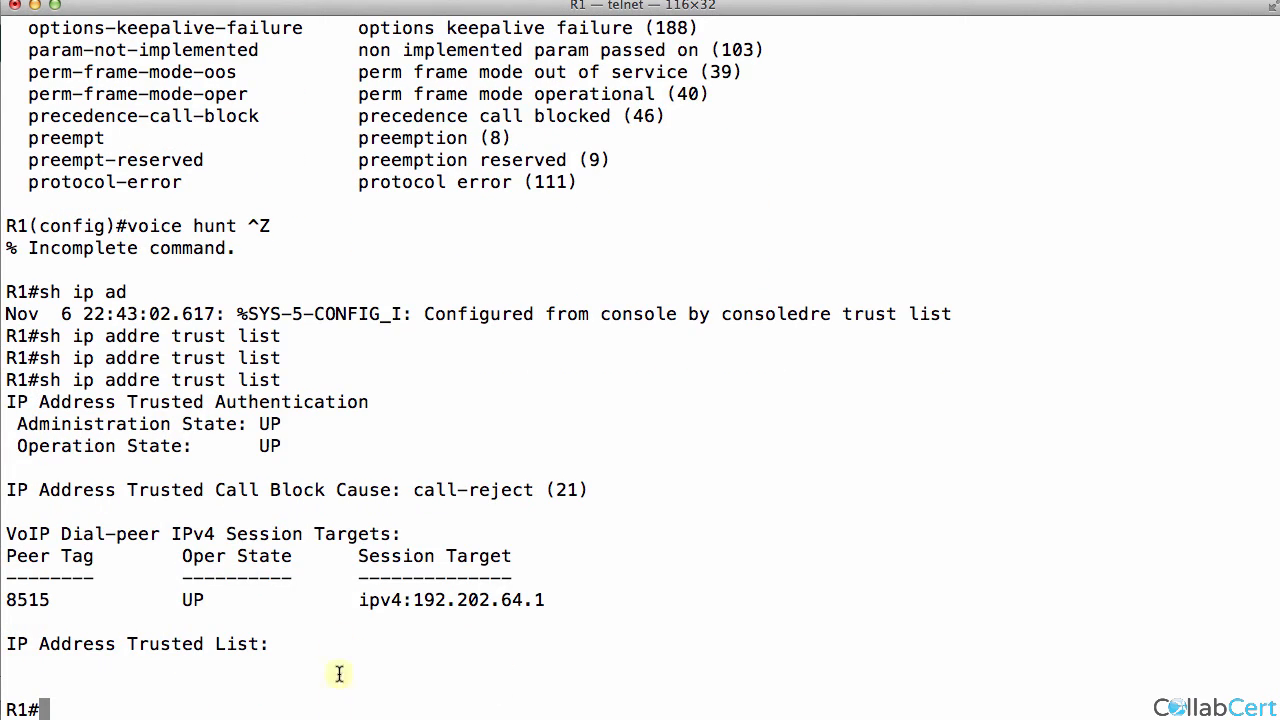
pyautogui.moveTo(96, 444)
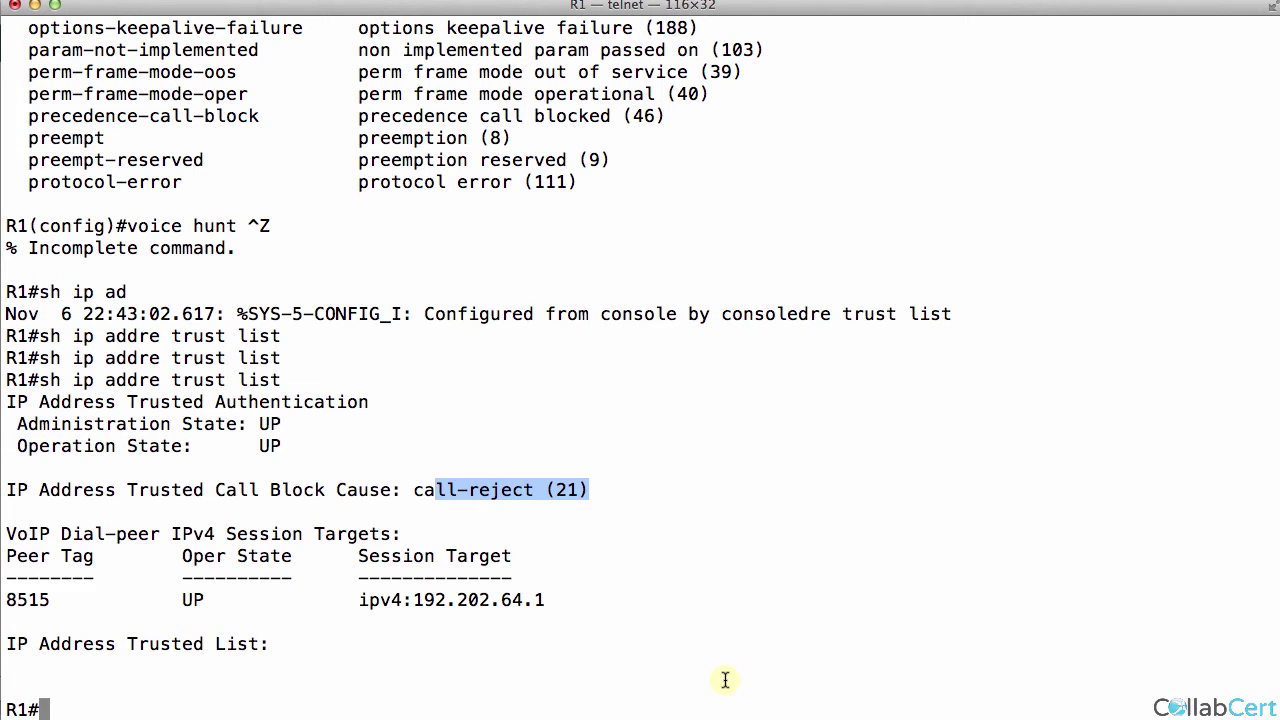
pyautogui.write('con')
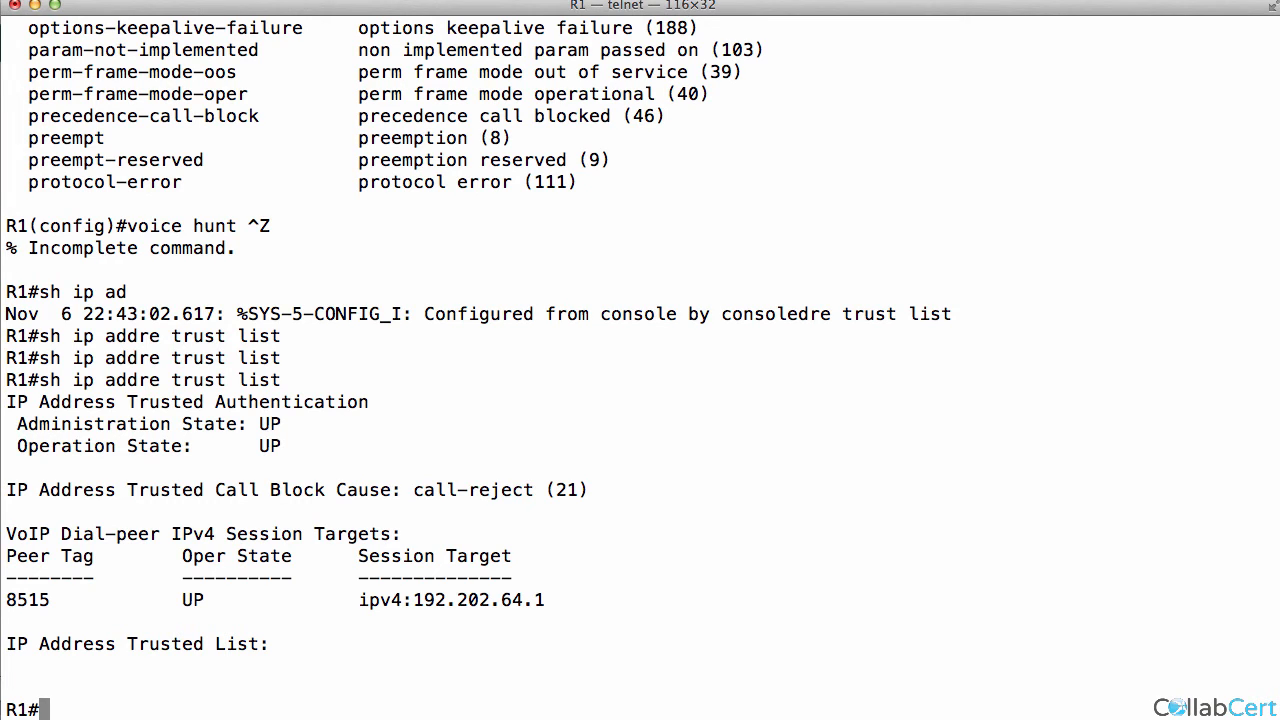
pyautogui.write('conf t')
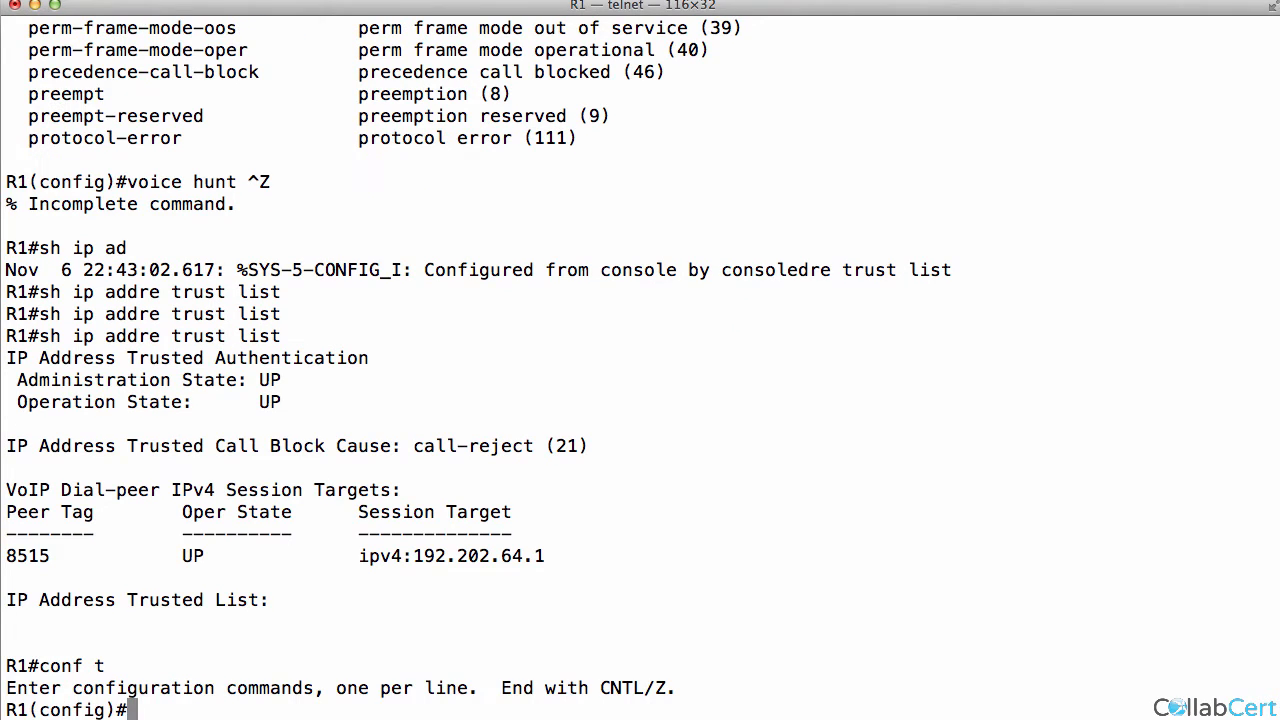
# Step: Under voice service voip, add trusted addresses 192.100.64.11 and 192.100.64.12 and exit
pyautogui.write('voice serv voip')
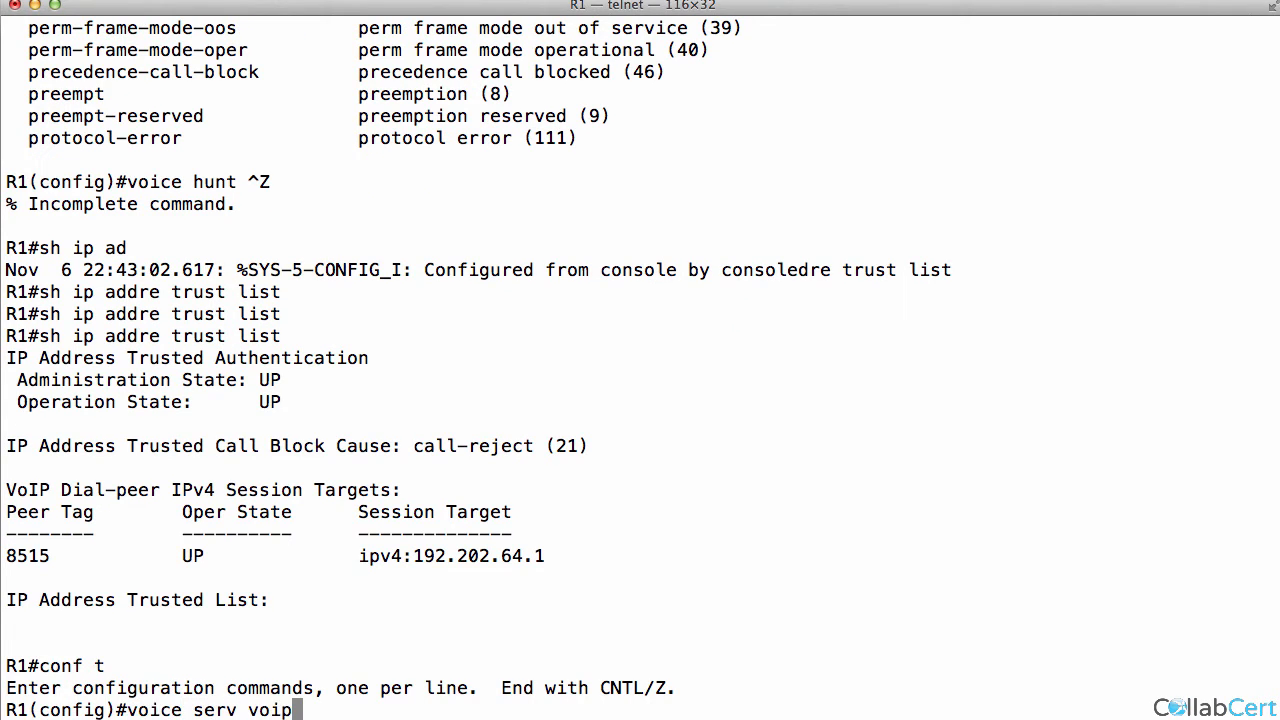
pyautogui.press('Return')
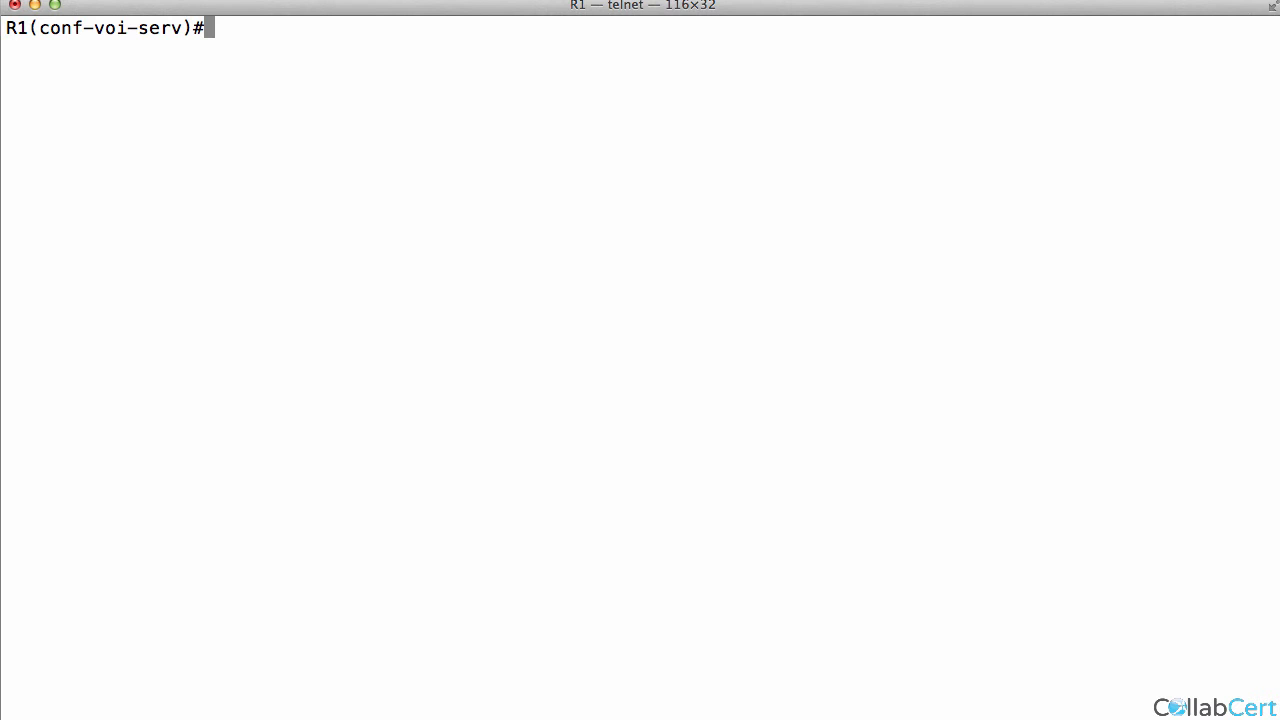
pyautogui.write('ip addr')
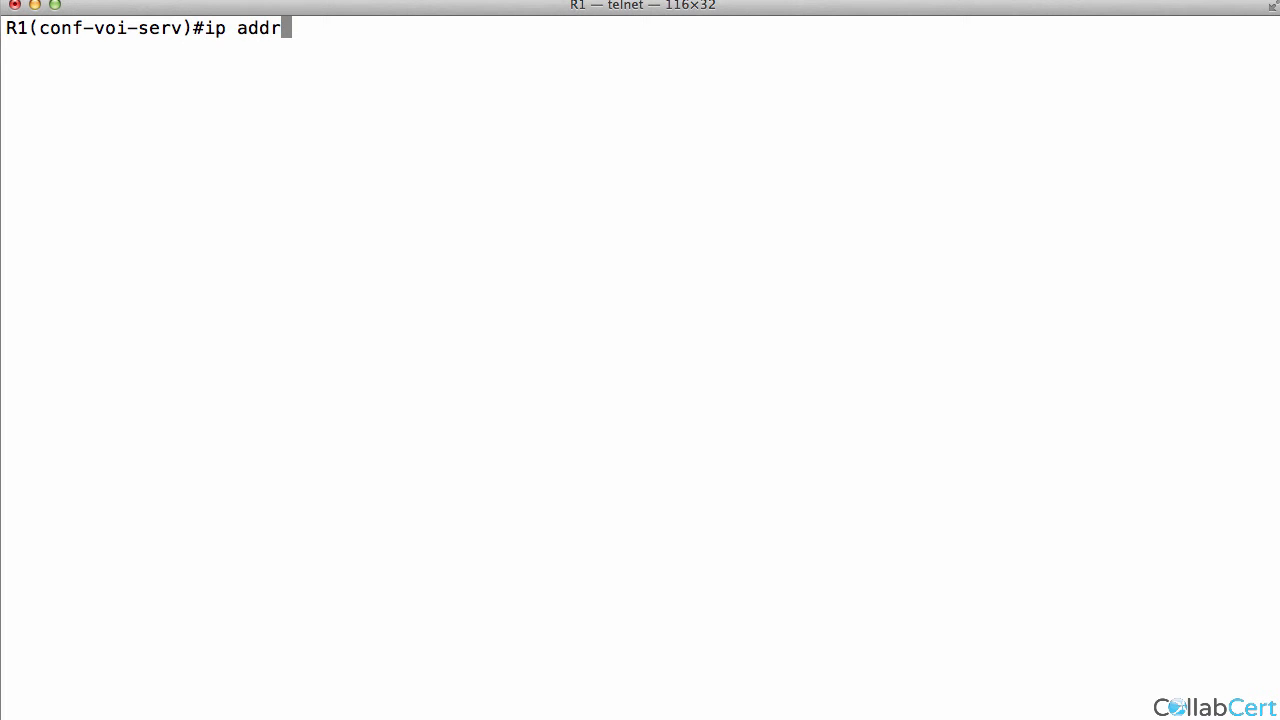
pyautogui.write('e trust list')
pyautogui.write('?')
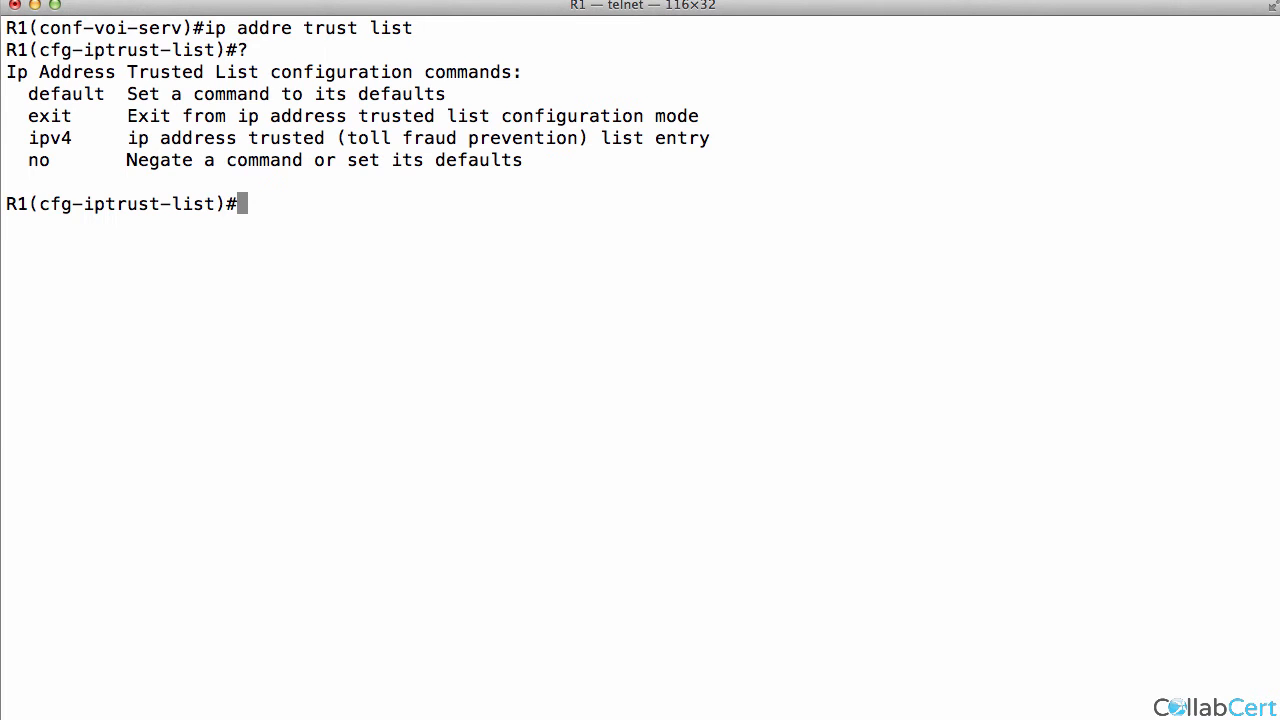
pyautogui.write('ipv4')
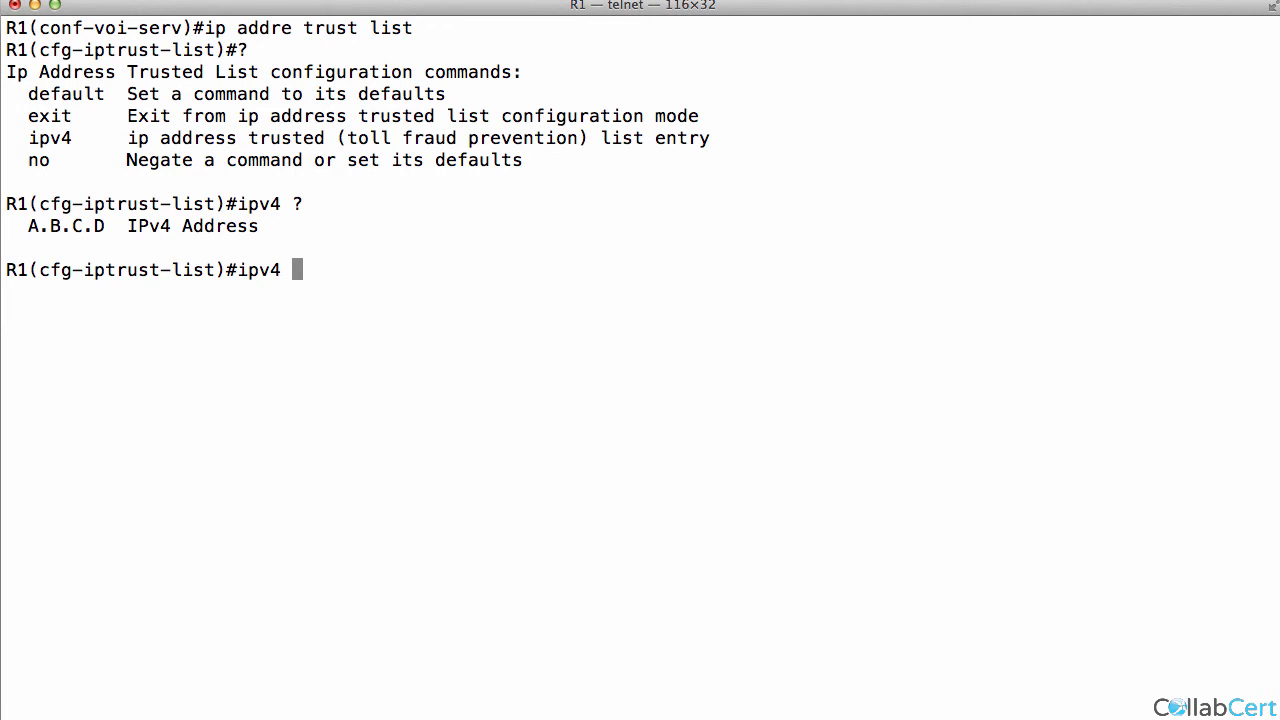
pyautogui.write('192.100.')
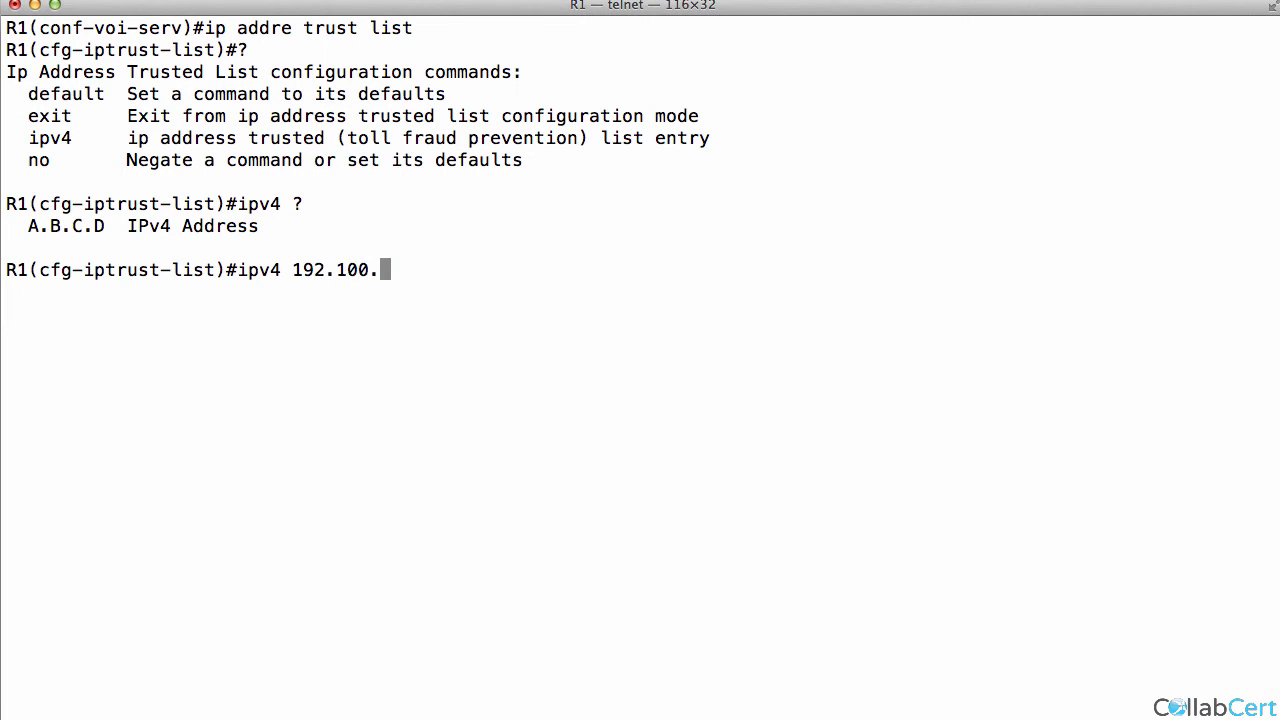
pyautogui.write('64.0')
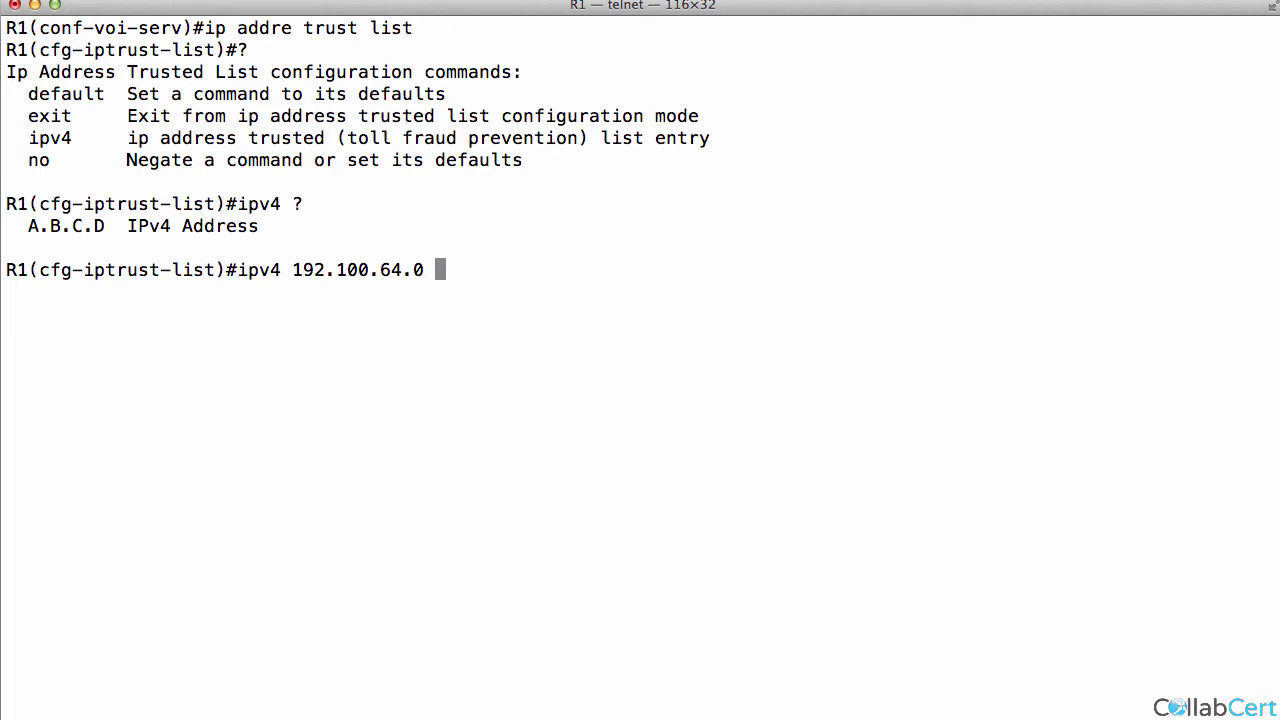
pyautogui.write('?')
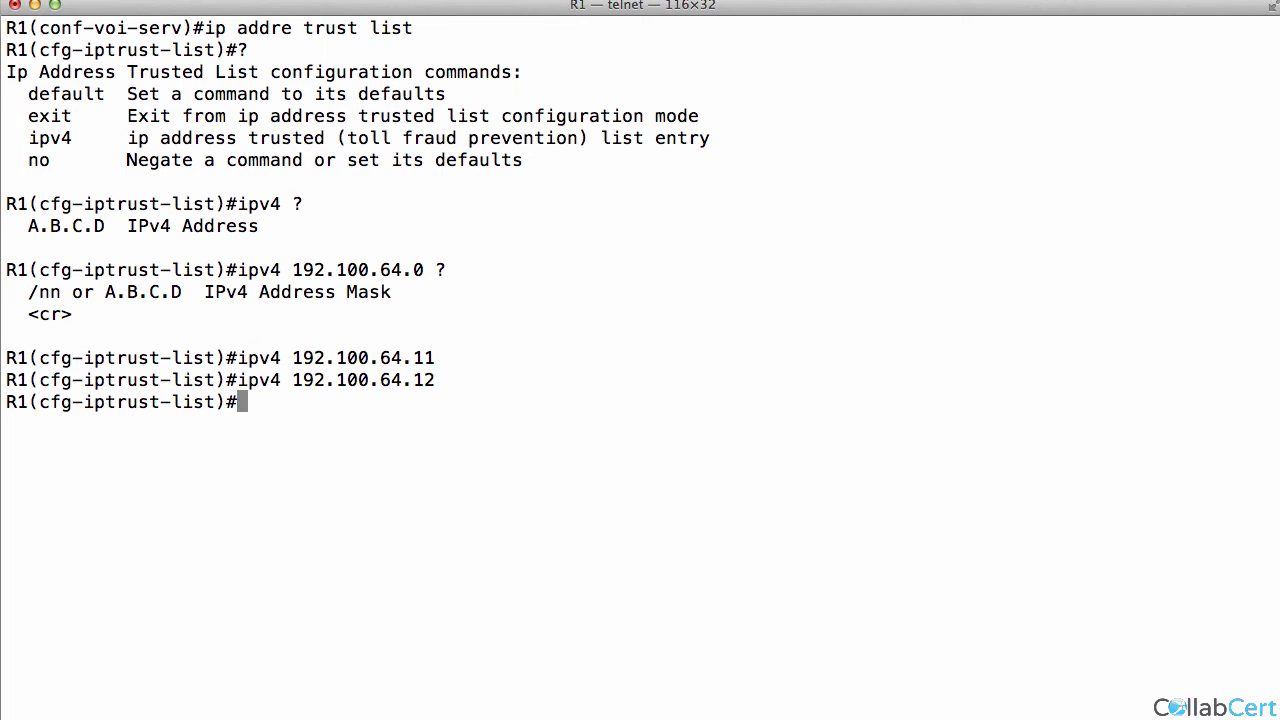
pyautogui.write('exit')
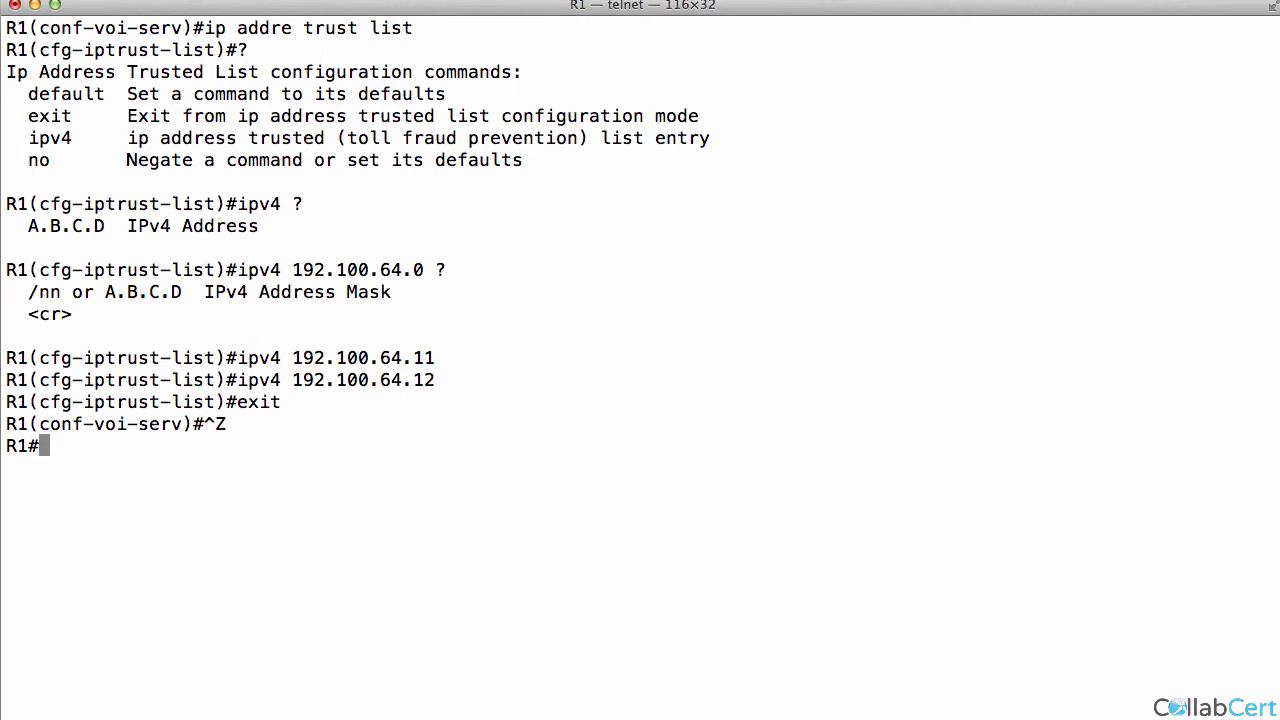
# Step: Verify the trusted list now holds both addresses with authentication UP
pyautogui.write('sh ip a')
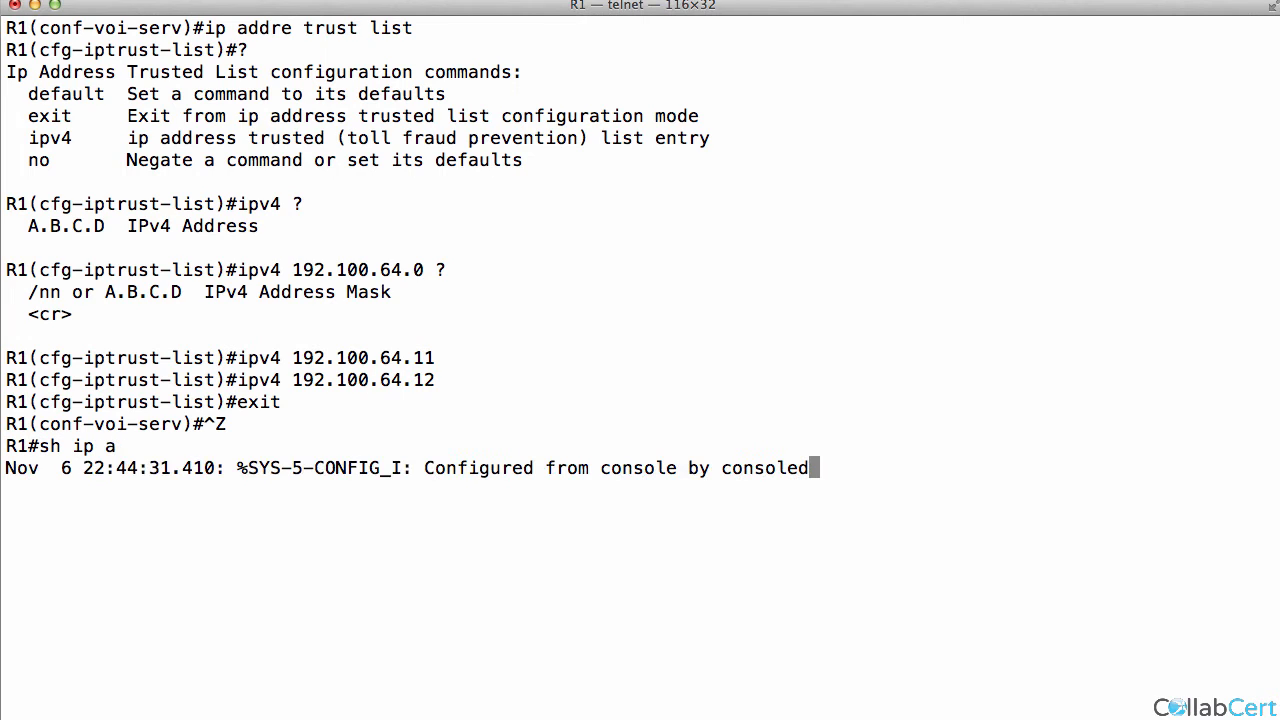
pyautogui.write('sh ip addr t')
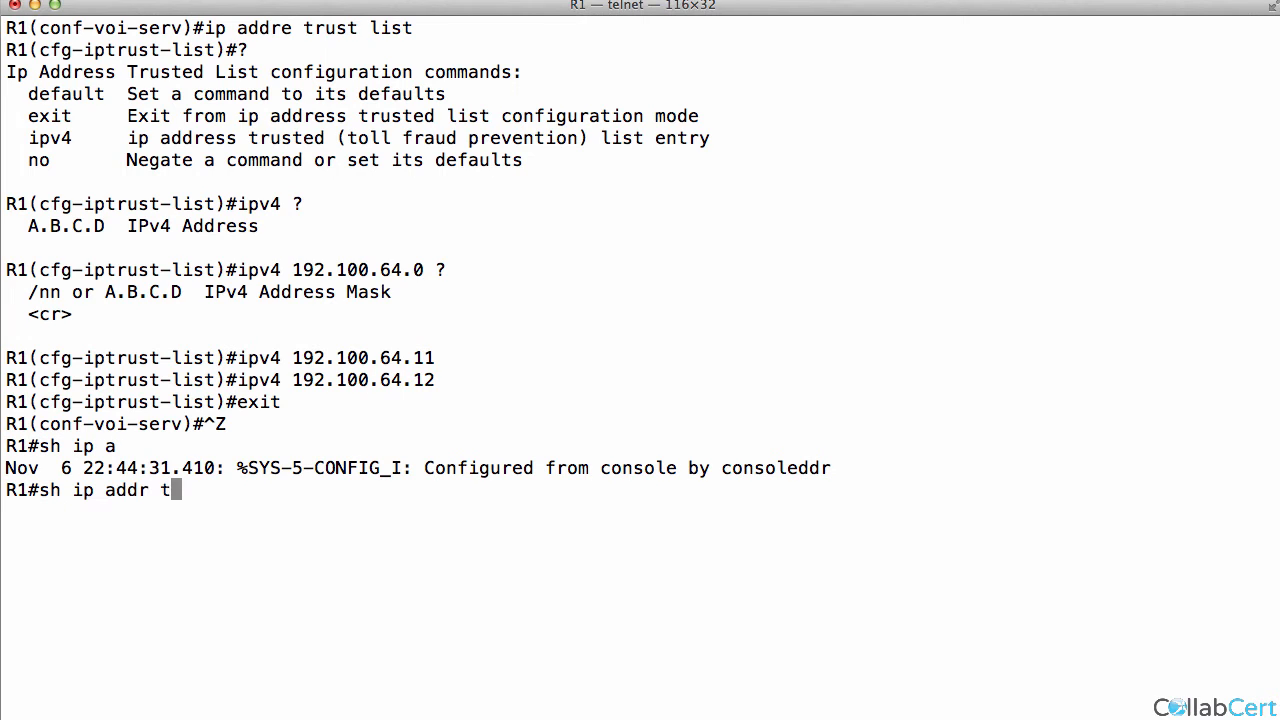
pyautogui.write('r')
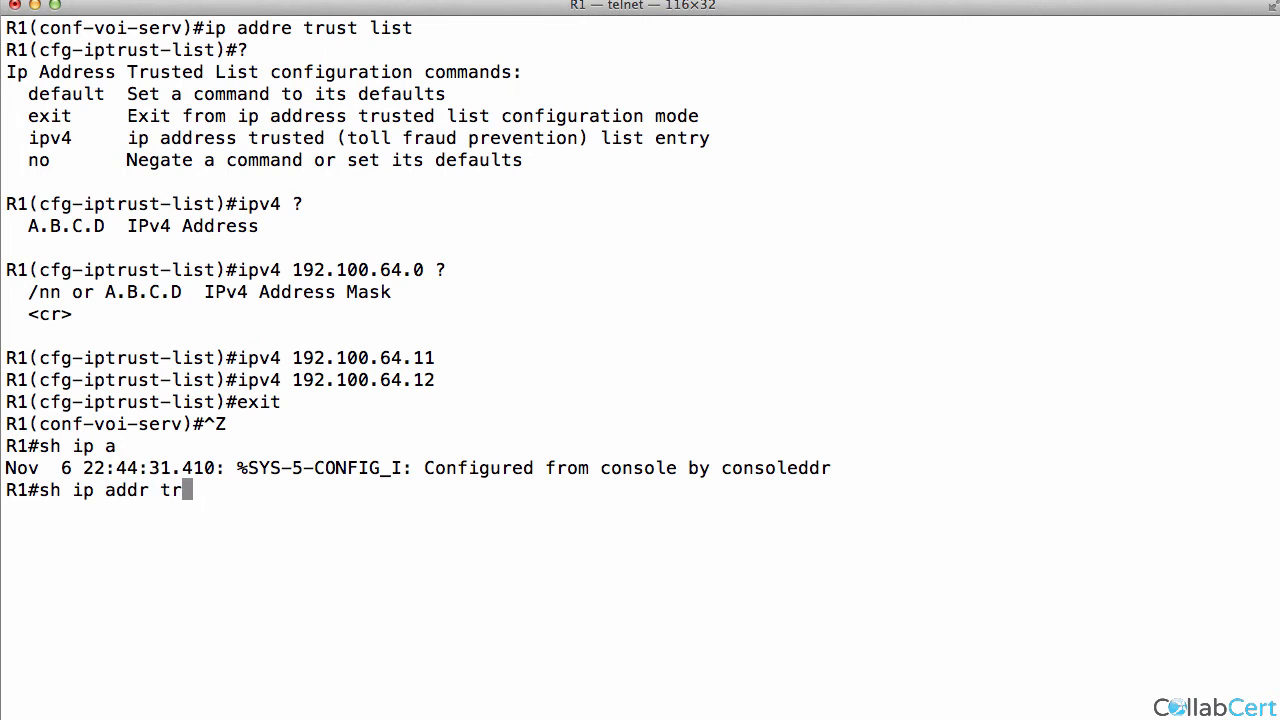
pyautogui.press('Return')
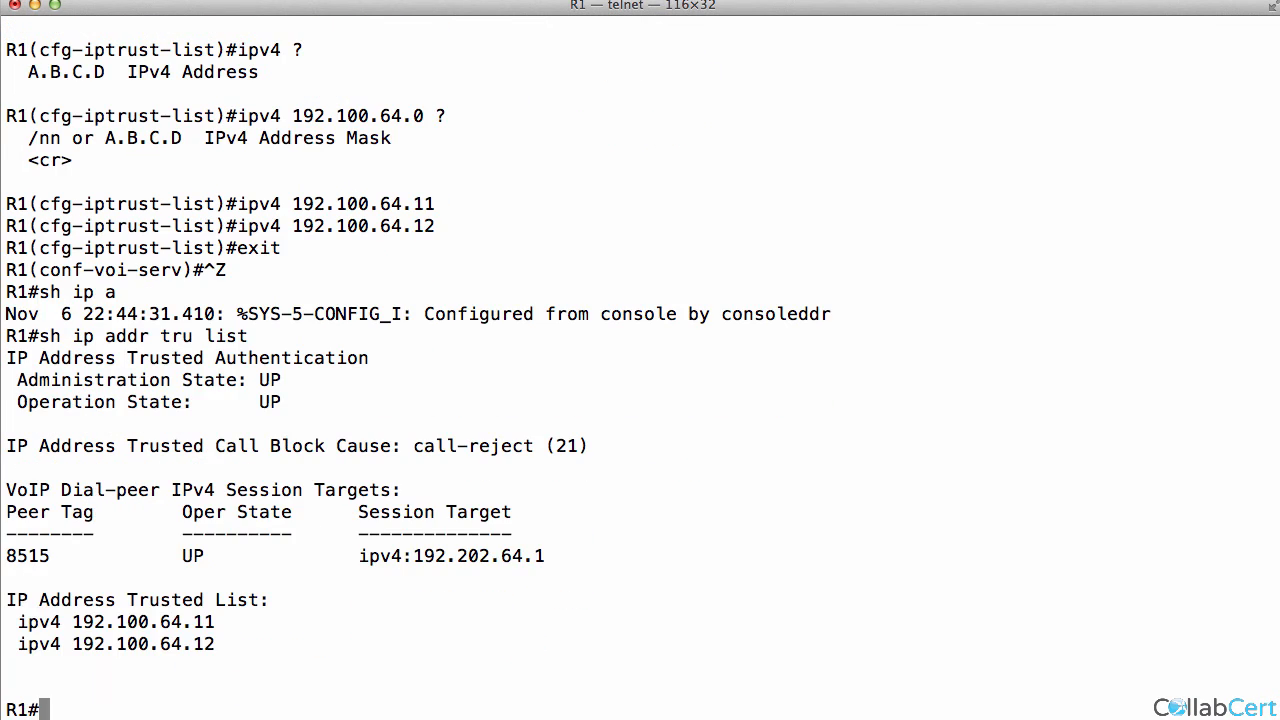
pyautogui.moveTo(62, 600)
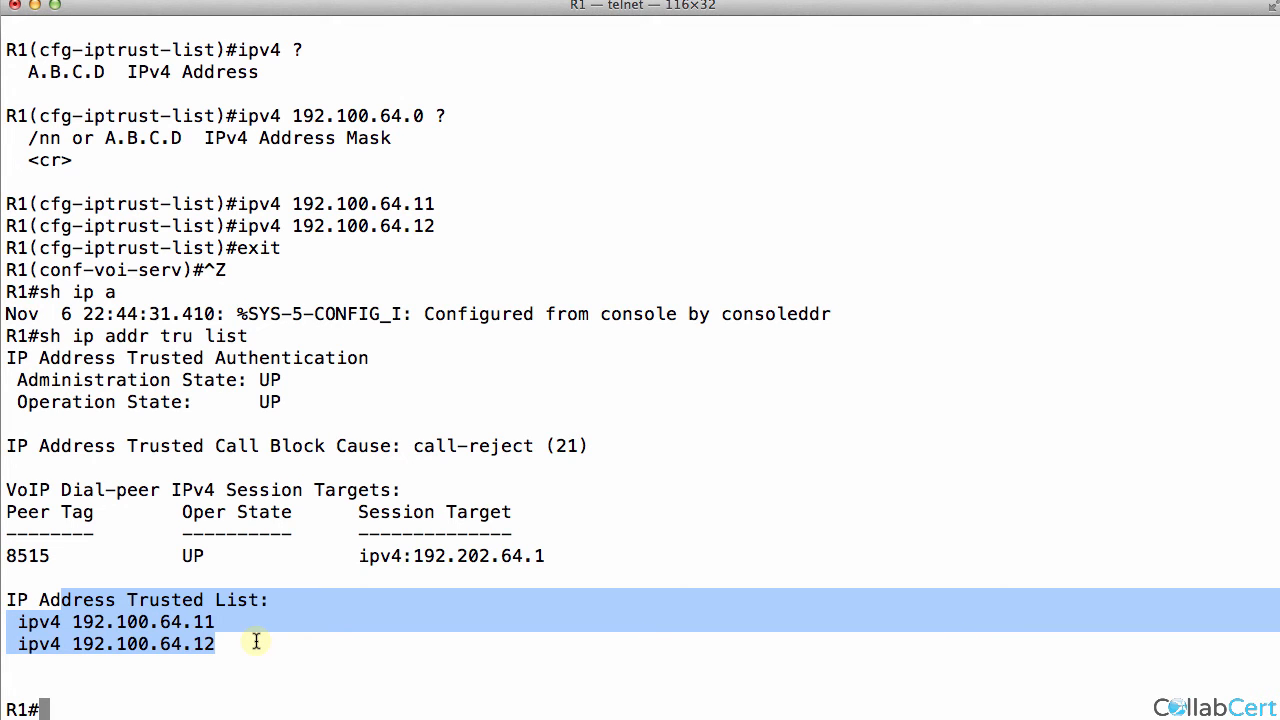
# Step: Scroll through SIP debug for the call from 192.100.64.11: INVITE, 100 Trying, 180 Ringing, CANCEL
pyautogui.scroll(-3)
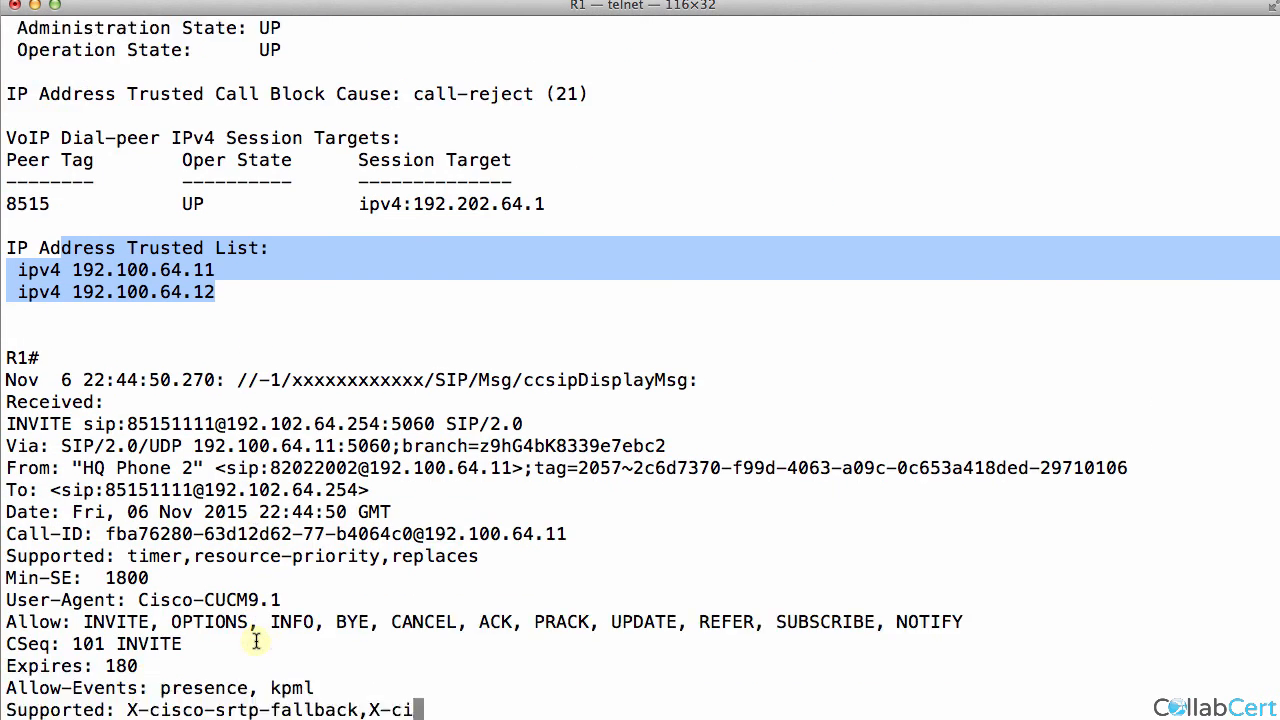
pyautogui.scroll(-3)
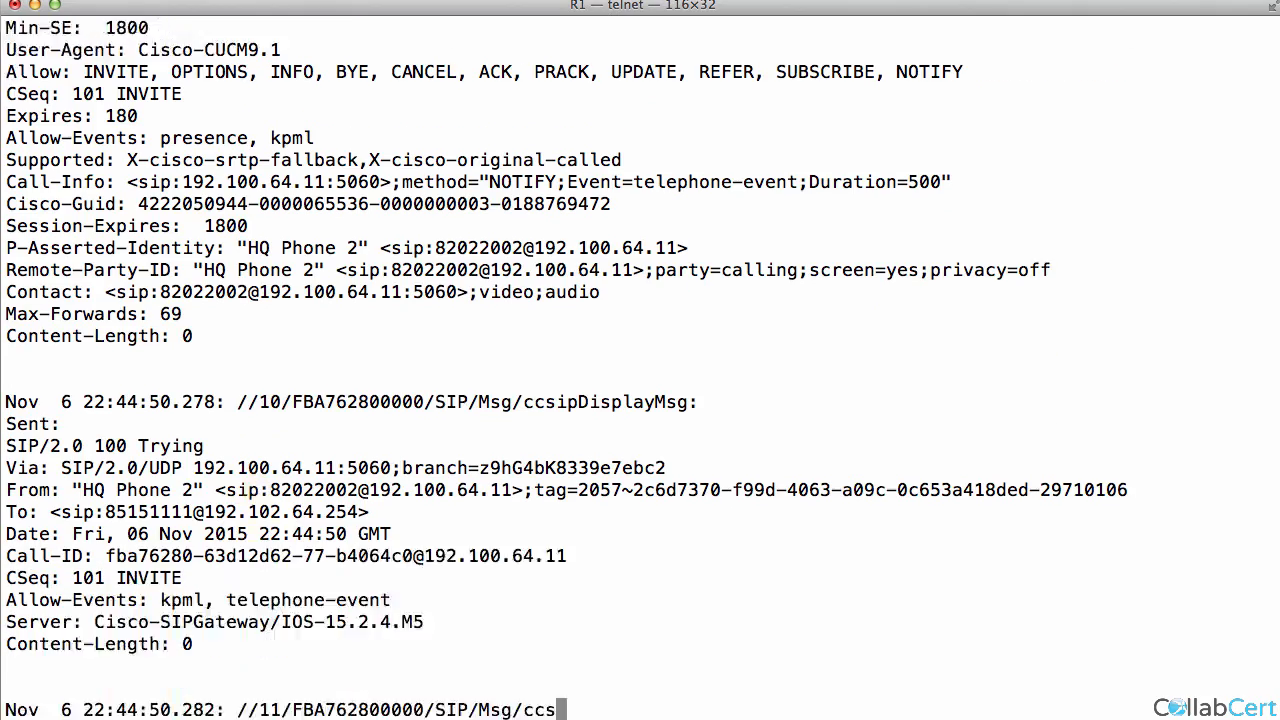
pyautogui.scroll(-3)
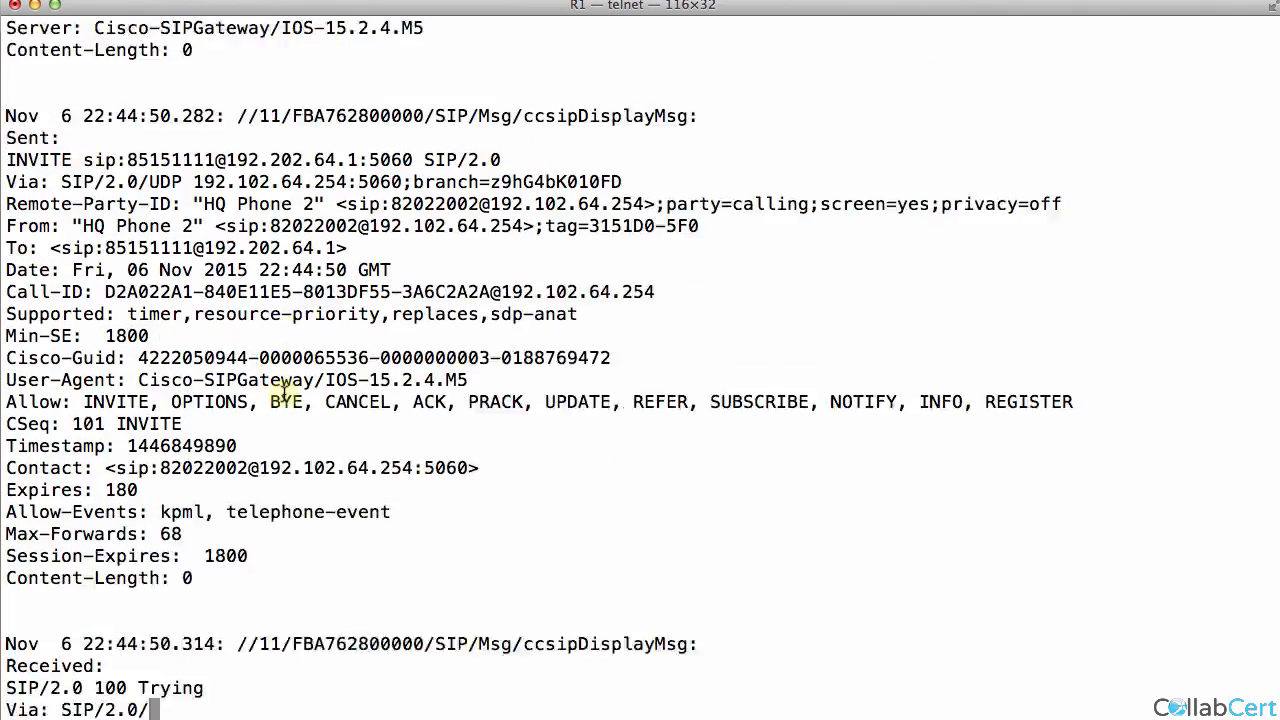
pyautogui.scroll(-3)
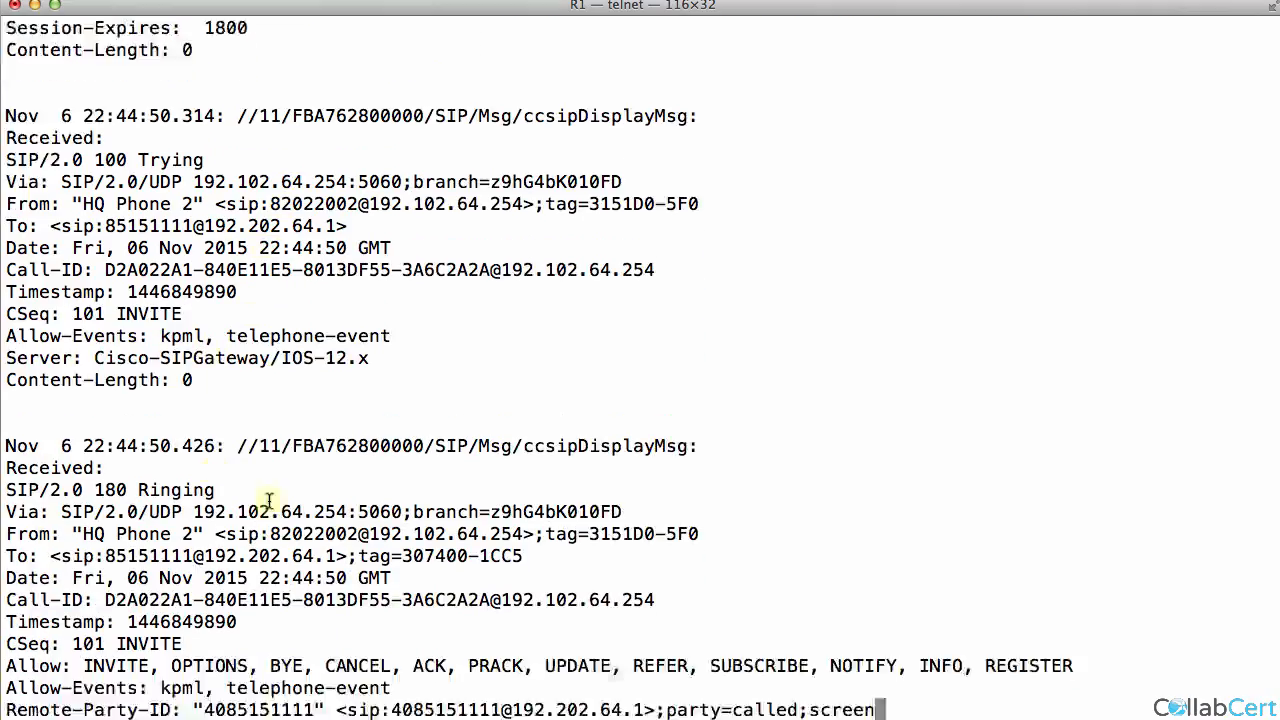
pyautogui.scroll(-3)
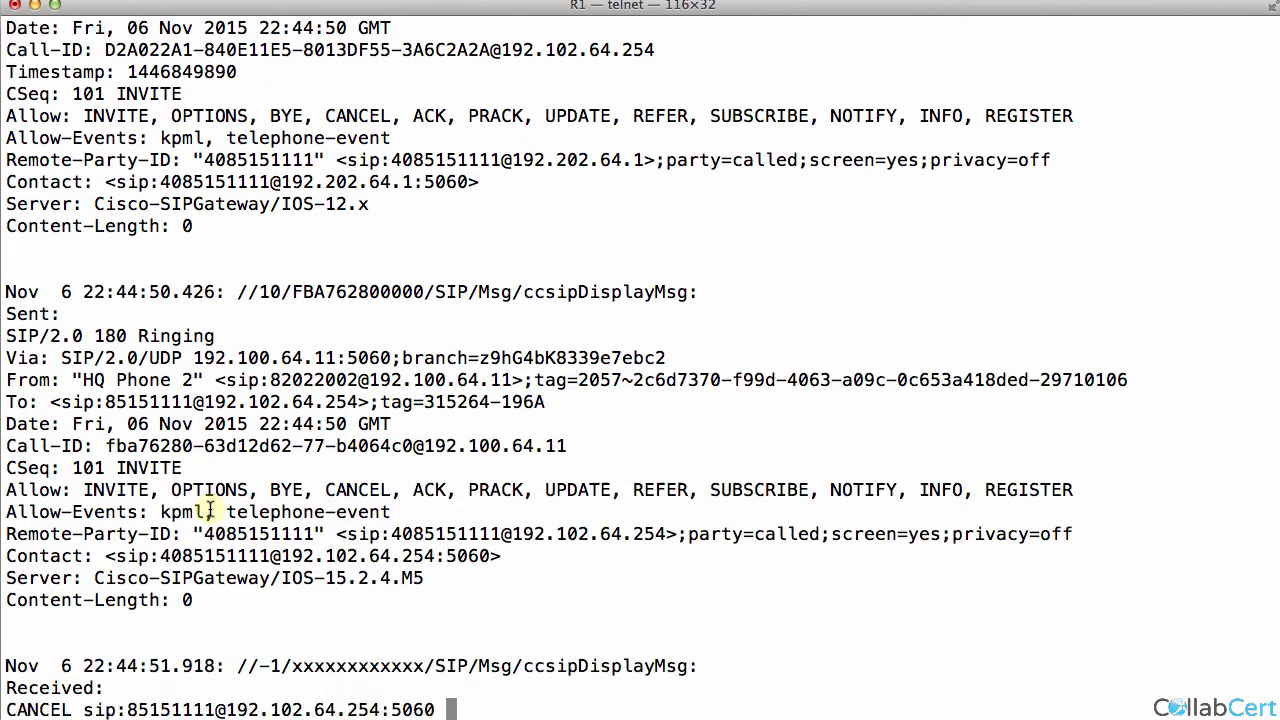
pyautogui.scroll(-3)
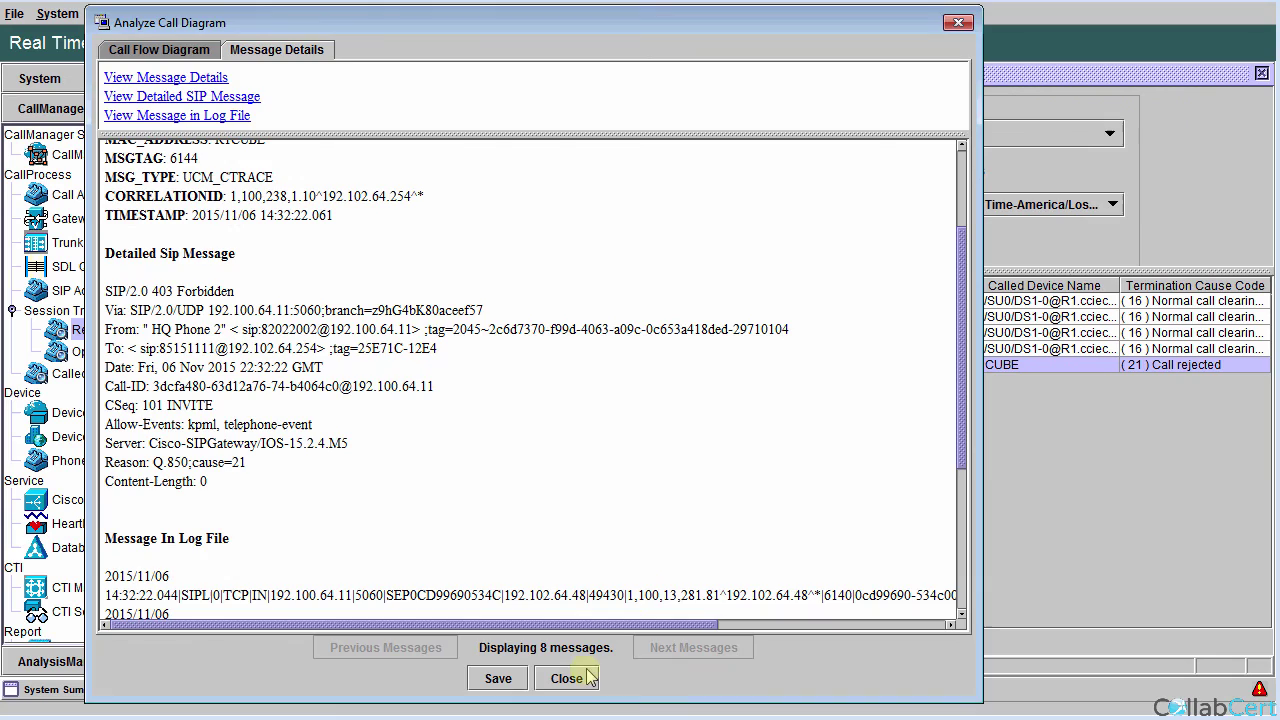
# Step: In RTMT Session Trace, view the new call's flow to R1CUBE ending in 487 Request Cancelled and ACK
pyautogui.click(566, 676)
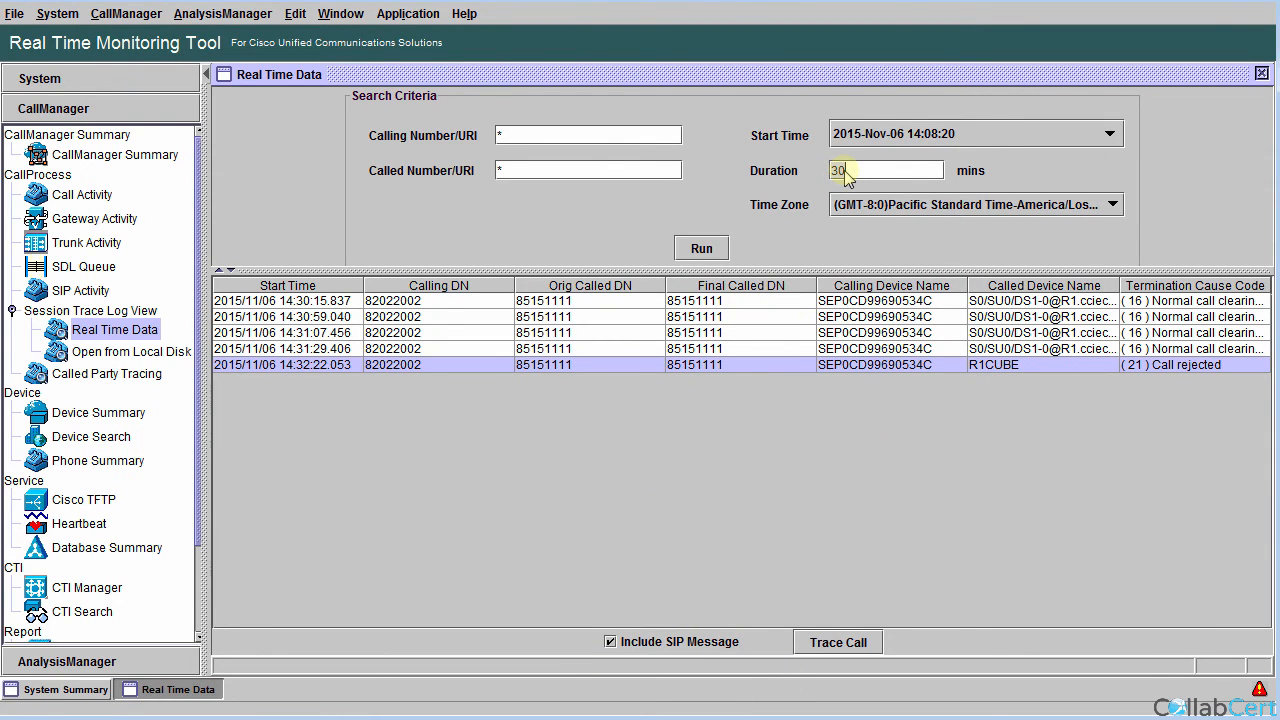
pyautogui.write('60')
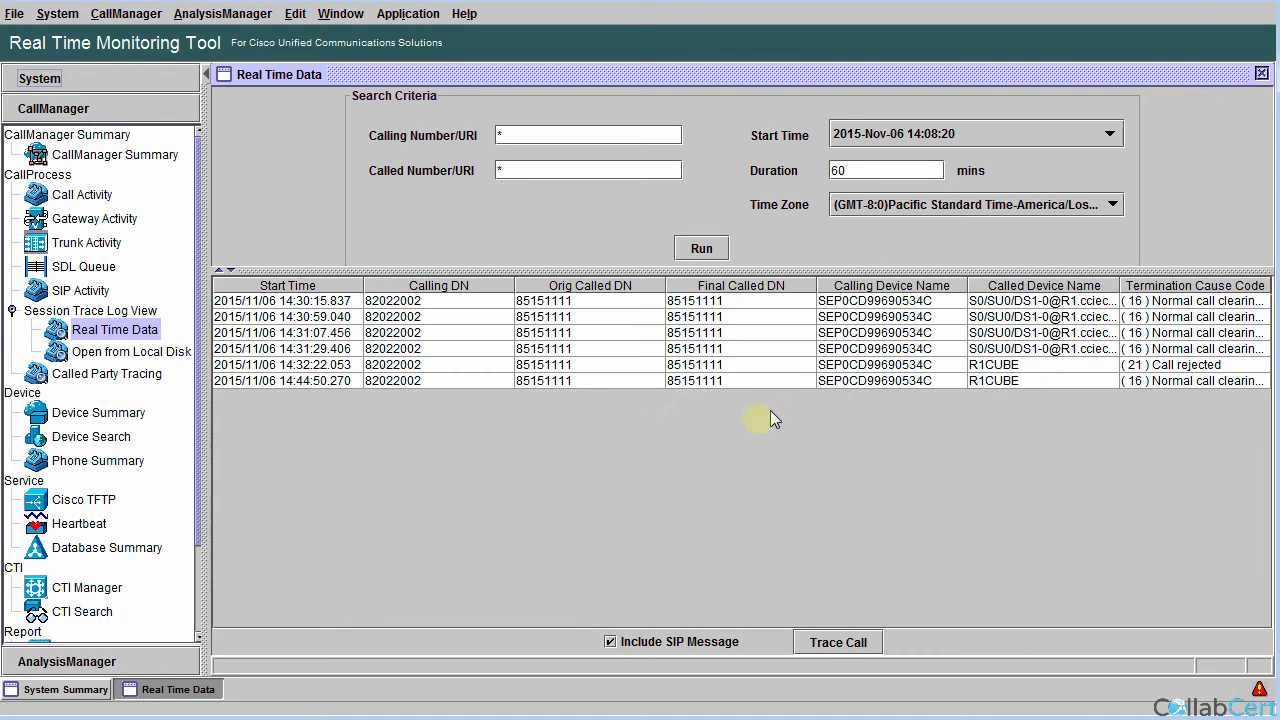
pyautogui.click(836, 640)
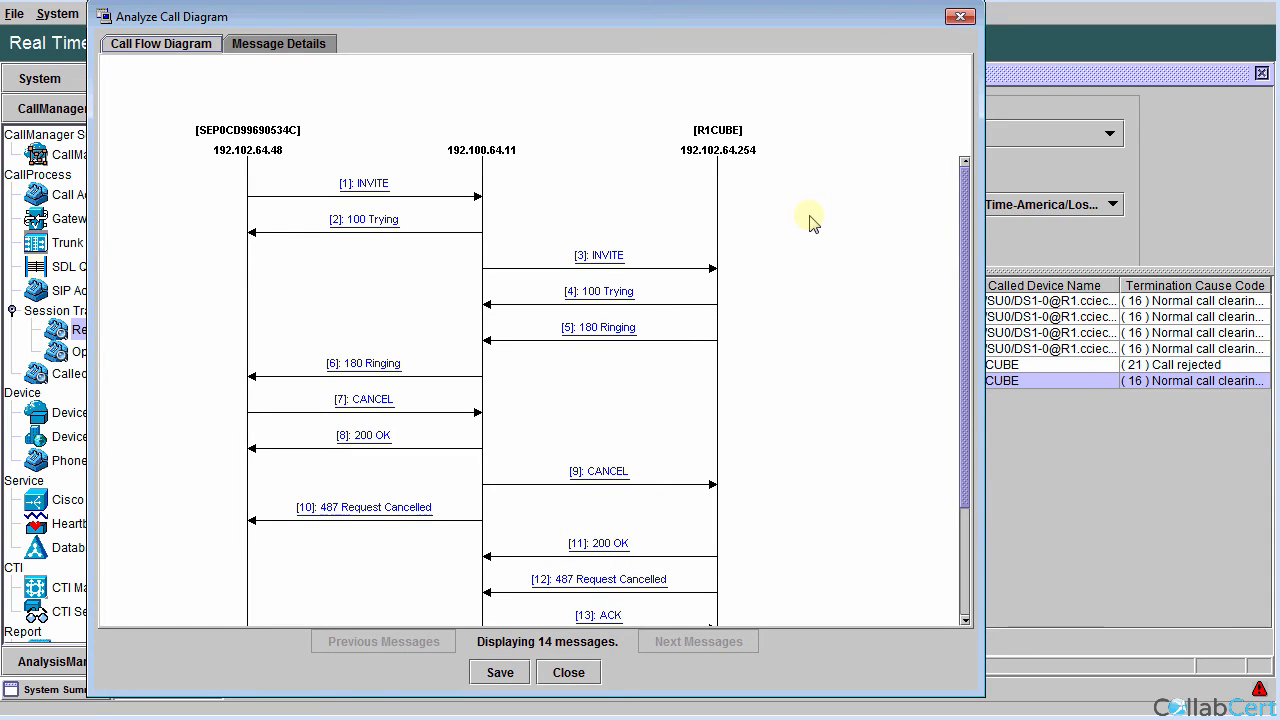
pyautogui.moveTo(724, 280)
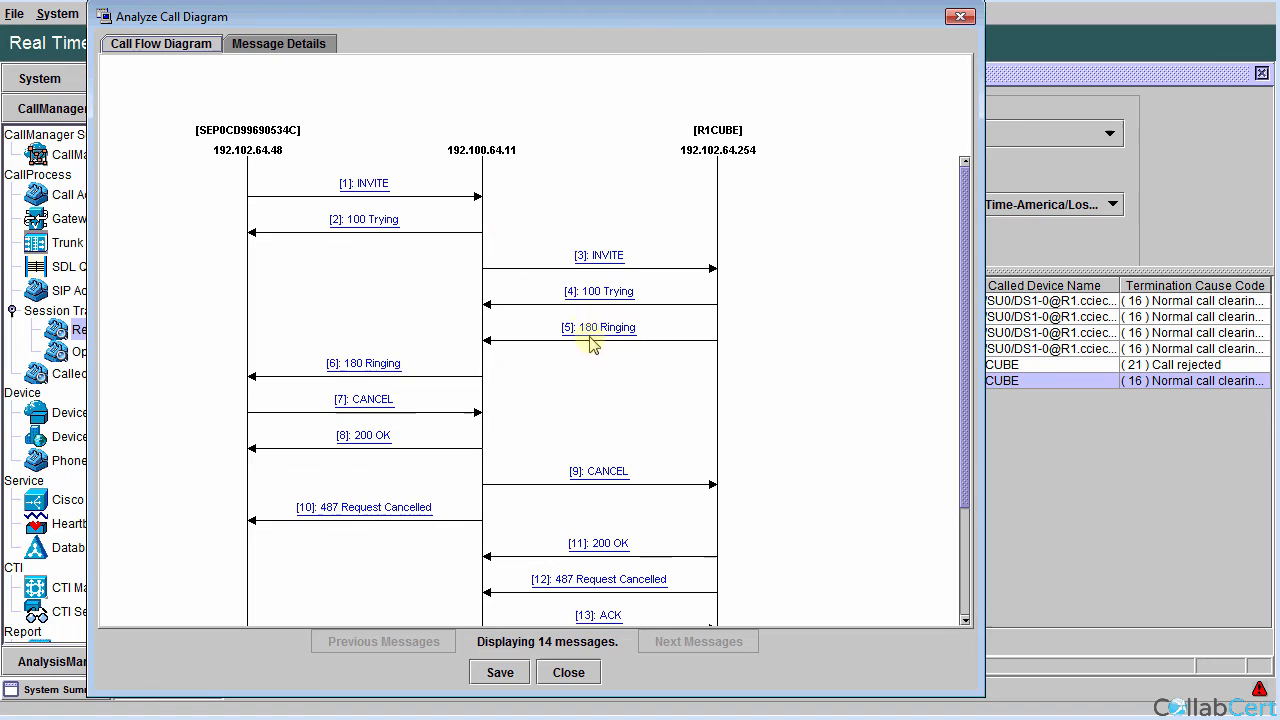
pyautogui.moveTo(796, 224)
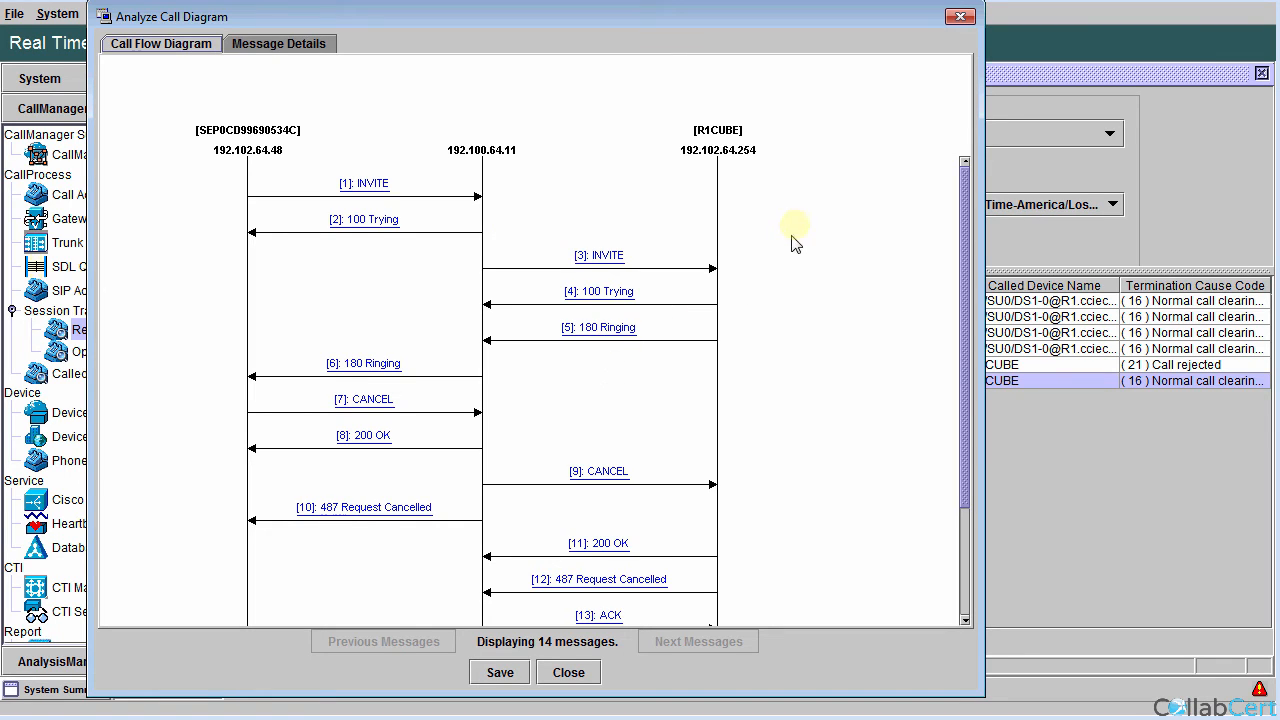
pyautogui.moveTo(890, 236)
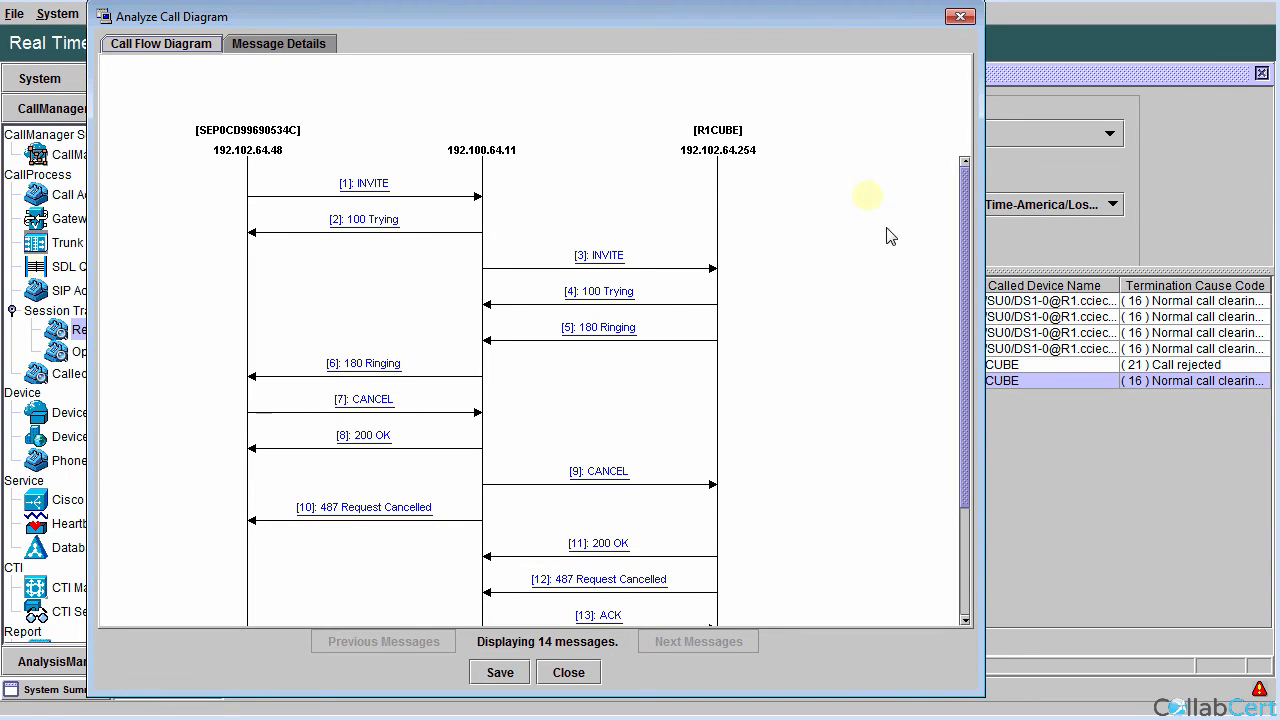
pyautogui.moveTo(700, 462)
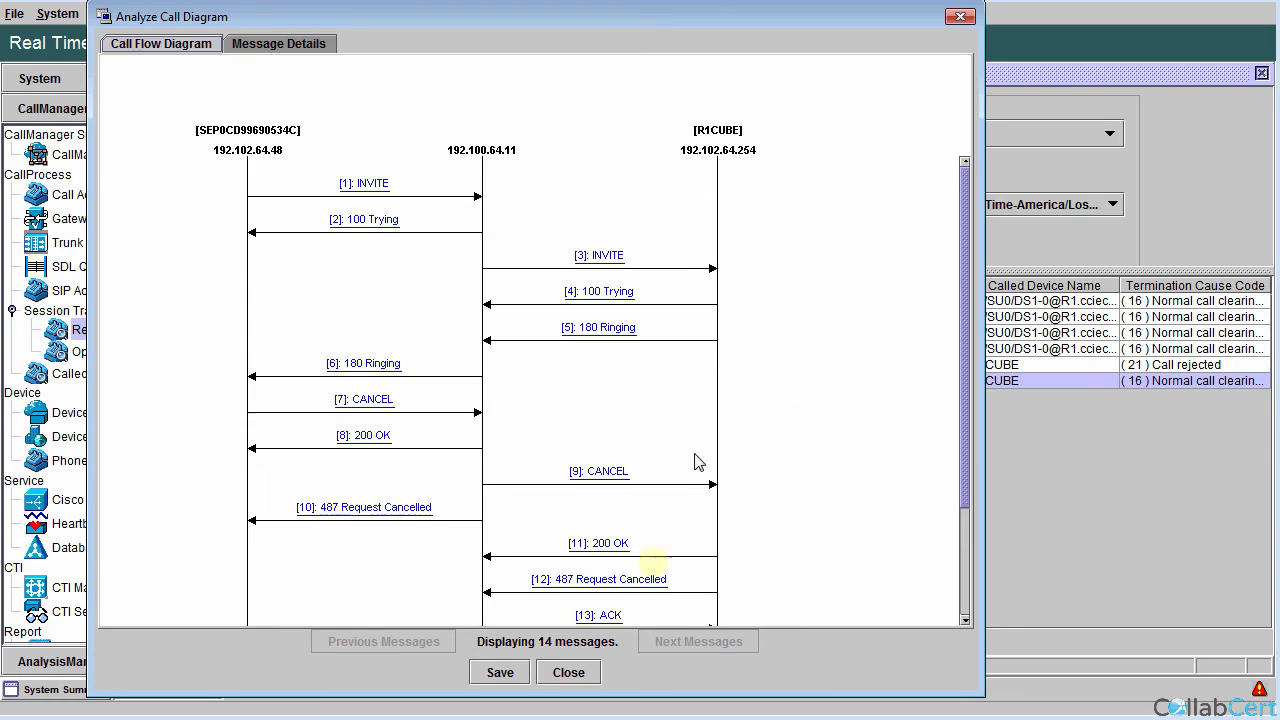
pyautogui.click(568, 672)
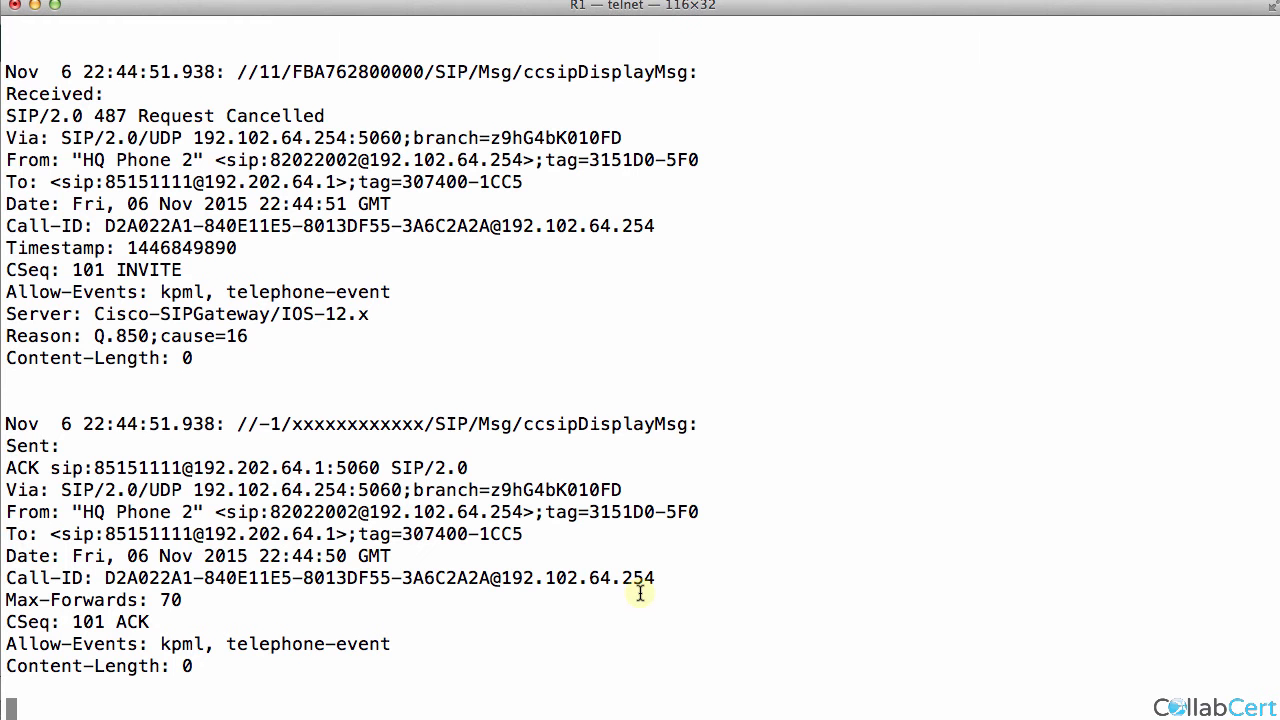
# Step: Stop all debugging with 'u a' before viewing the voice service voip section
pyautogui.write('u a')
pyautogui.write('conft')
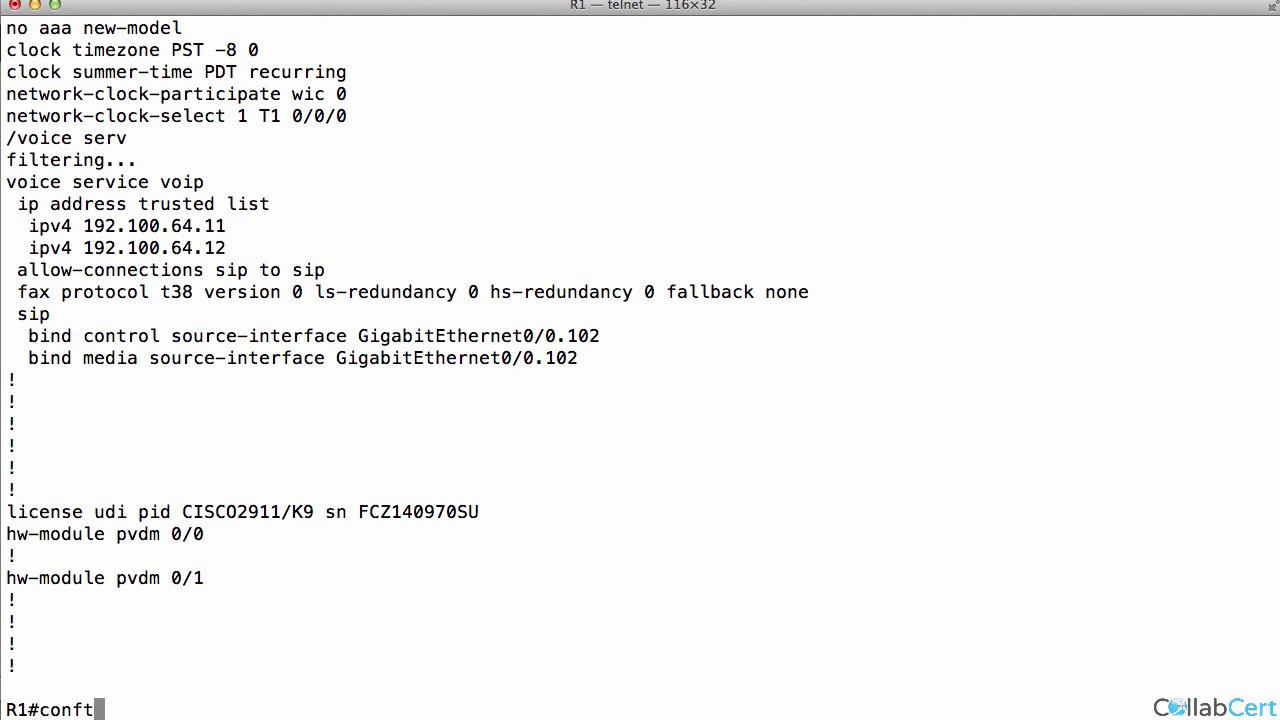
# Step: Enter global configuration and the voice service voip settings
pyautogui.press('Return')
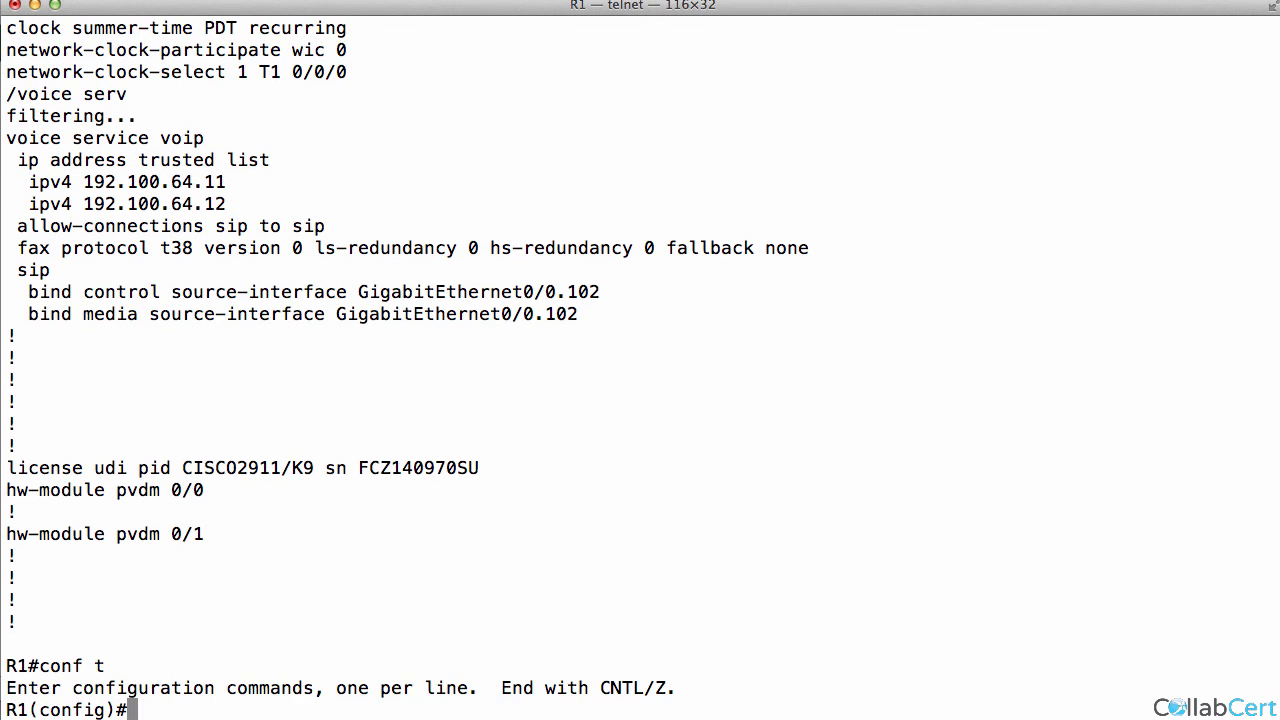
pyautogui.write('voice se')
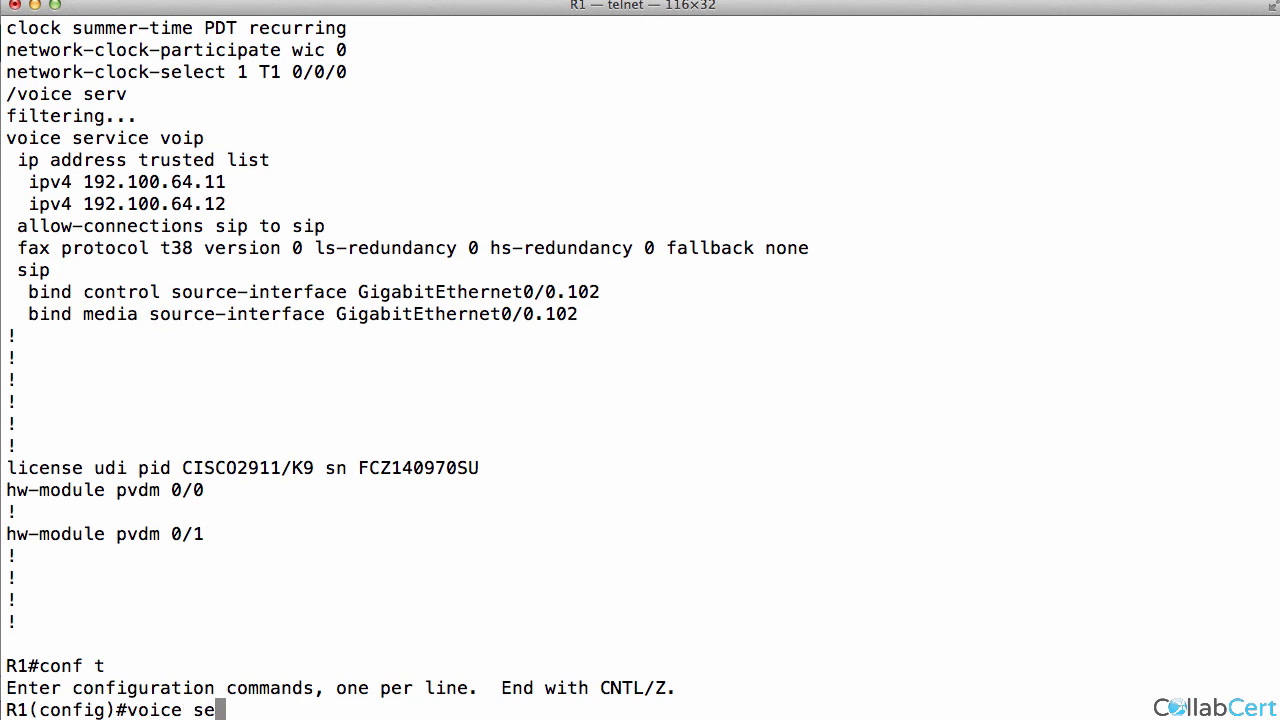
pyautogui.write('rv voi')
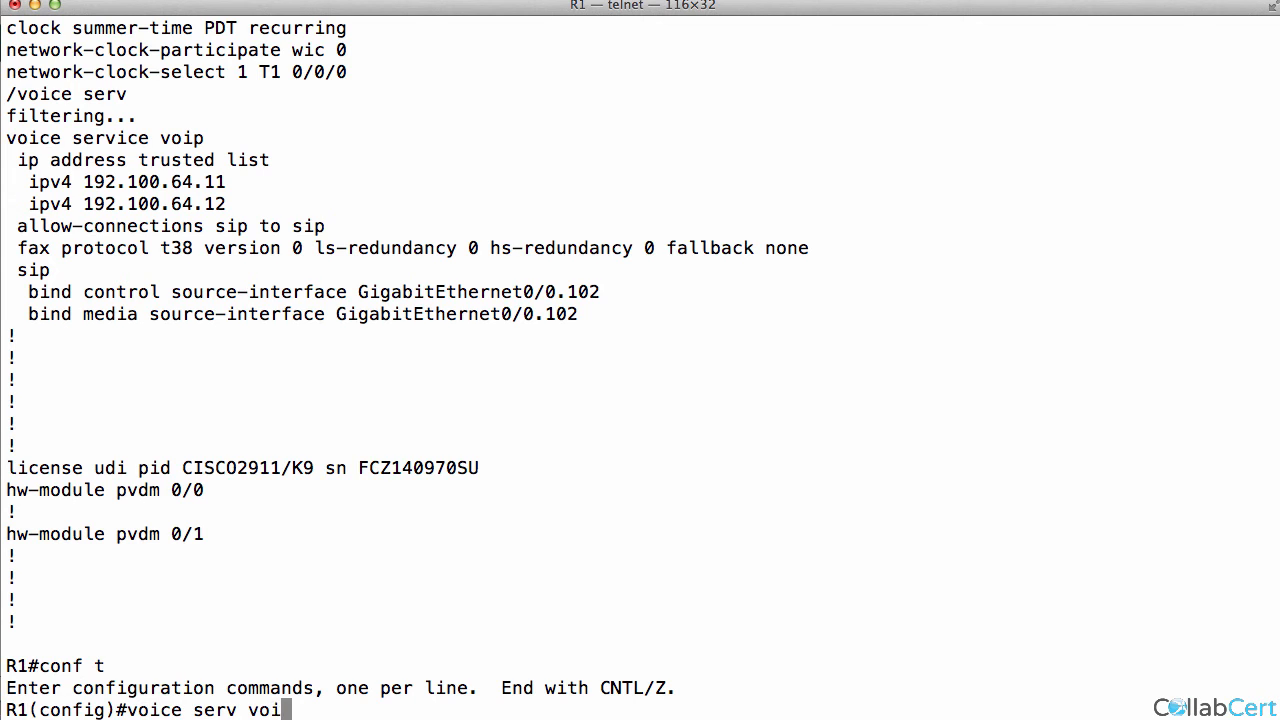
pyautogui.press('Return')
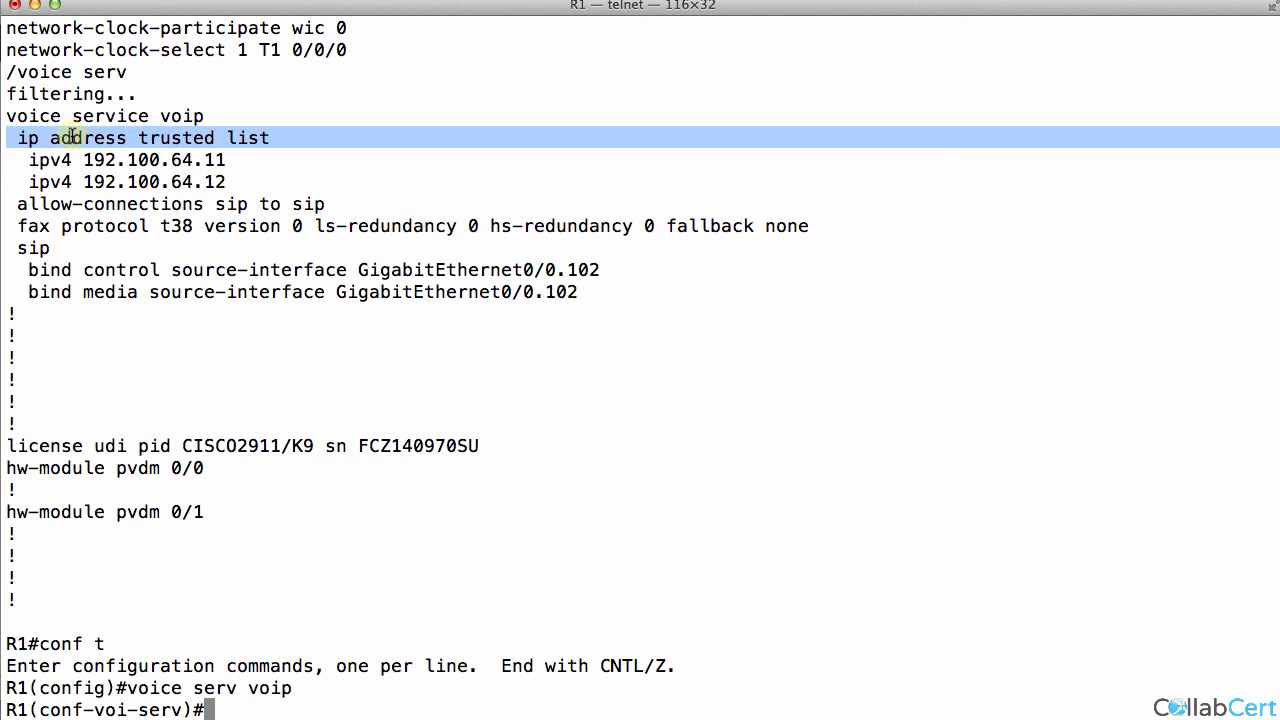
# Step: Try defaulting the trusted list, then remove trusted entry ipv4 192.100.64.12
pyautogui.write('def')
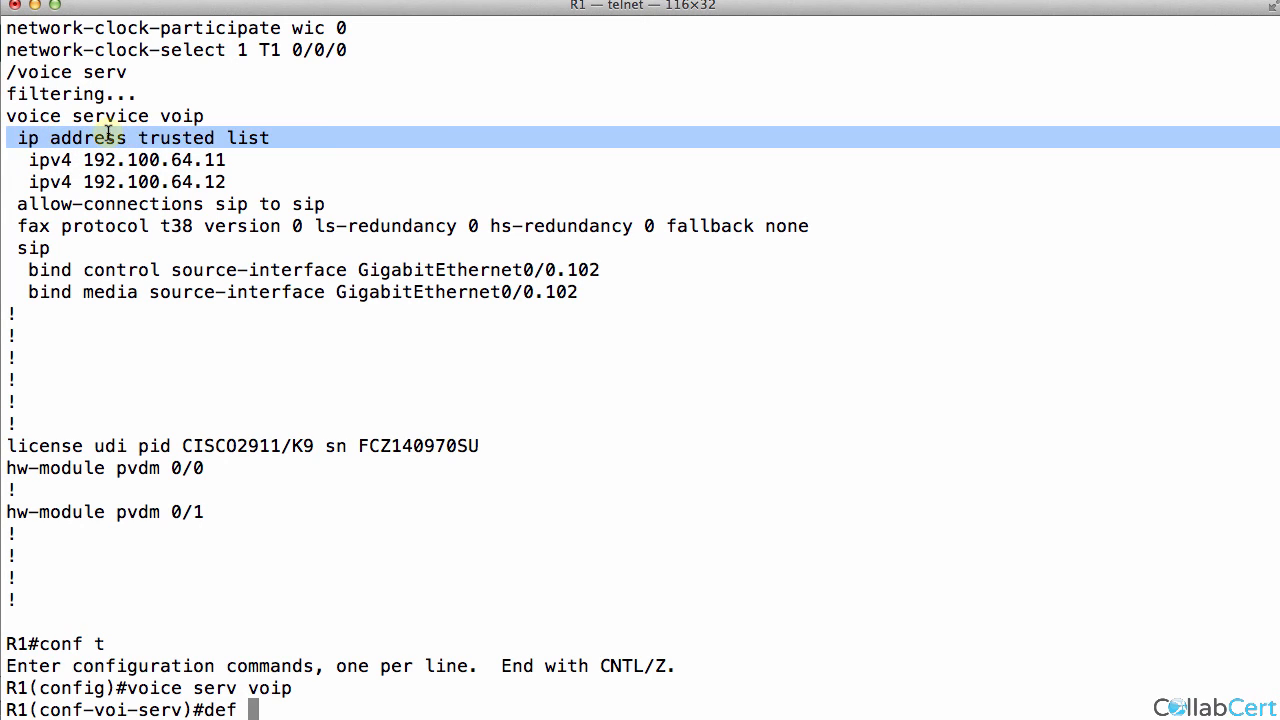
pyautogui.press('Return')
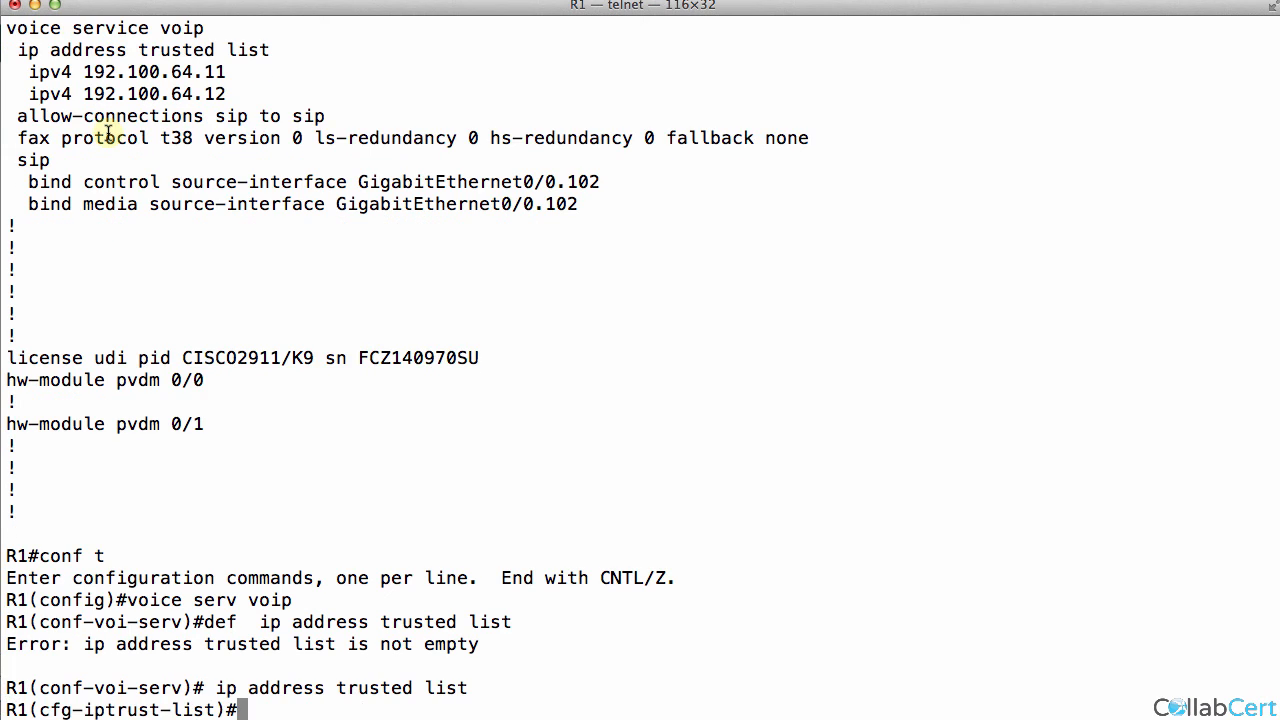
pyautogui.write('no')
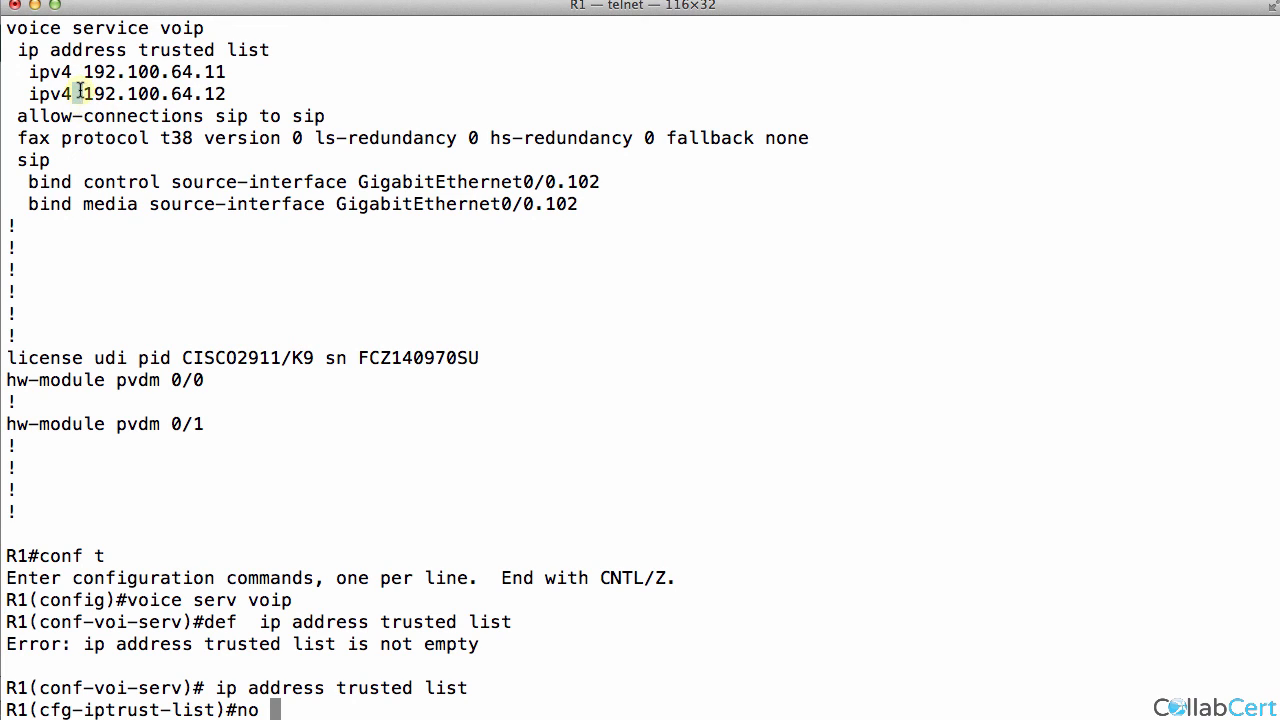
pyautogui.write('ipv4 192.100.64.12')
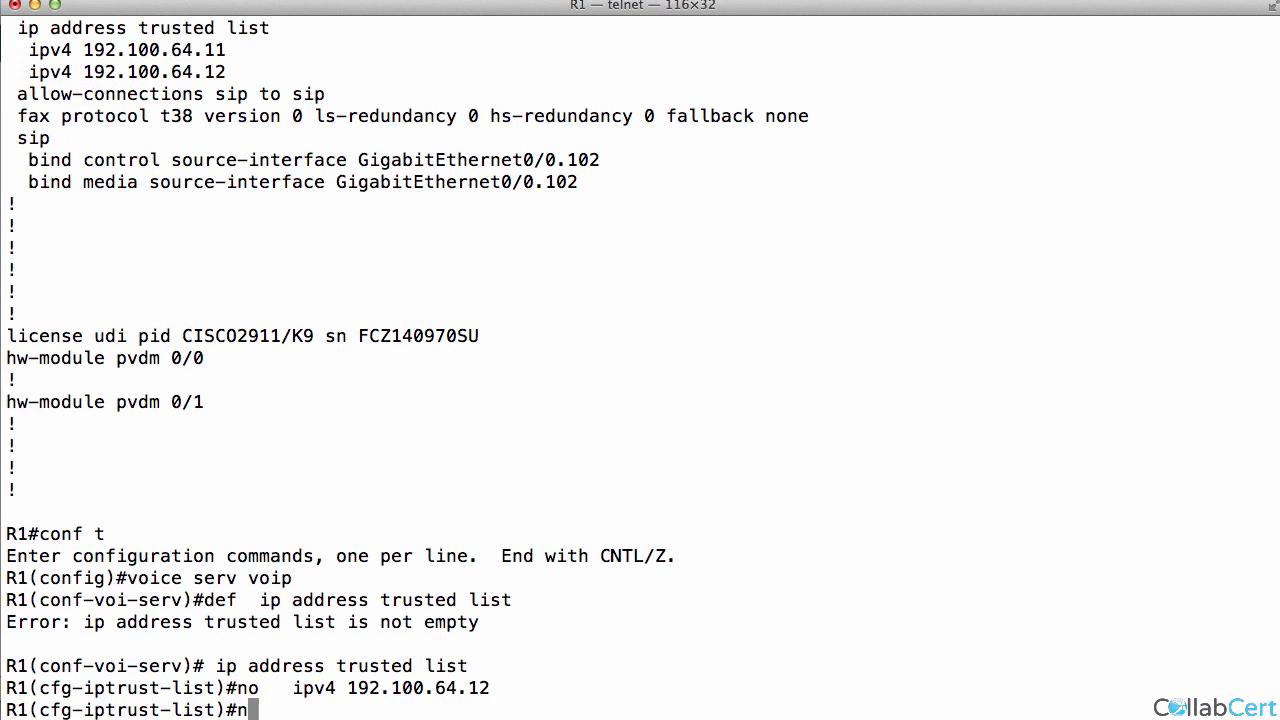
pyautogui.write('o')
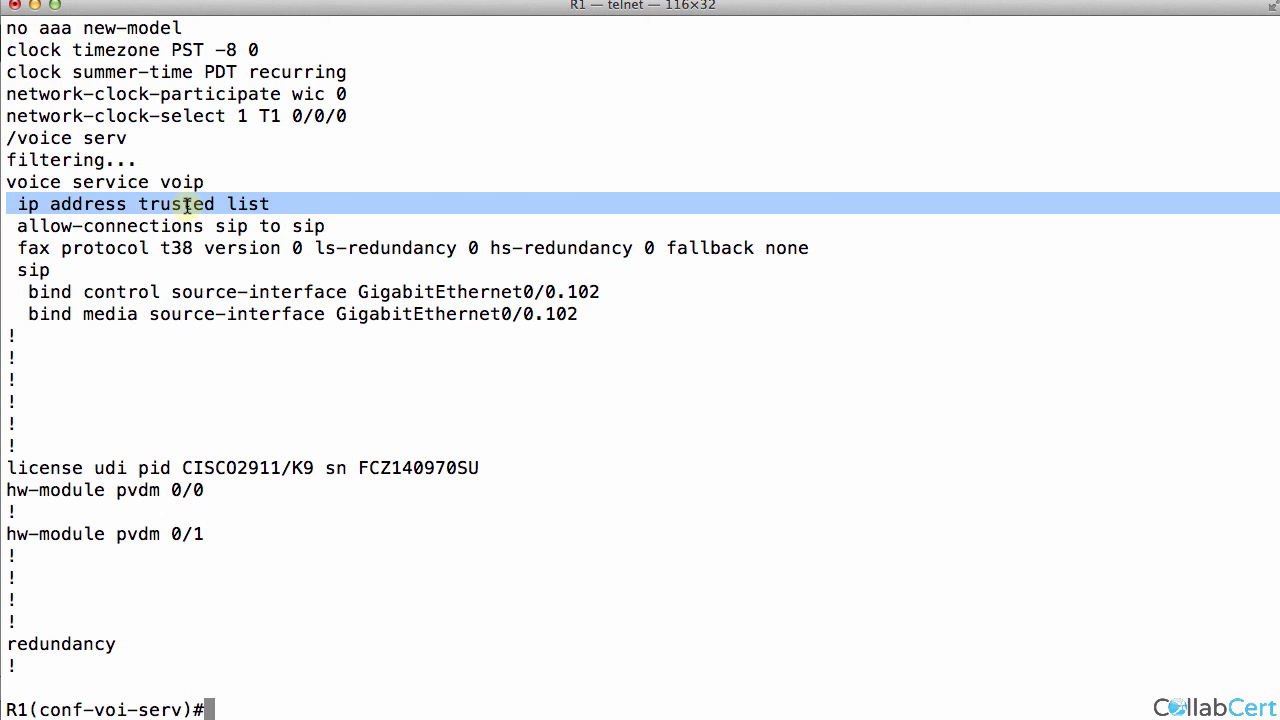
# Step: Default the trusted list and show its status: authentication UP, dial-peer 8515 to 192.202.64.1, no entries
pyautogui.write('def  ip address trusted list')
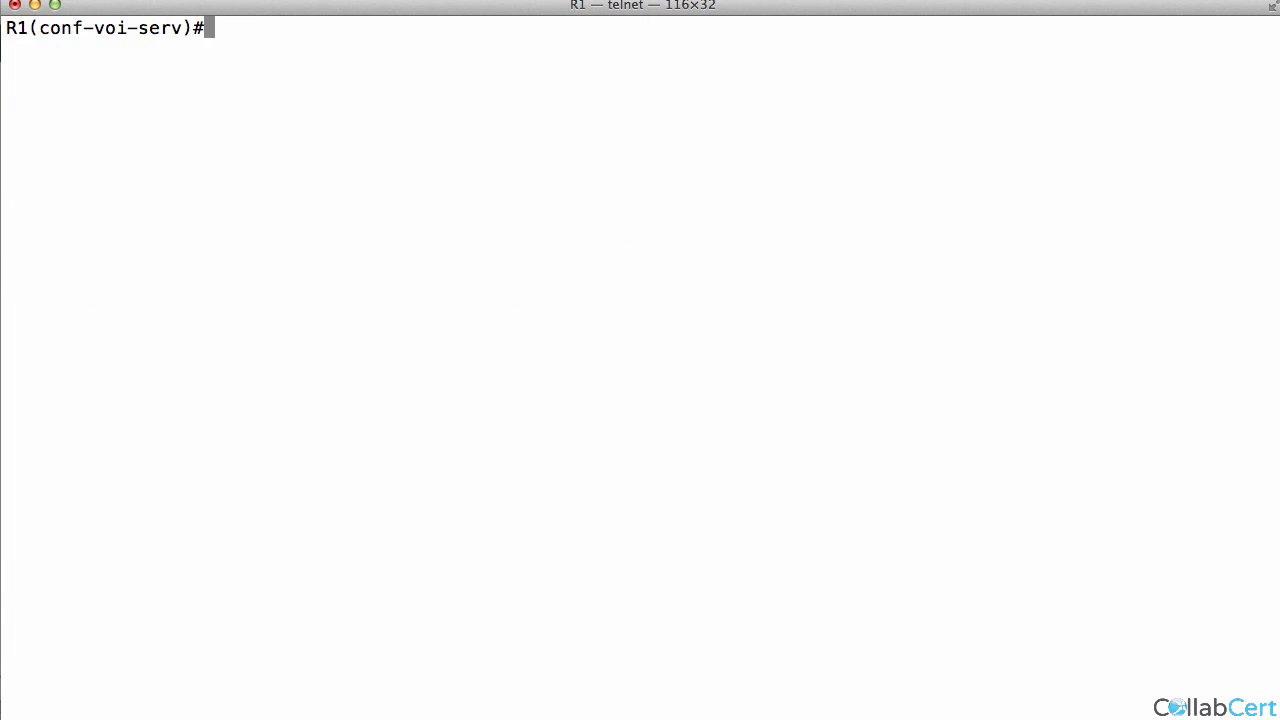
pyautogui.write('no add')
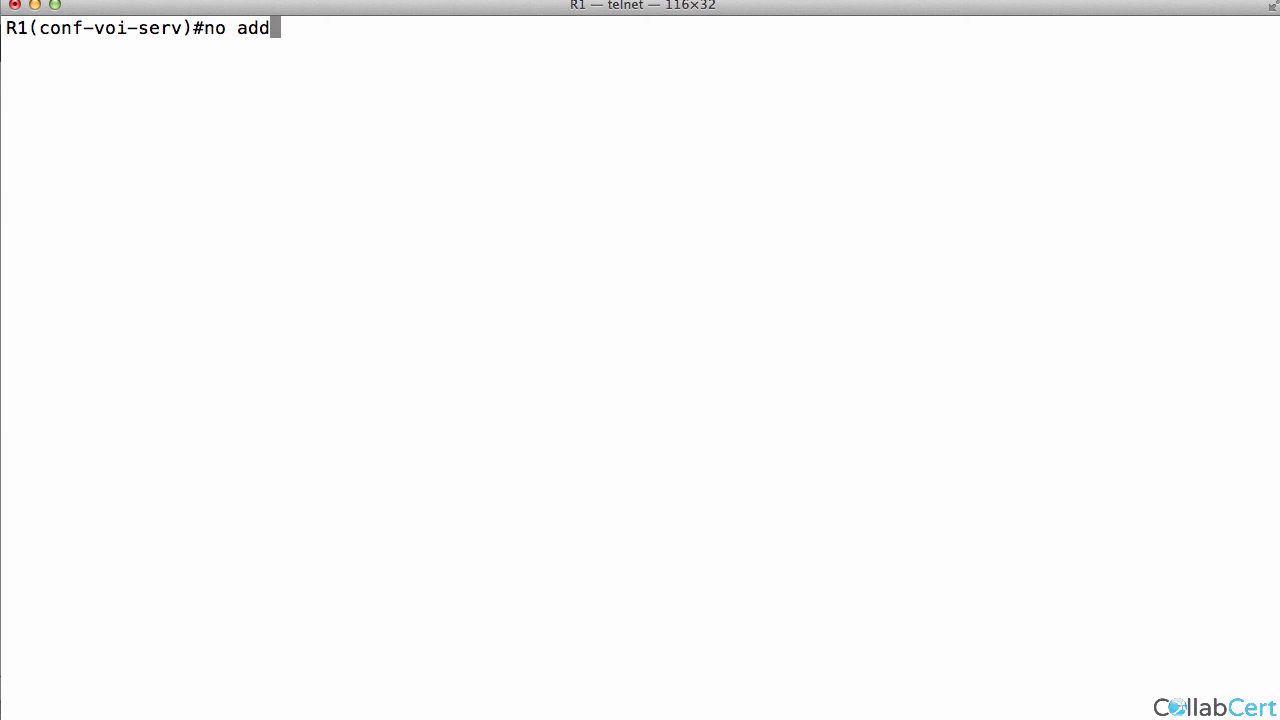
pyautogui.write('tr a')
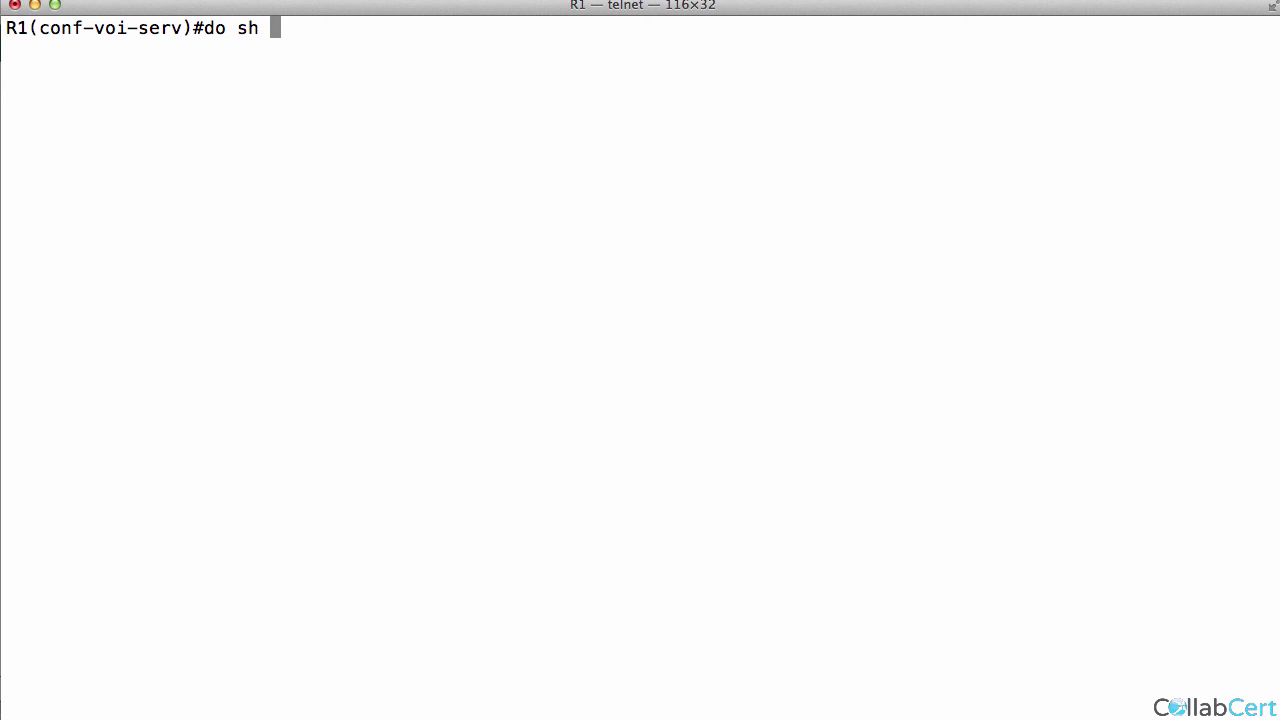
pyautogui.write('ip add')
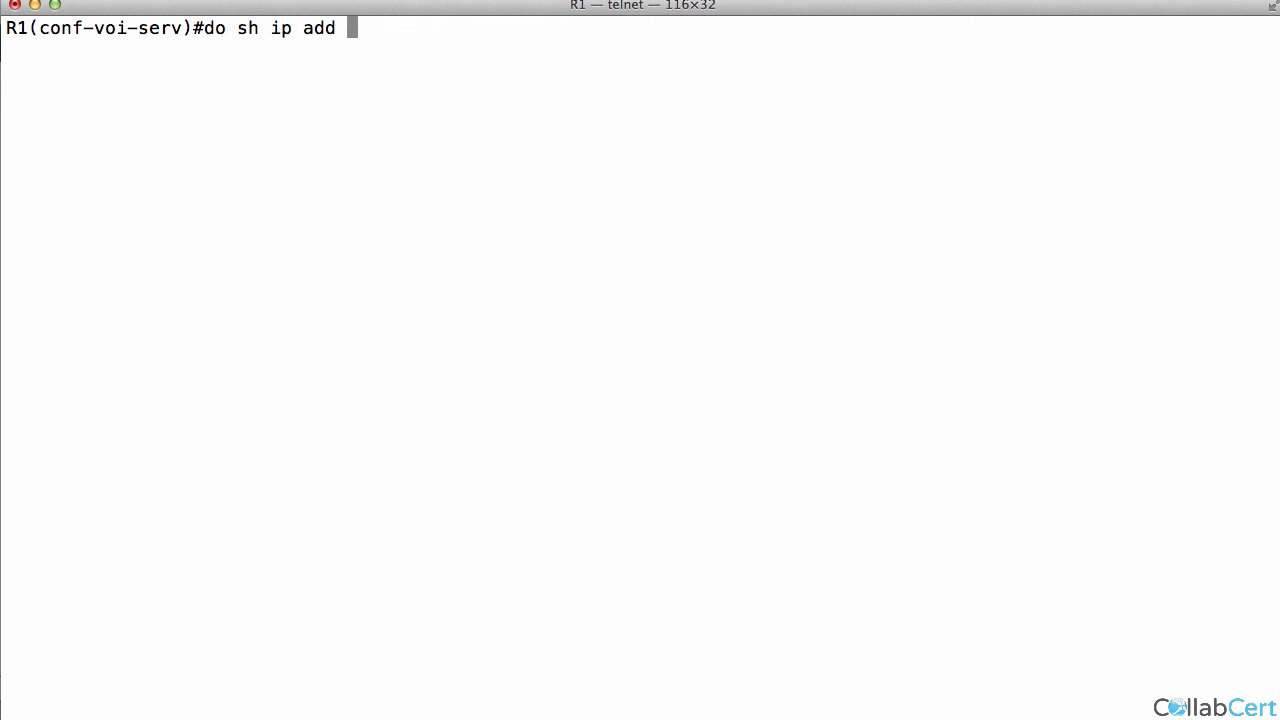
pyautogui.write('tru lis')
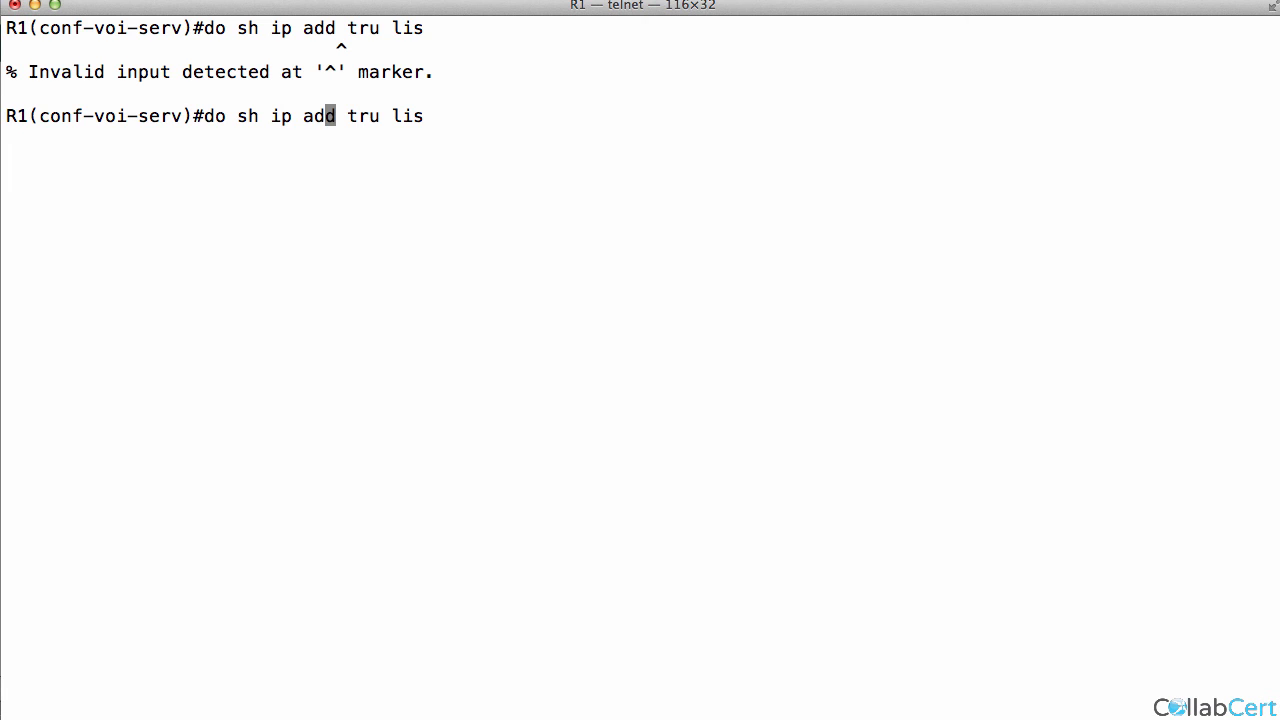
pyautogui.write('re')
pyautogui.press('Return')
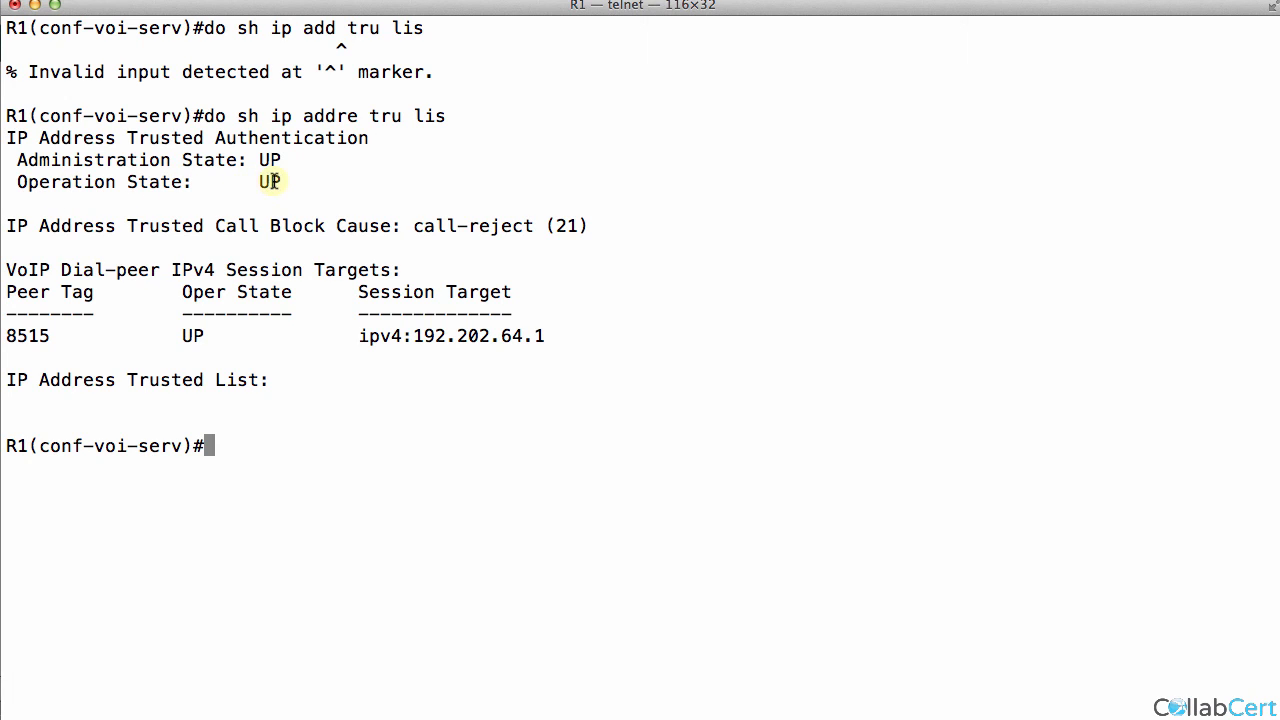
# Step: Disable IP address trusted authentication with 'no ip address trusted authenticate'
pyautogui.write('no ip addr')
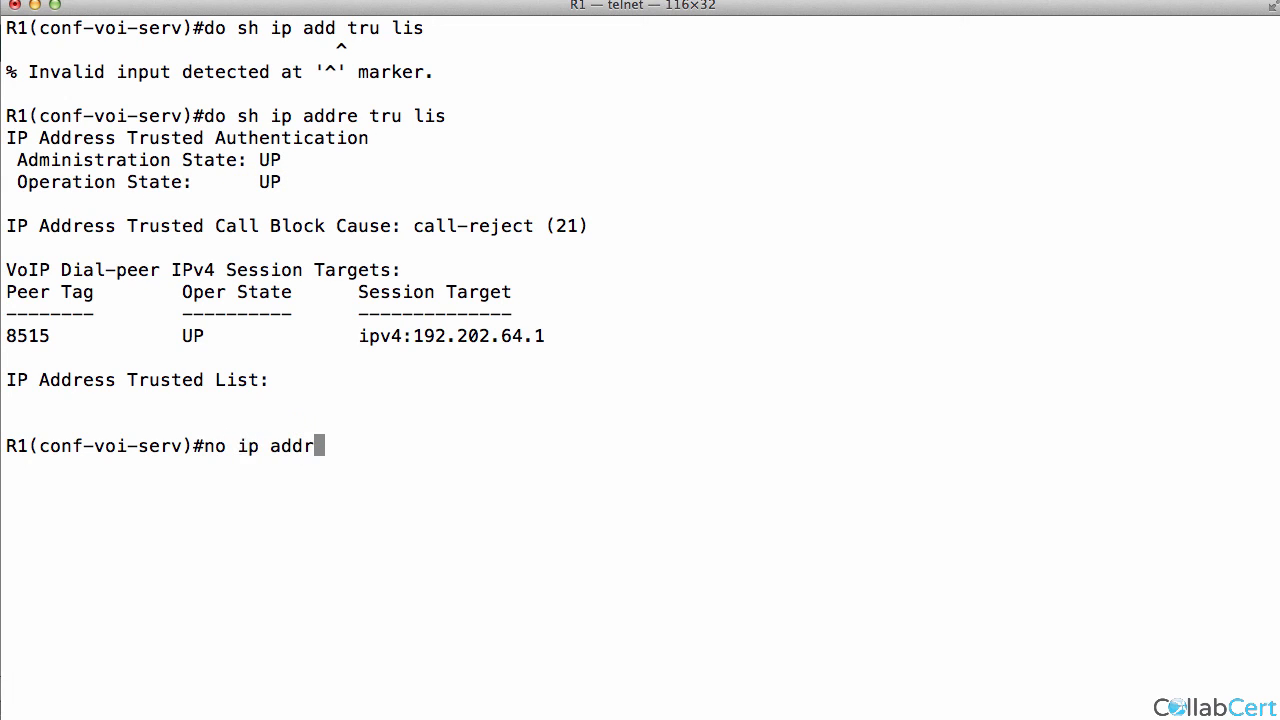
pyautogui.write('e trus li')
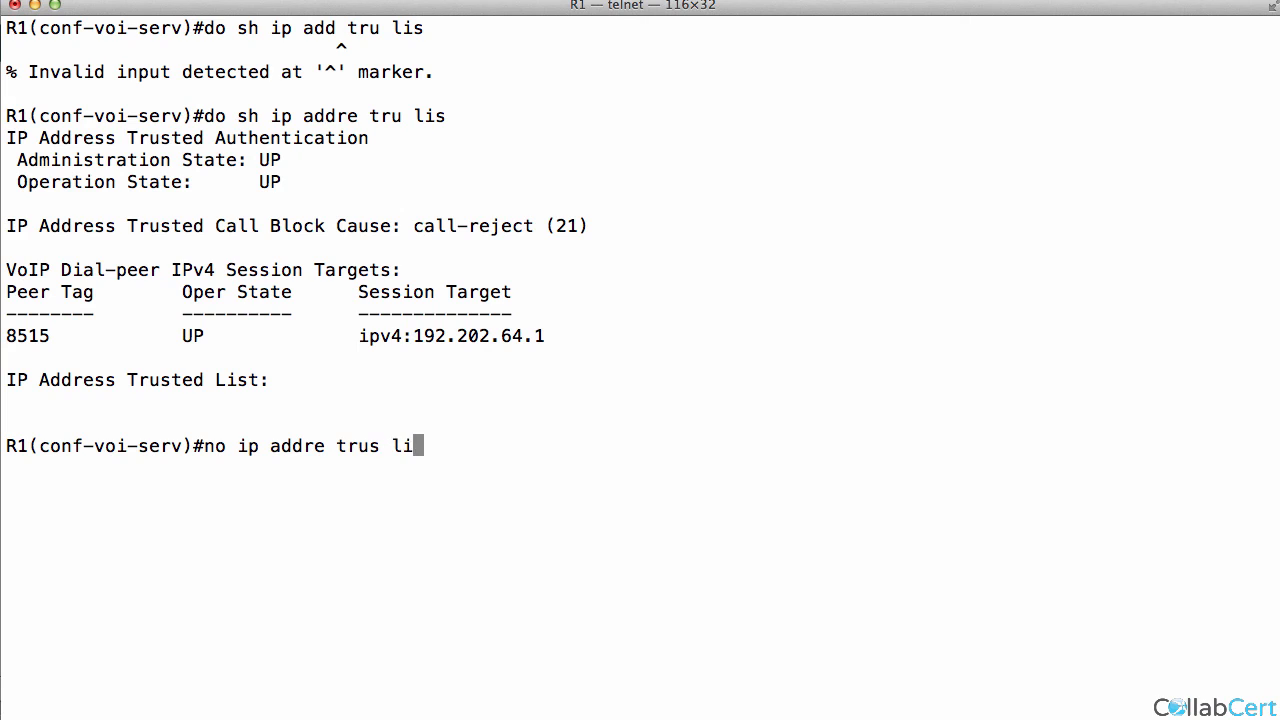
pyautogui.press('backspace')
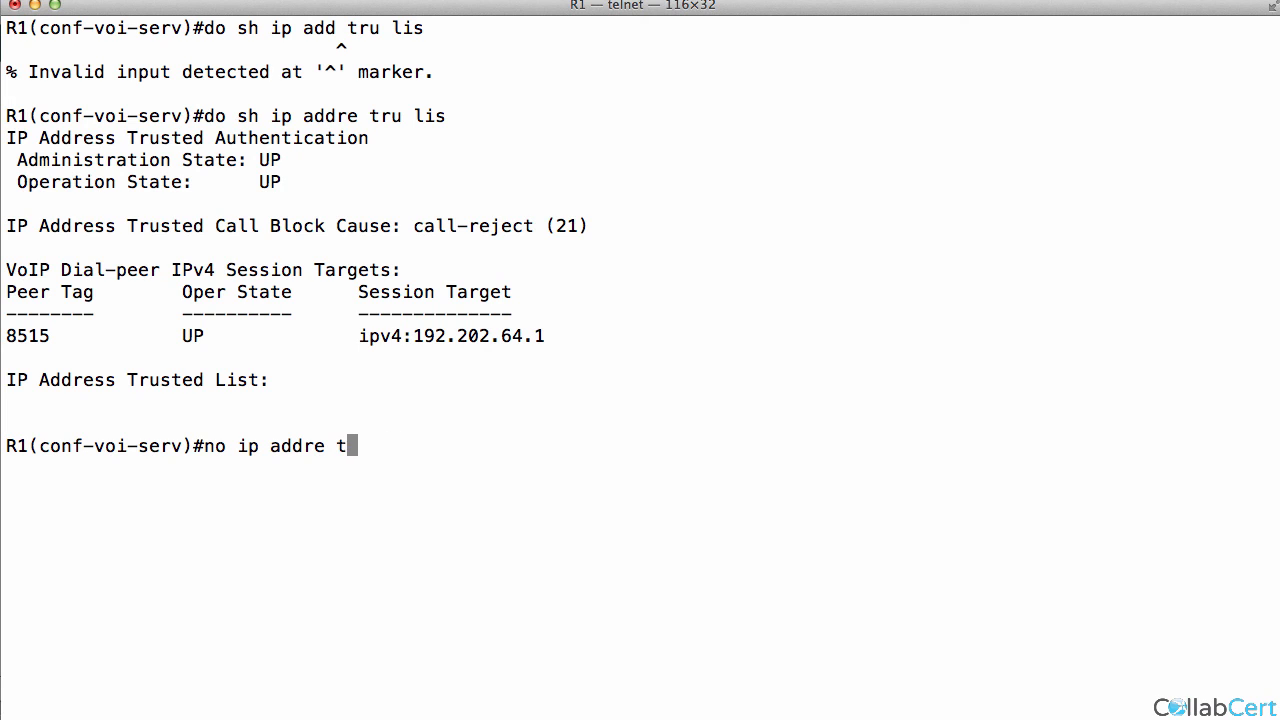
pyautogui.write('rust authen')
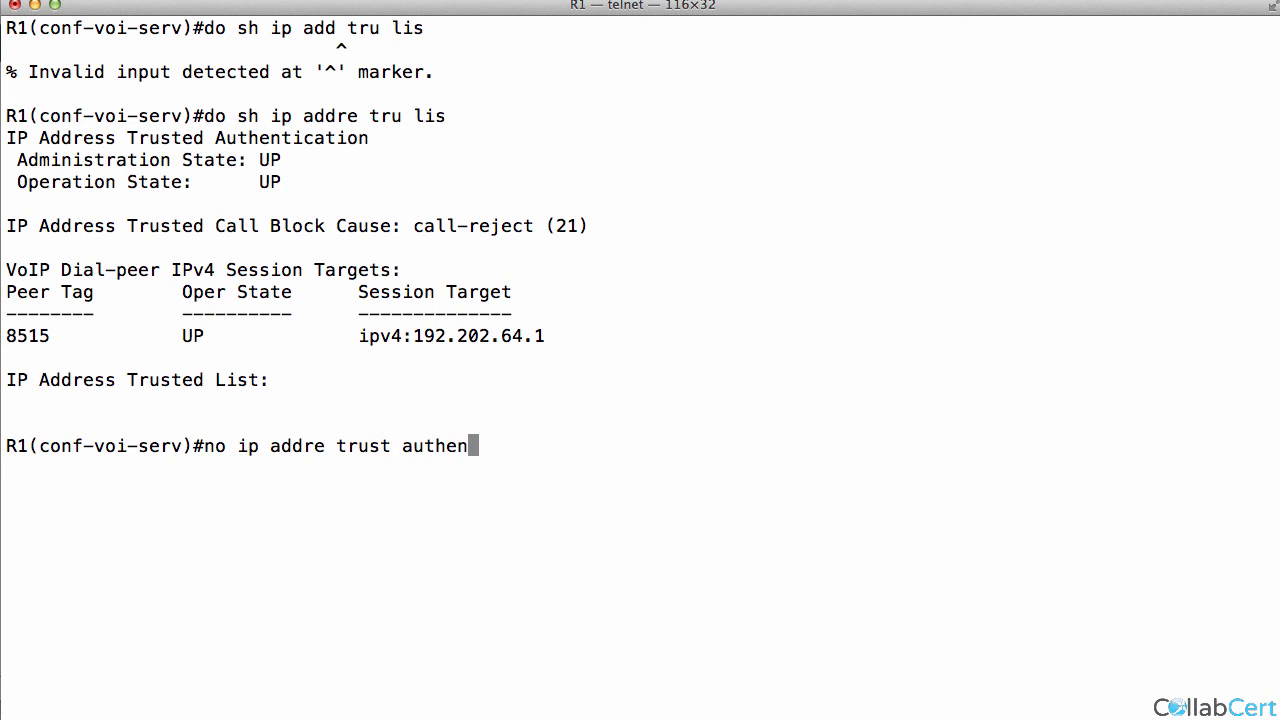
pyautogui.press('Return')
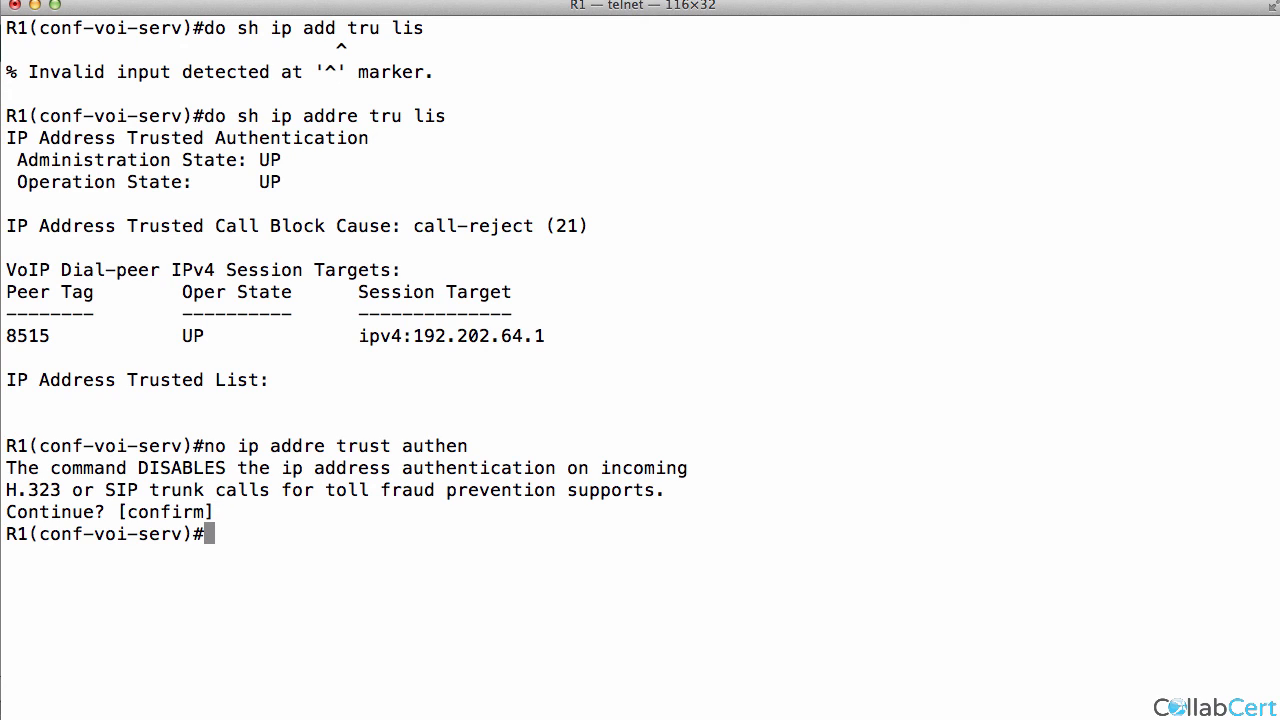
# Step: Show the trusted list again, now reporting administration and operation states DOWN with no entries
pyautogui.write('do sh ip add tru lis')
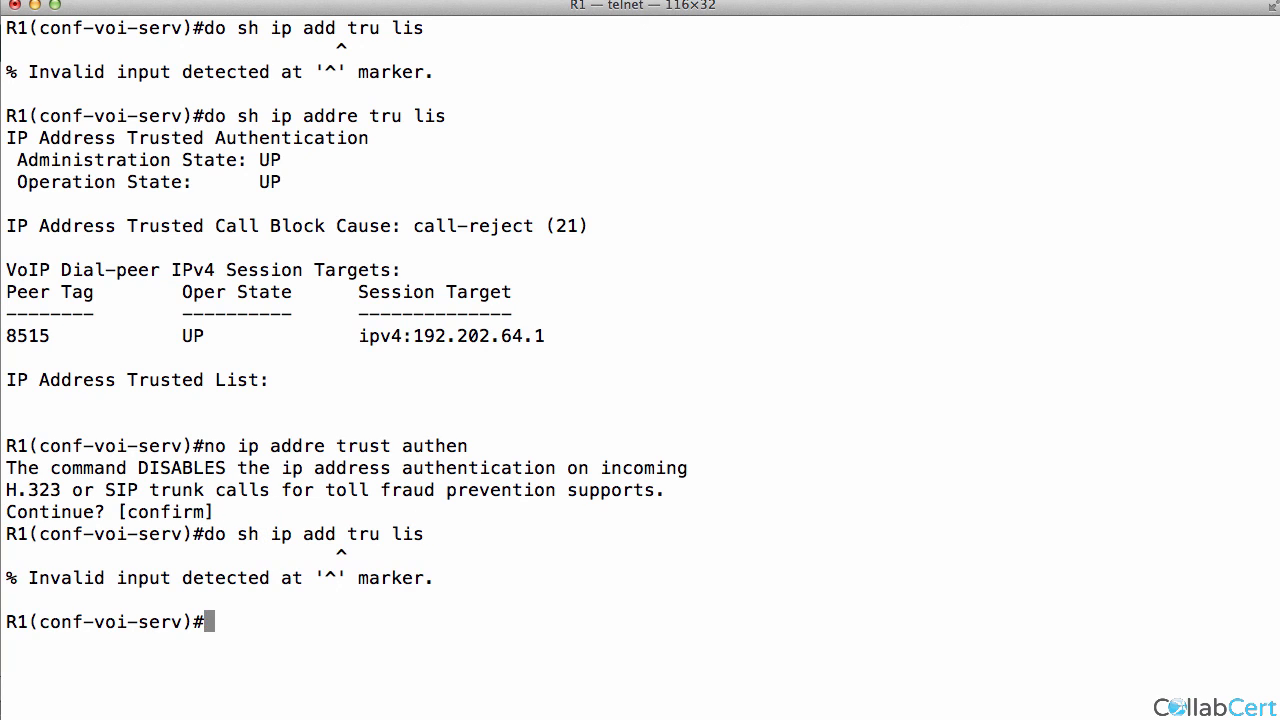
pyautogui.write('do sh ip add tru lis')
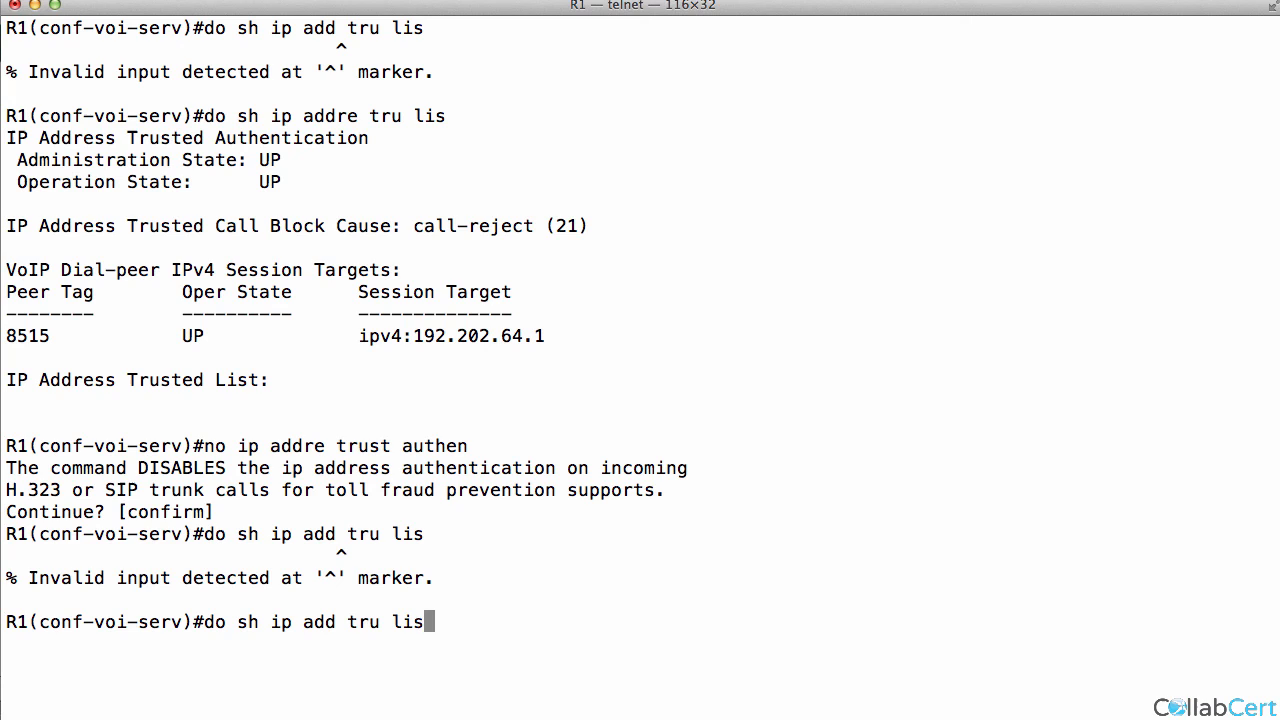
pyautogui.press('Return')
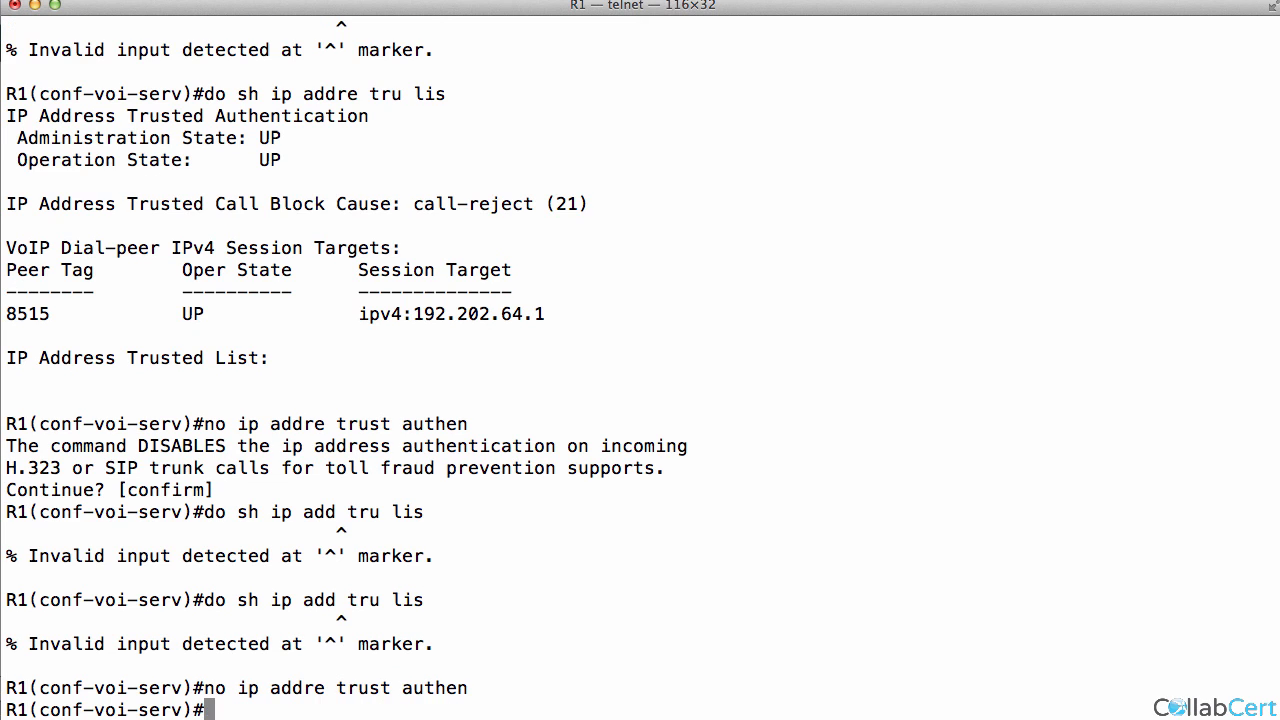
pyautogui.write('do sh ip addre tru lis')
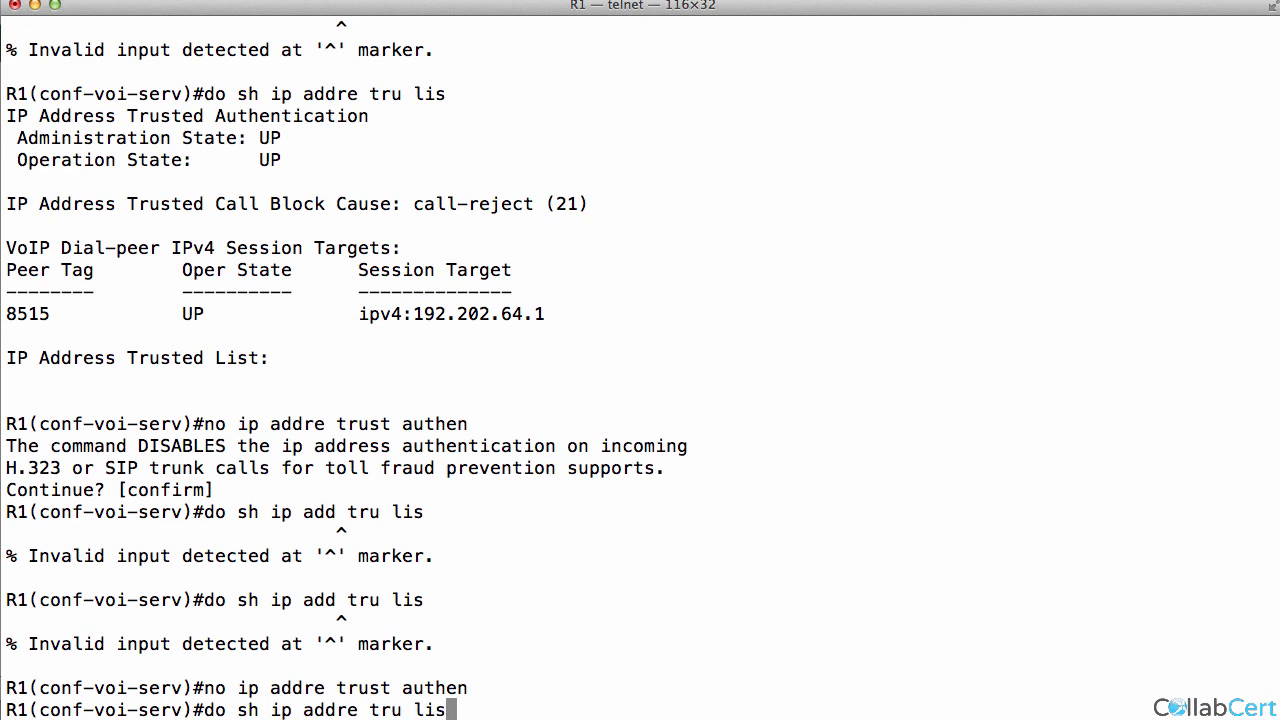
pyautogui.write('def  ip address trusted list')
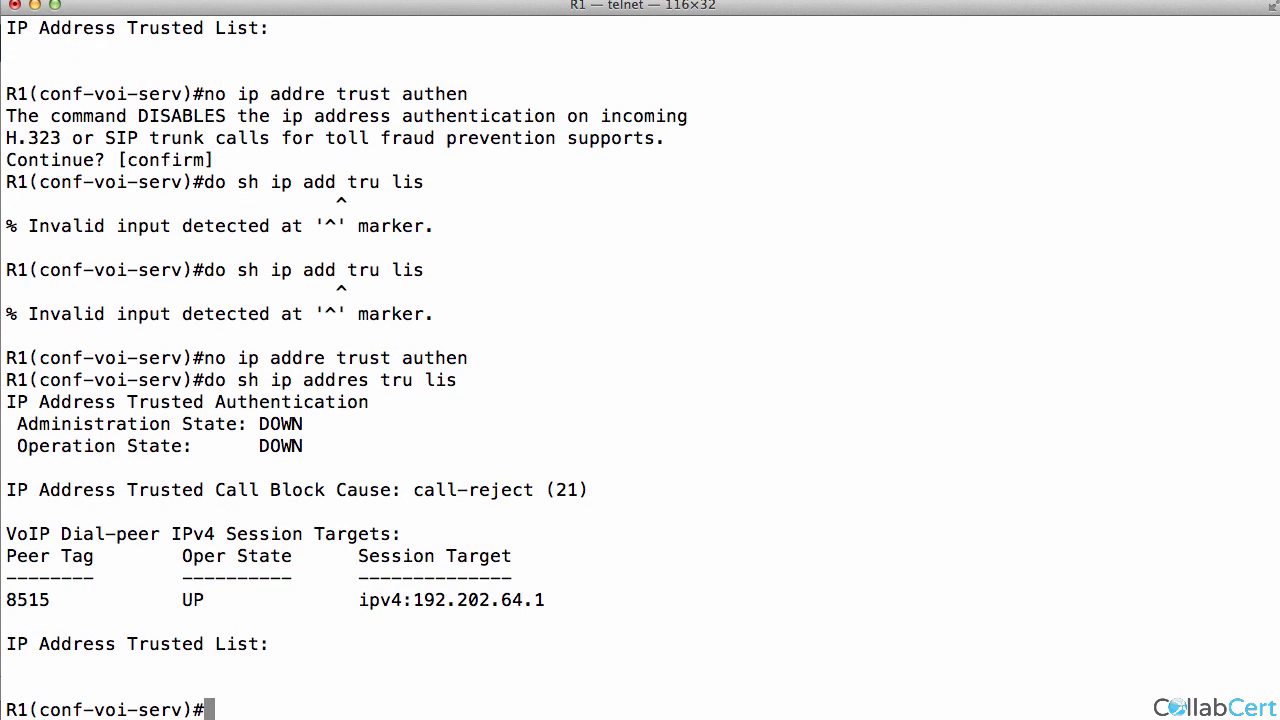
pyautogui.moveTo(200, 412)
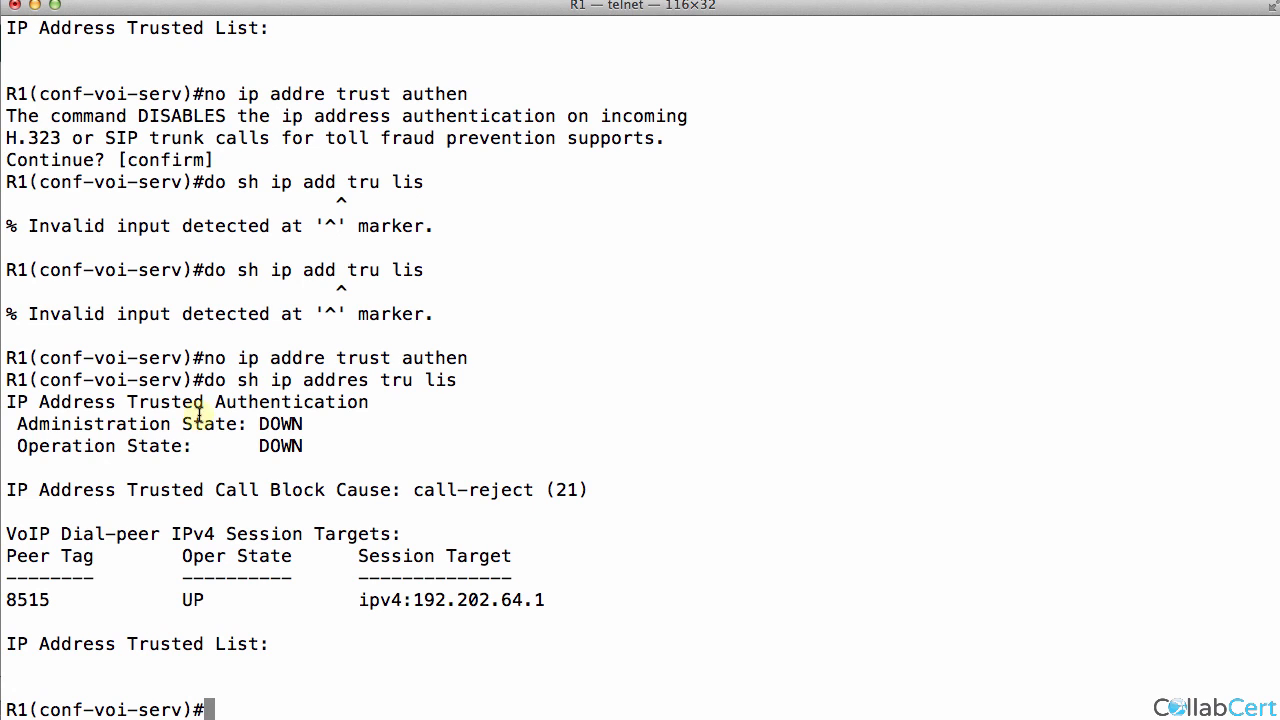